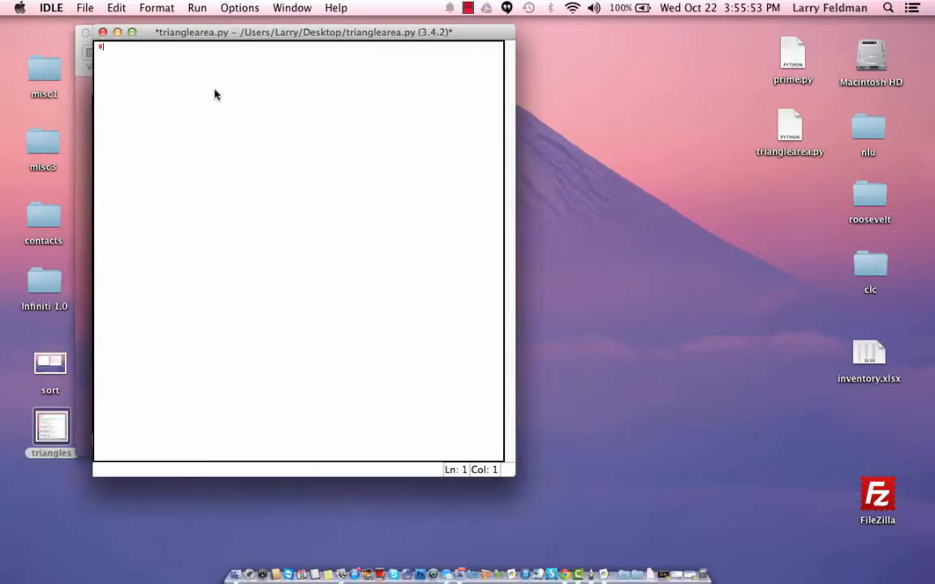
Add header comments with the title and date, then 'import math' and 'import sys'
type("\" \"")
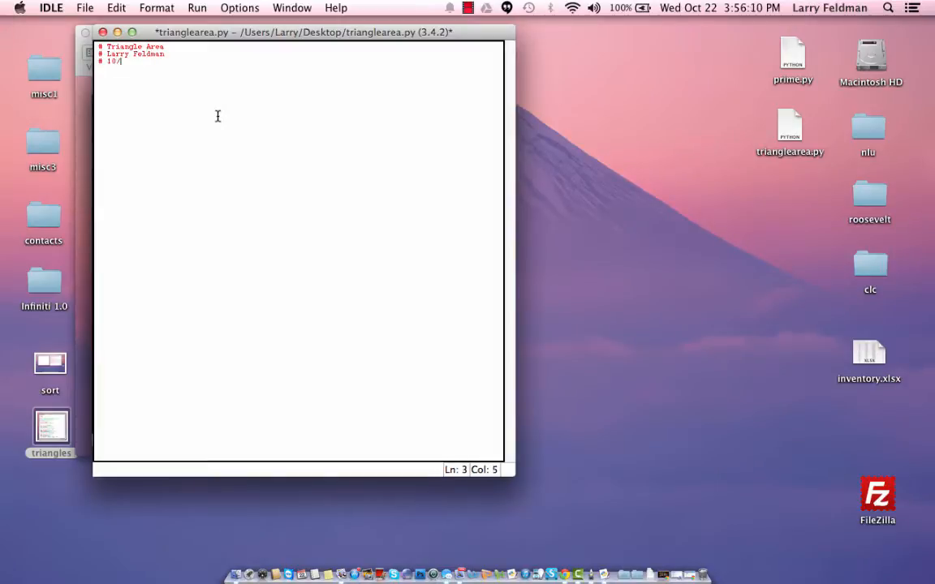
type("22/14")
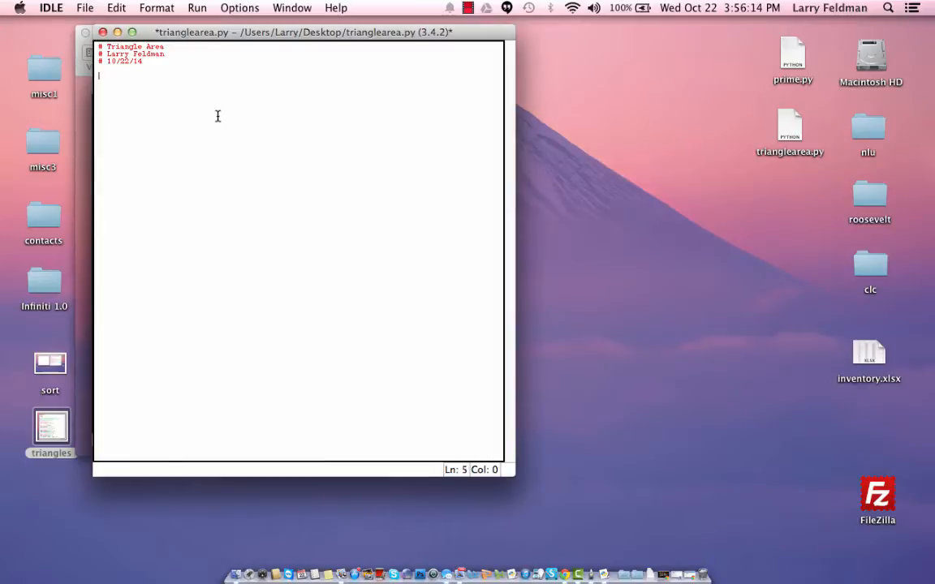
type("import math")
type("import sys")
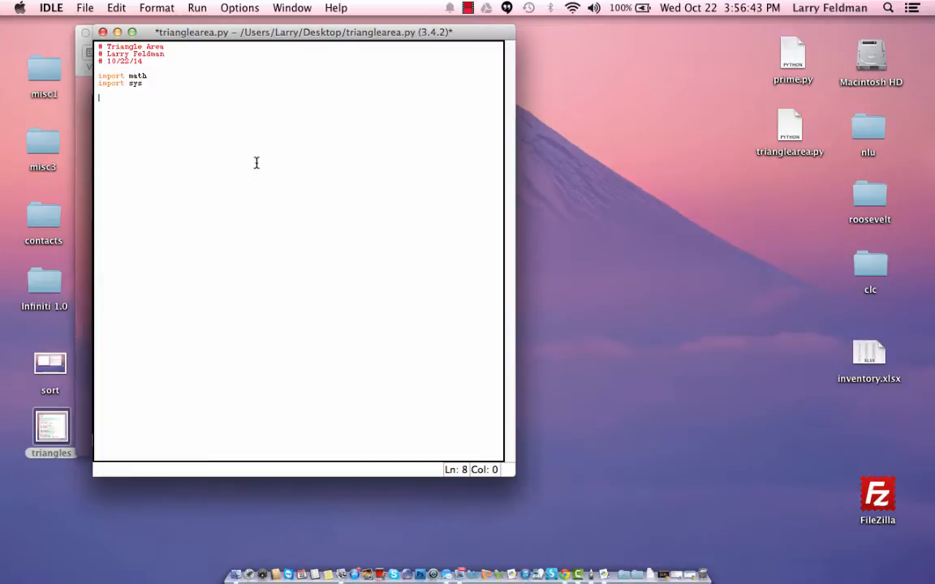
mouse_move(216, 133)
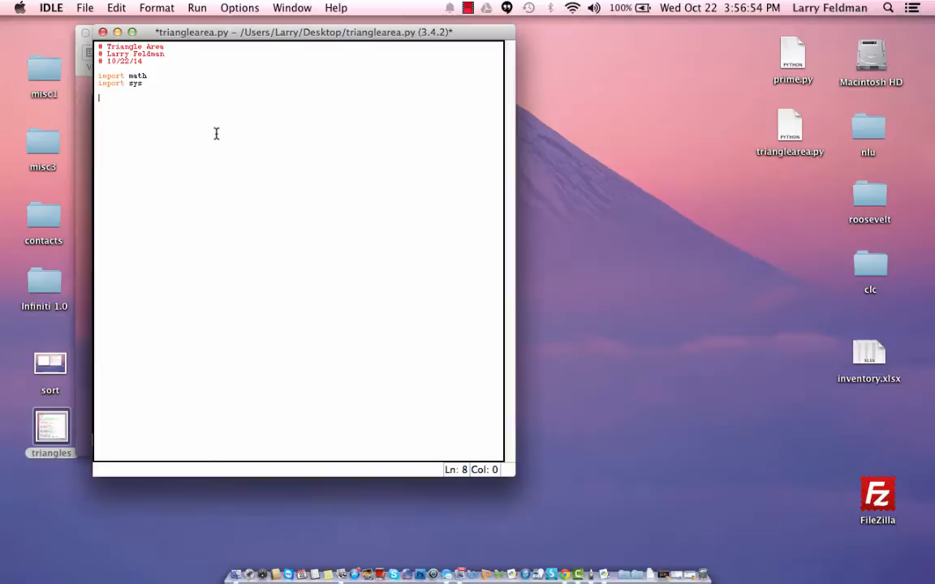
Add a print statement saying the program will calculate the area of a triangle
type("print")
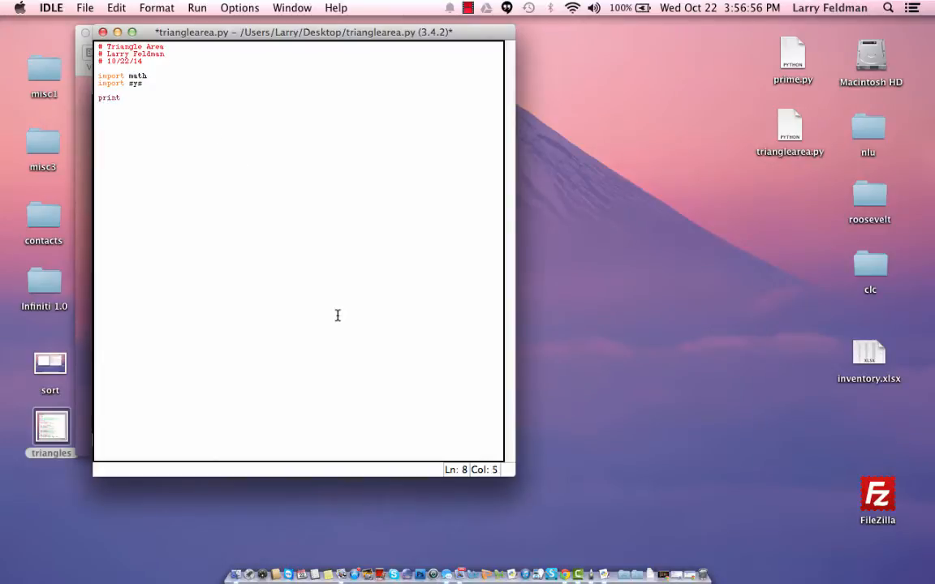
type("(\"This")
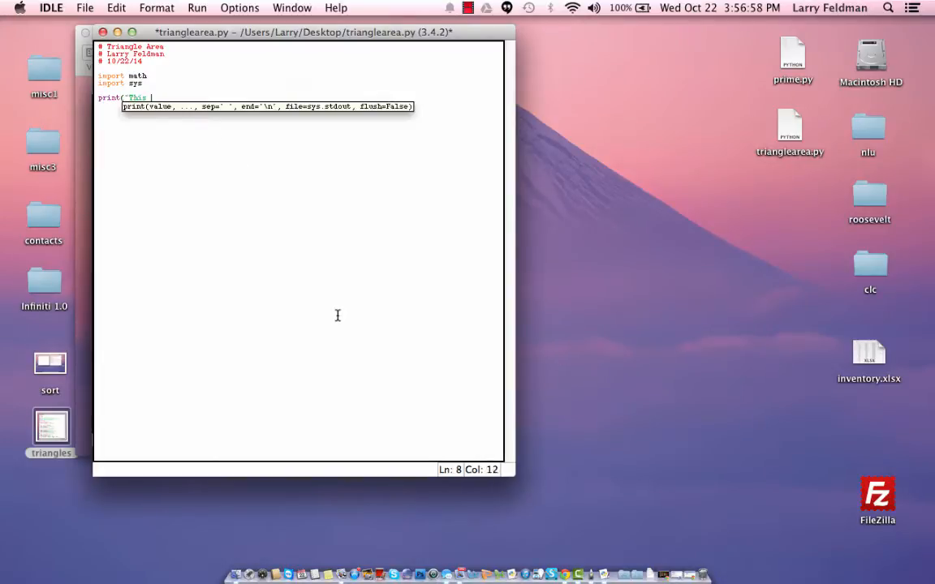
type("program will cal")
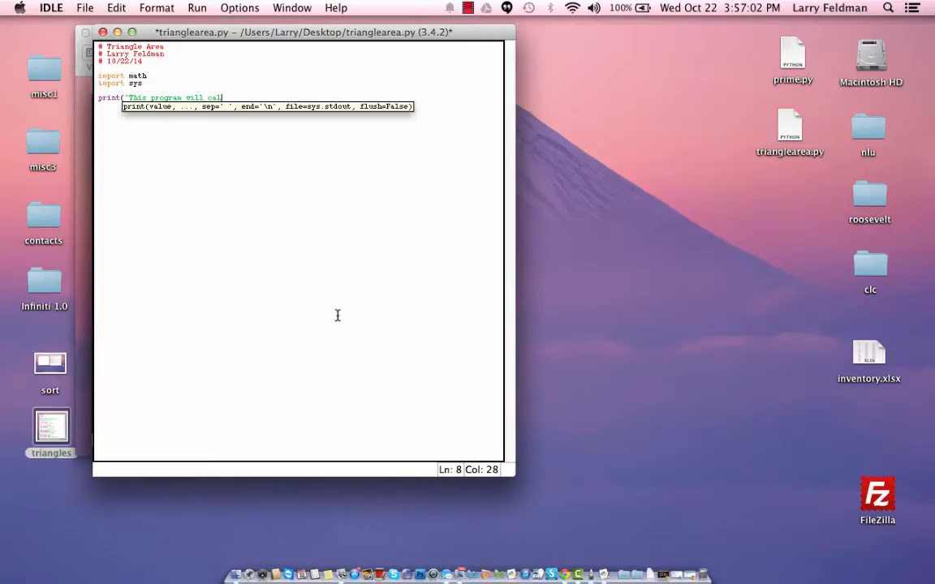
type("culate the area of a tri")
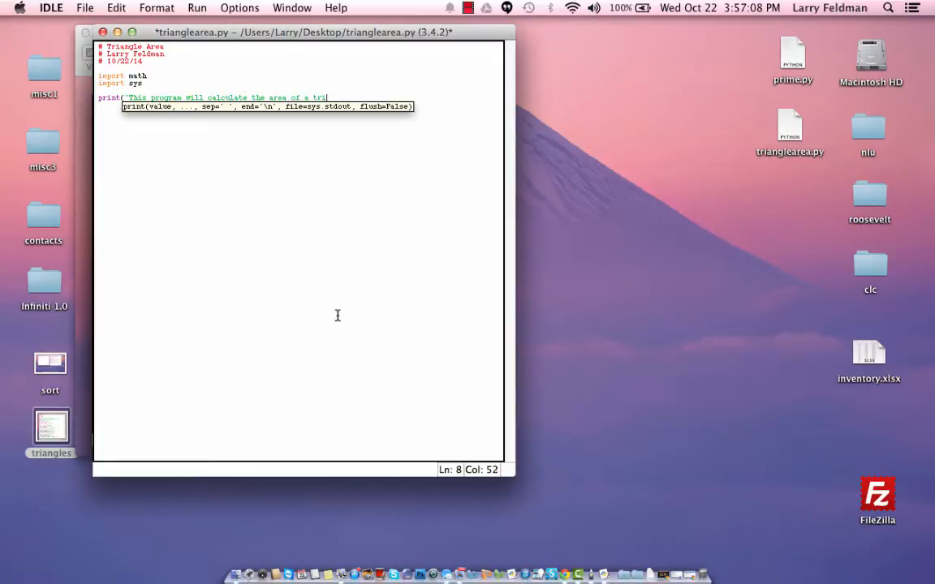
type("angle")
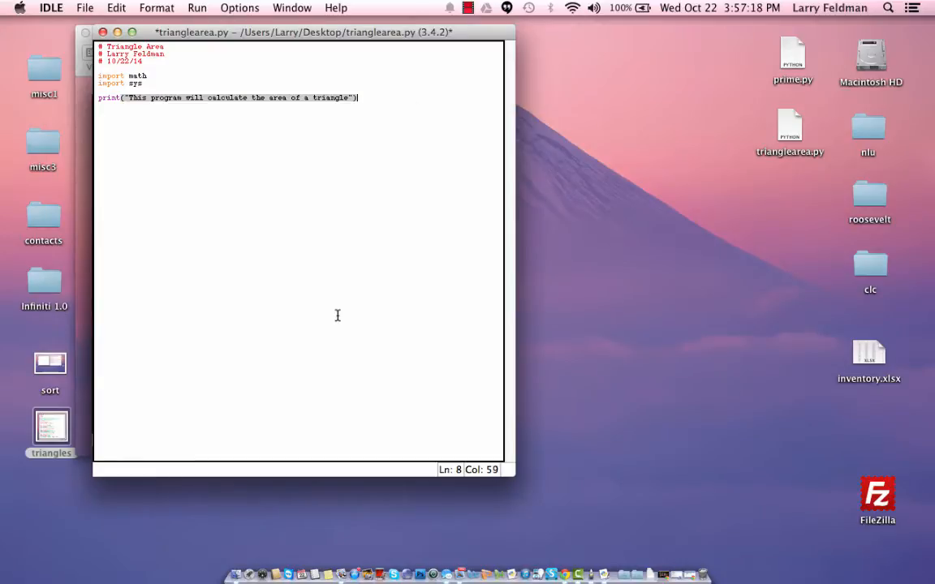
key("Return")
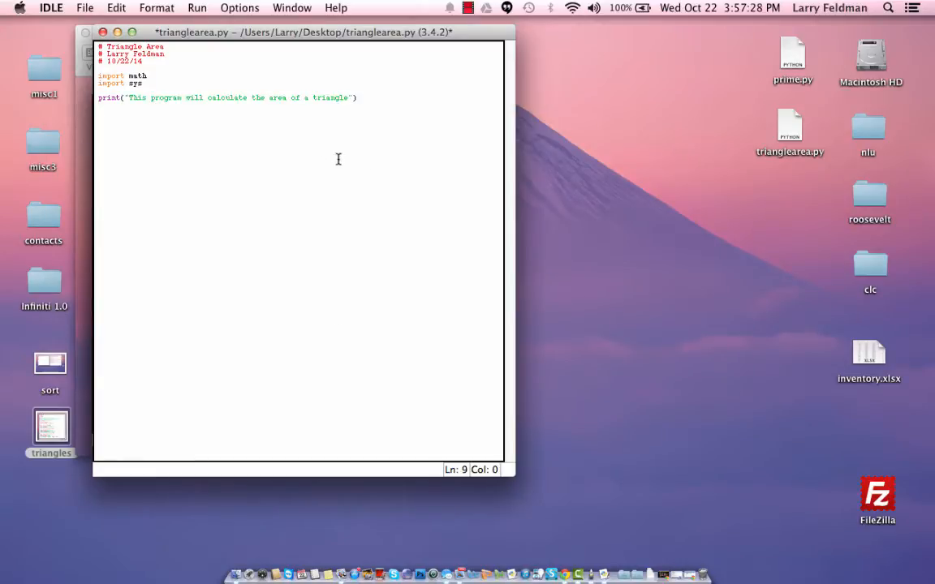
Add three menu print lines: base and height, 2 sides and angle, 3 sides
type("print(")
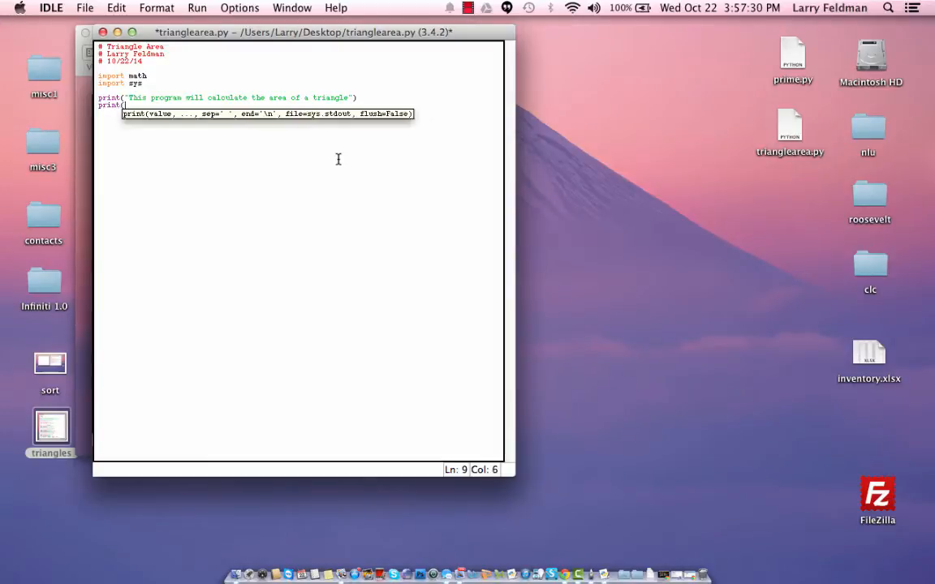
type("\"Enter 1 if you know the")
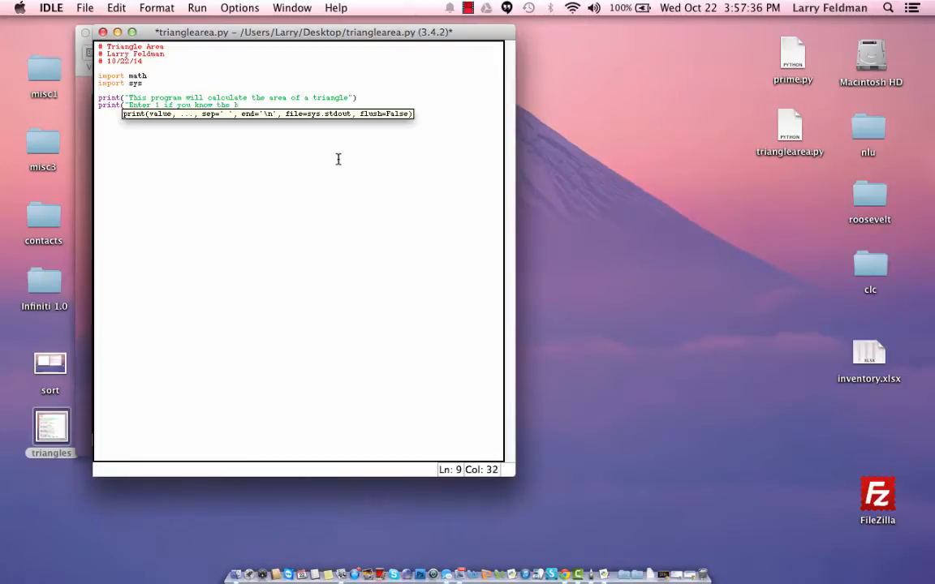
type("base and a")
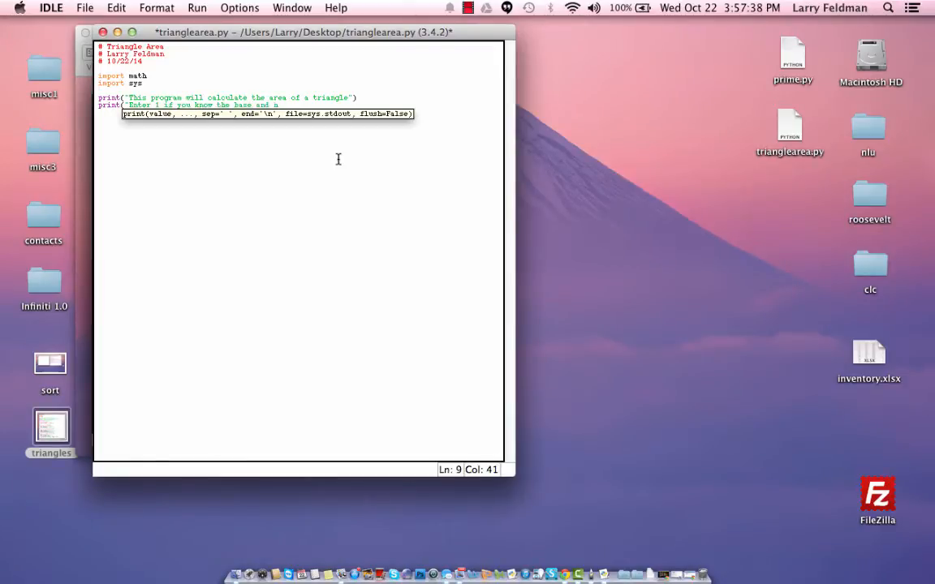
type("height")
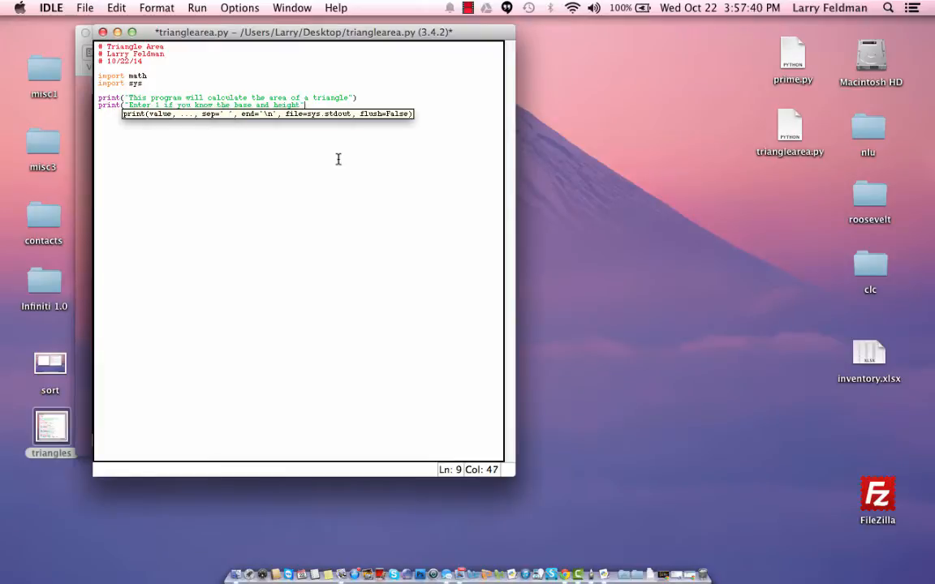
type("print(")
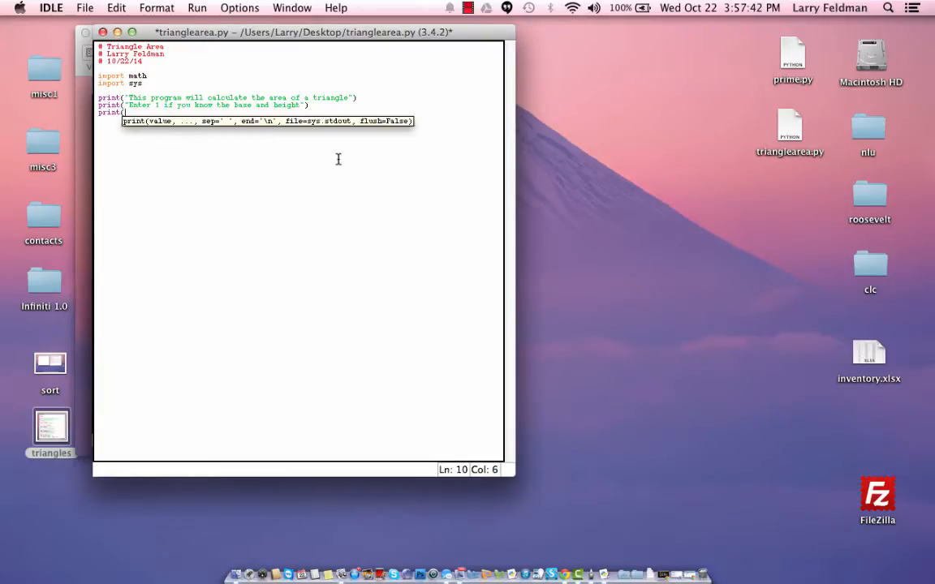
type("Enter 2 if you know t")
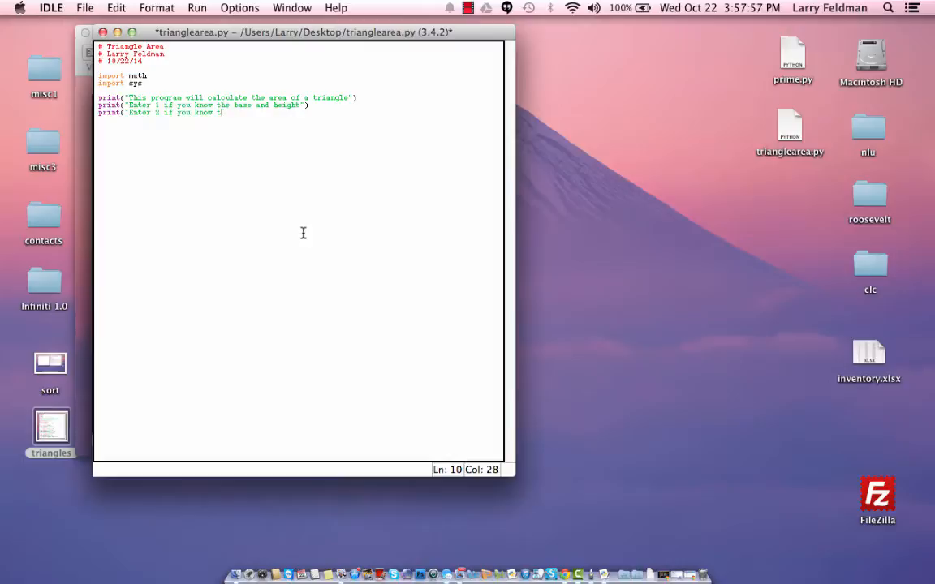
type("2 sides and the angle they")
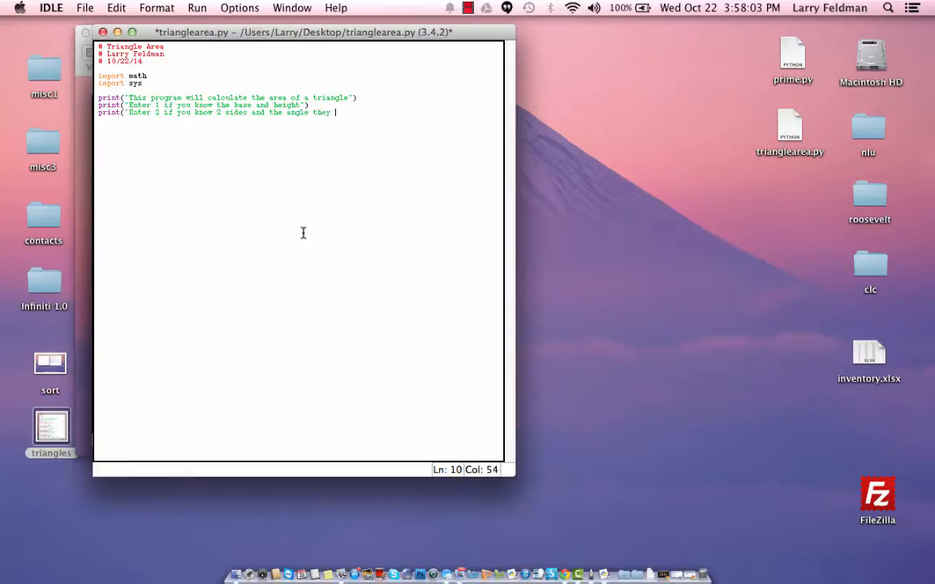
type("form")
type("print")
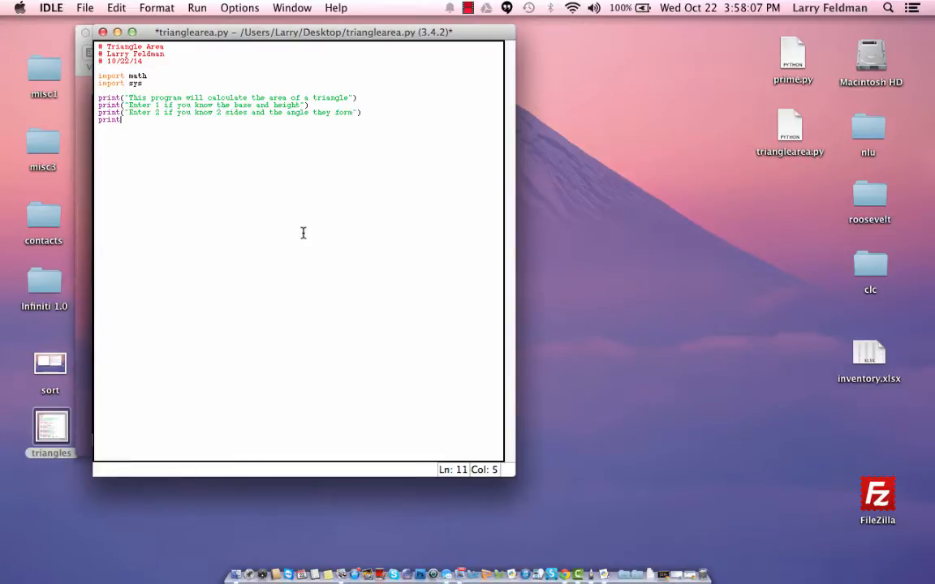
type("(Ent")
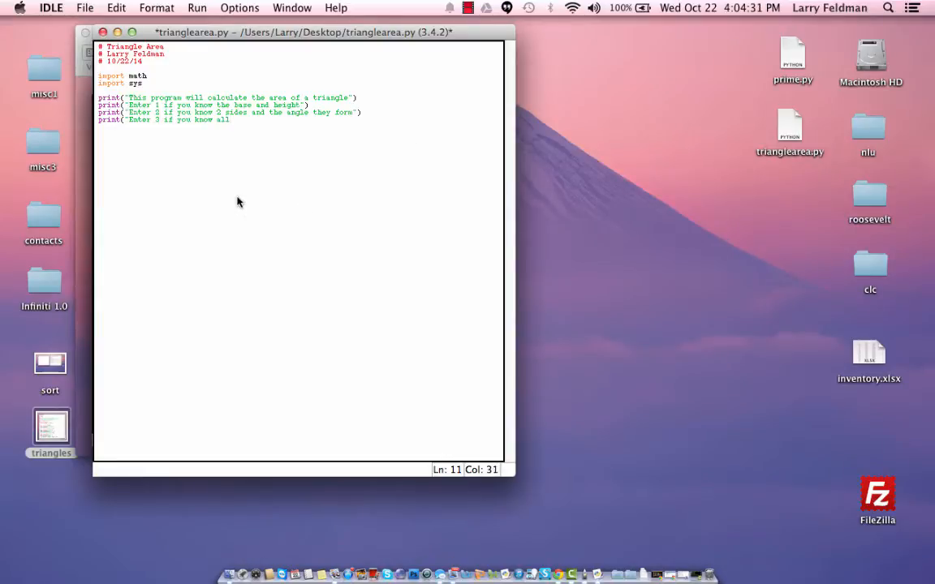
type("3 sides")
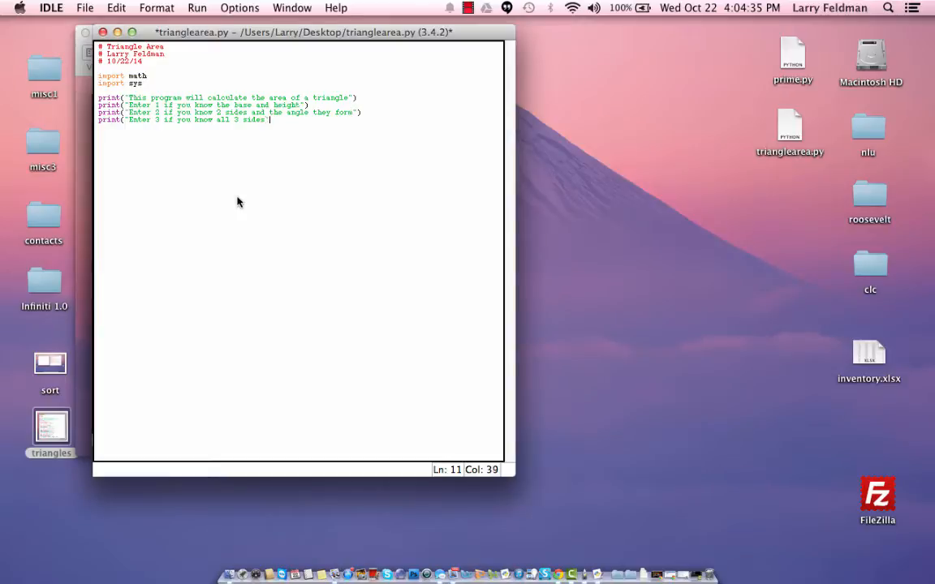
key("Return")
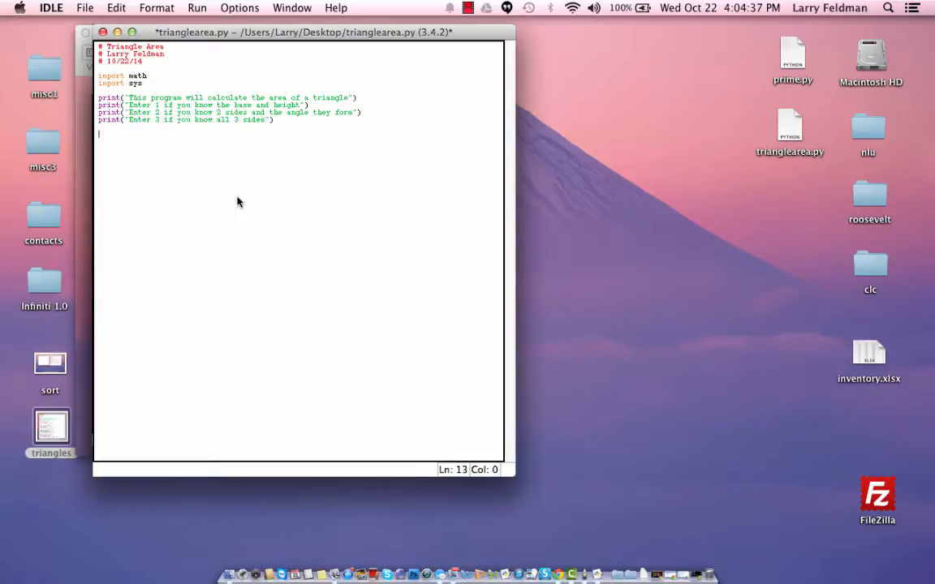
mouse_move(279, 219)
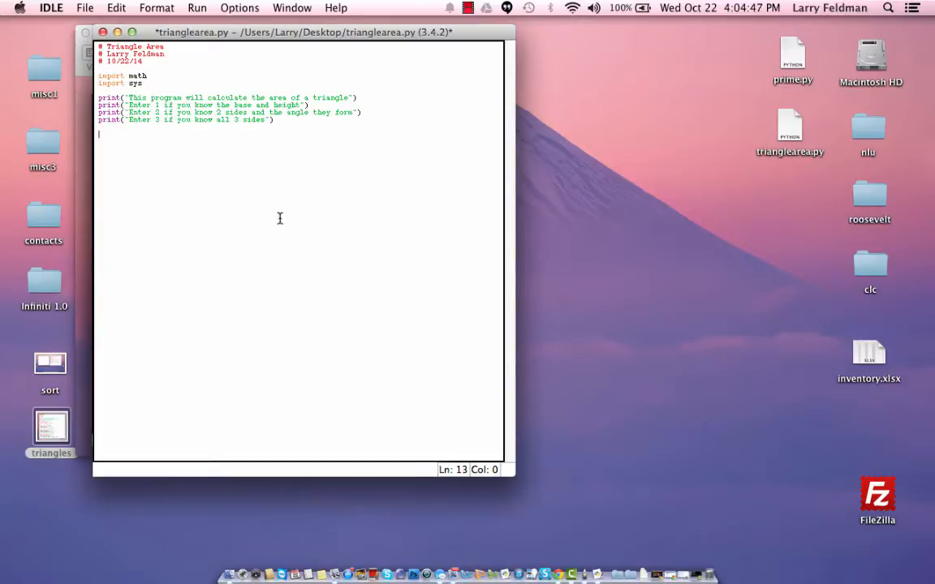
Add the line type = int(input("Enter 1, 2 or 3: "))
type("type")
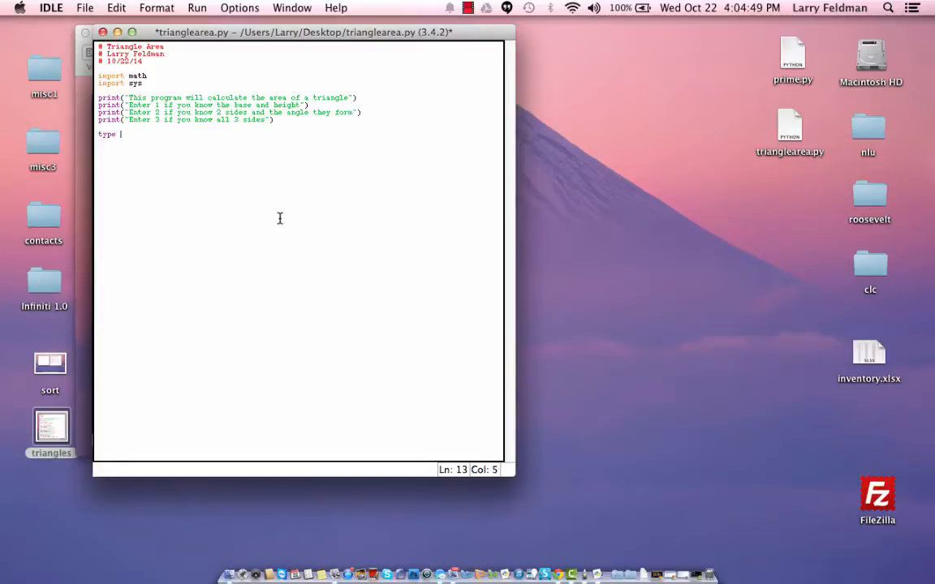
type("=")
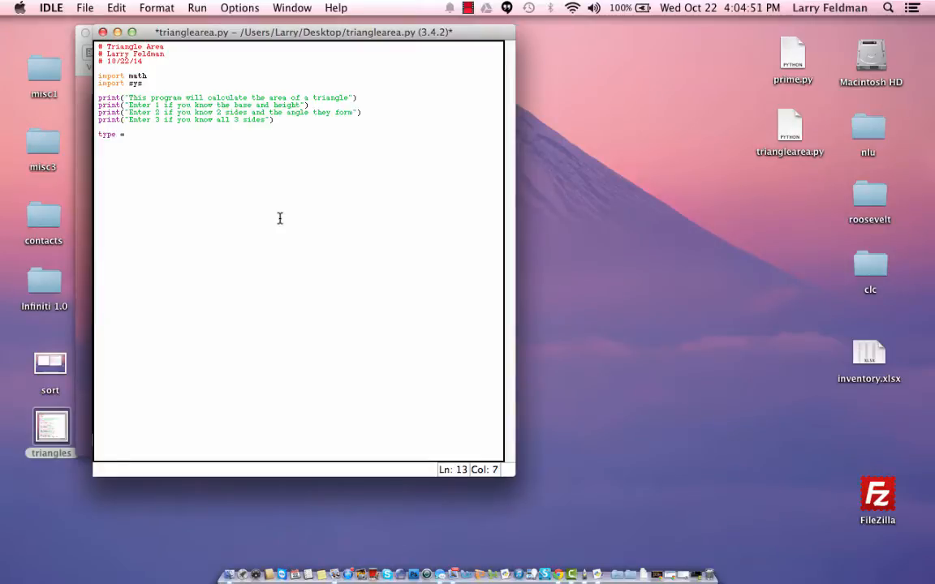
type("int")
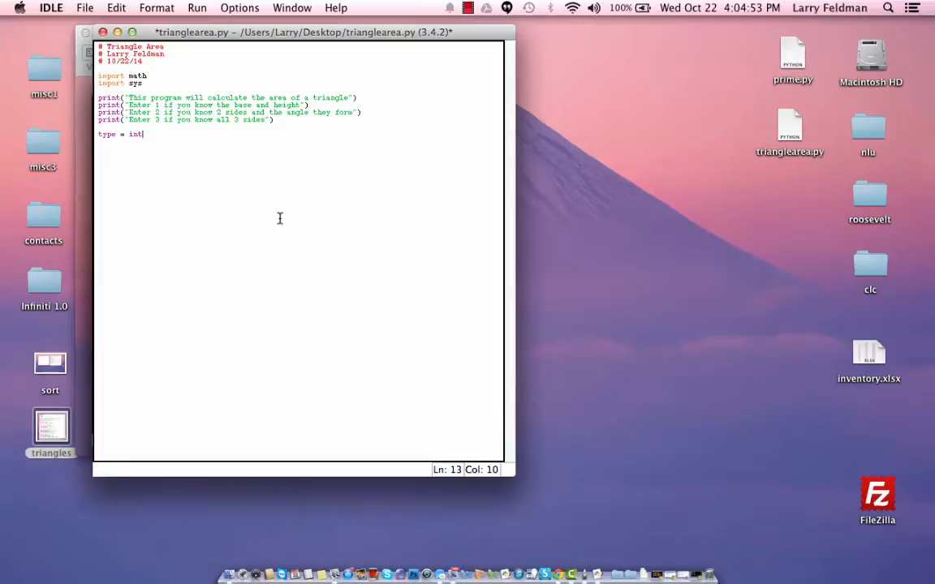
type("(")
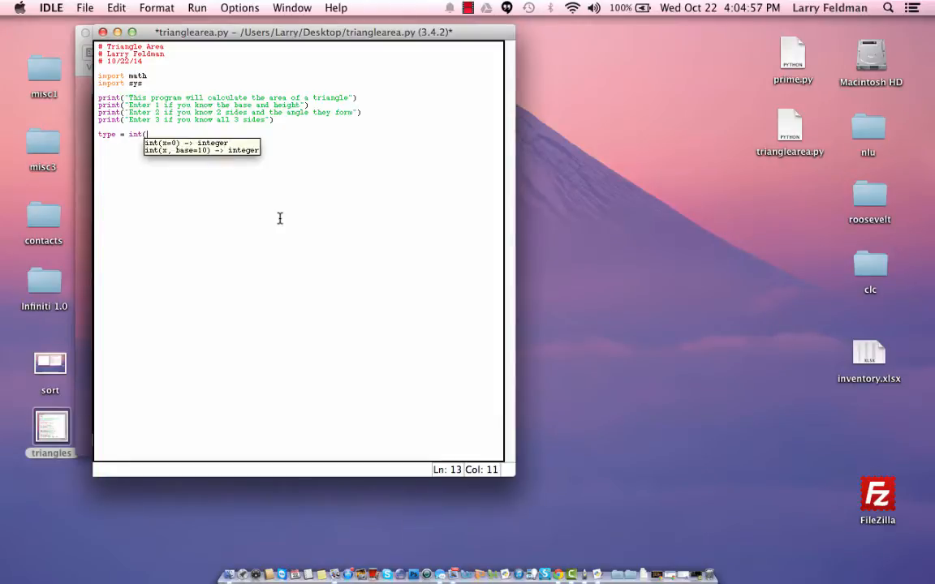
type("input(")
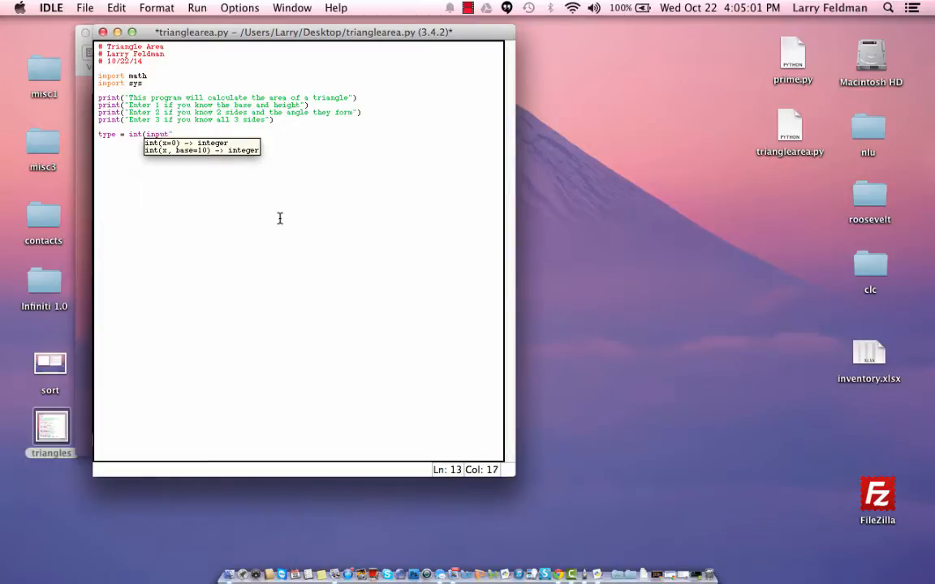
type("Enter 1")
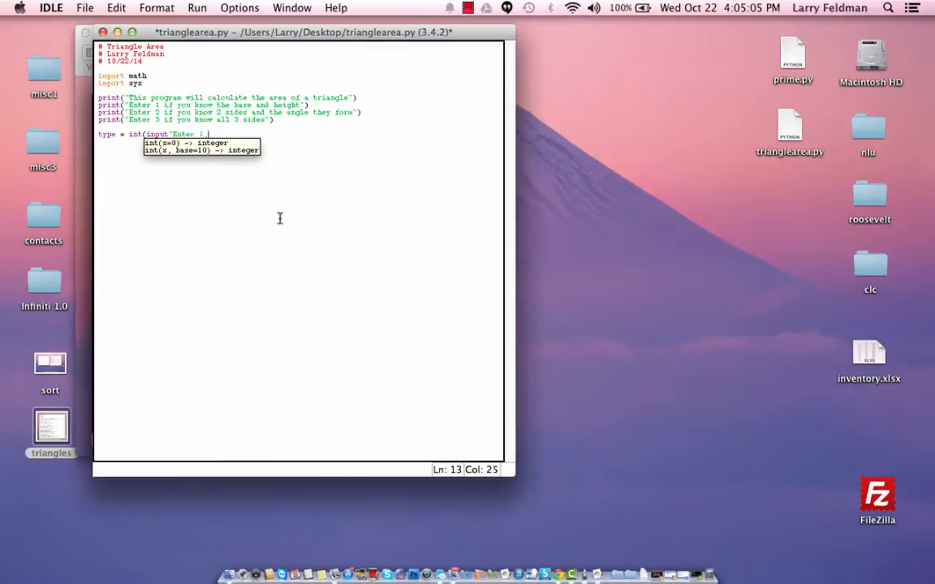
type(", 2 or 3")
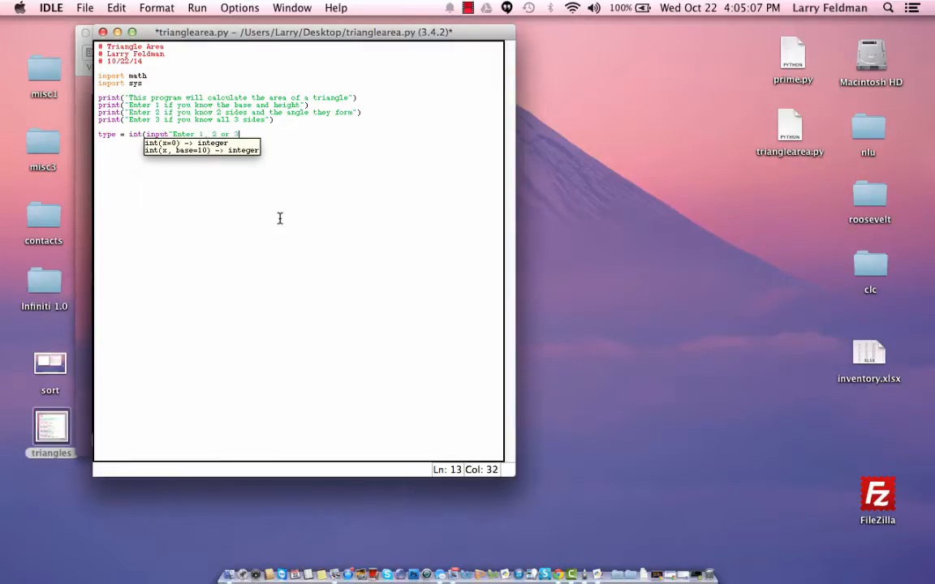
type(": \"))")
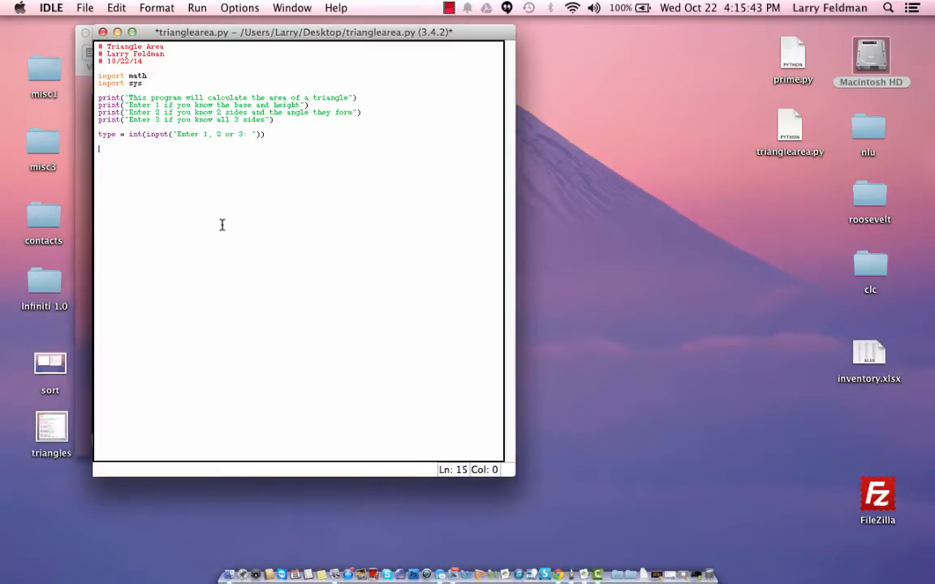
Add '# Check for invalid inputs' and while(type != 1 and type != 2 and type != 3)
type("#")
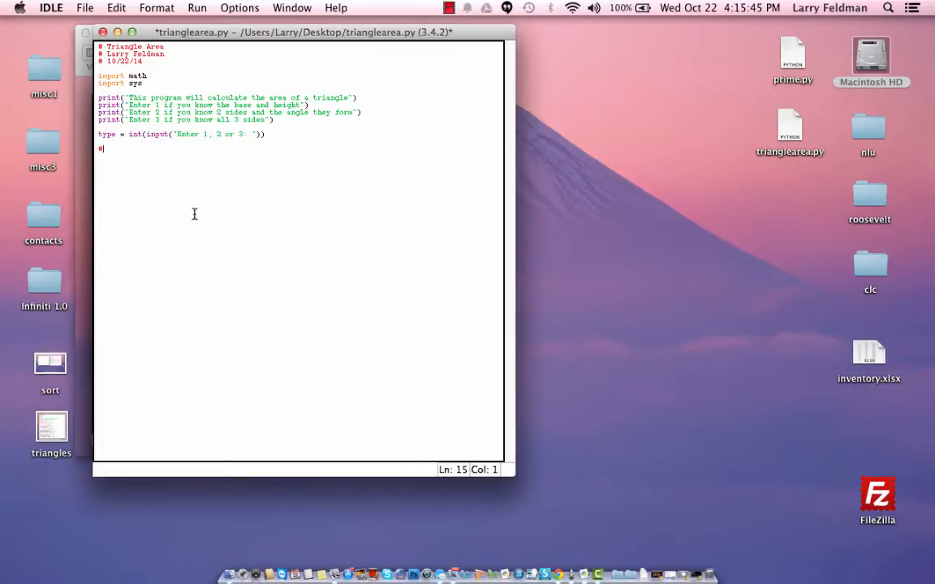
type("Check for invalid inputs")
type("if")
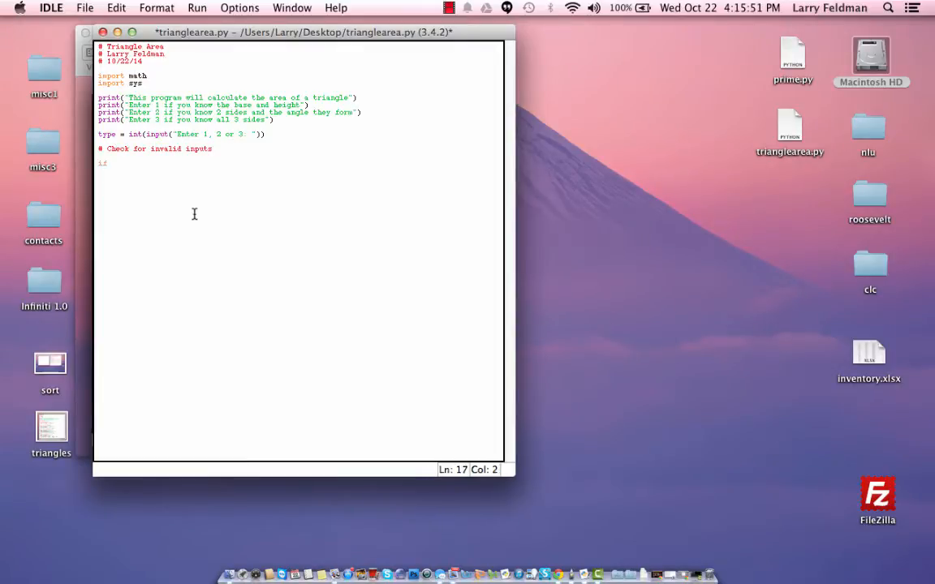
type(")")
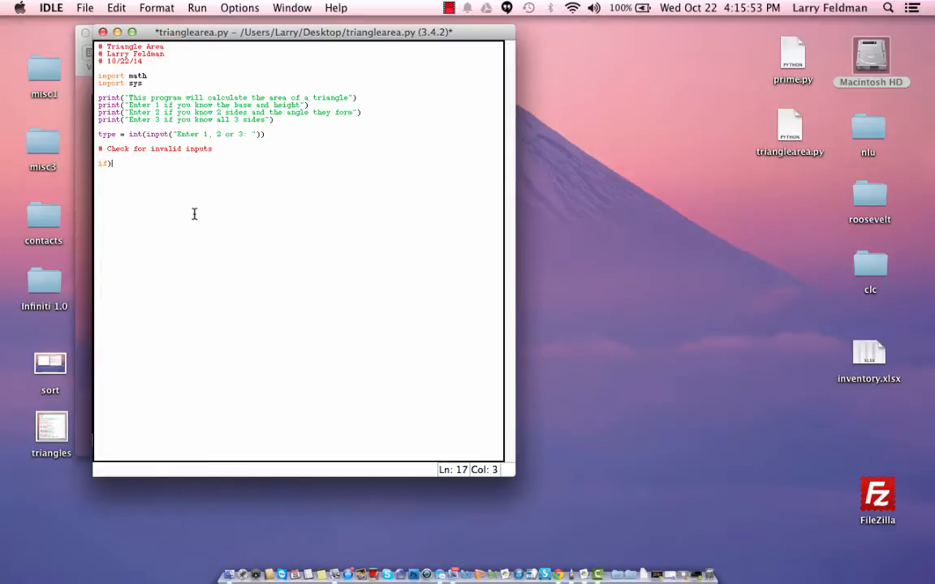
type("(type != 1")
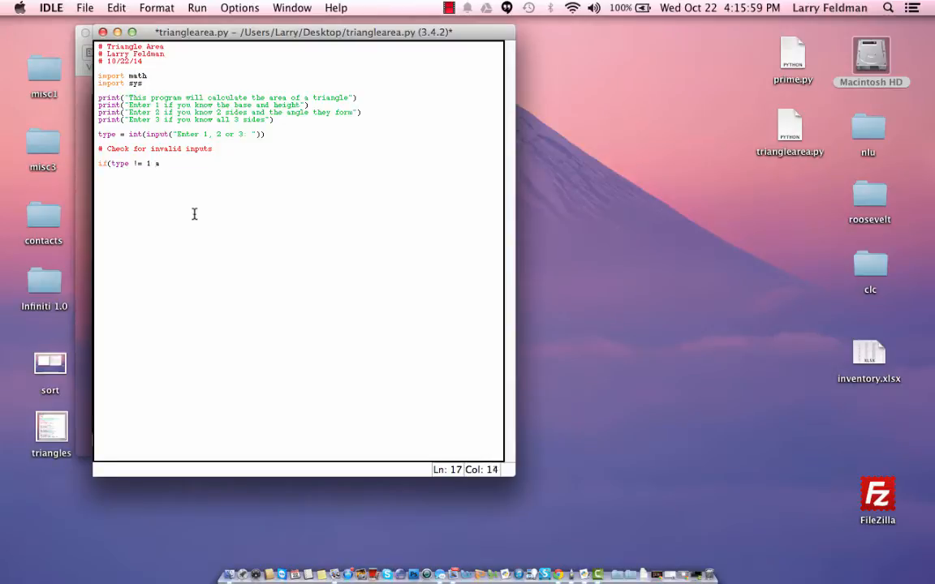
type("and type !=2 and type")
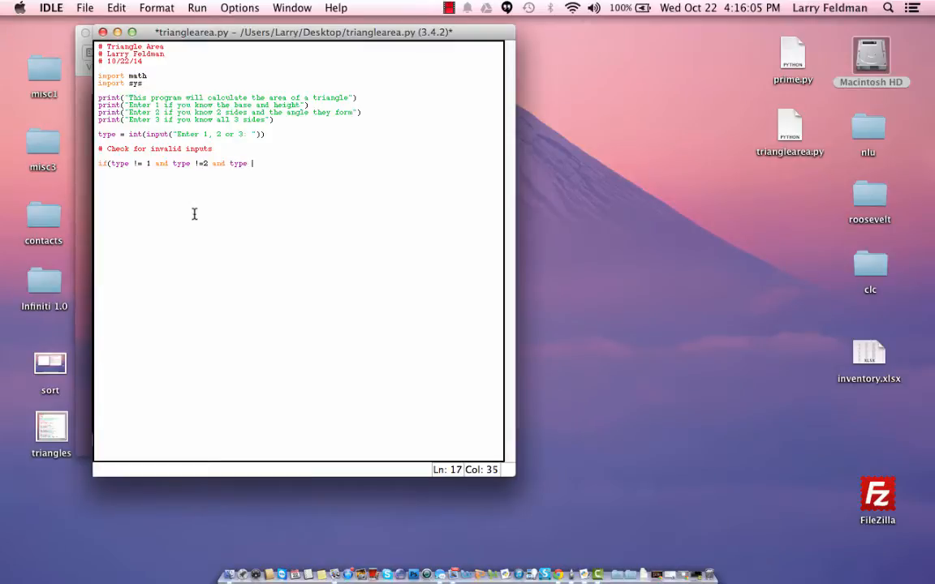
type("=")
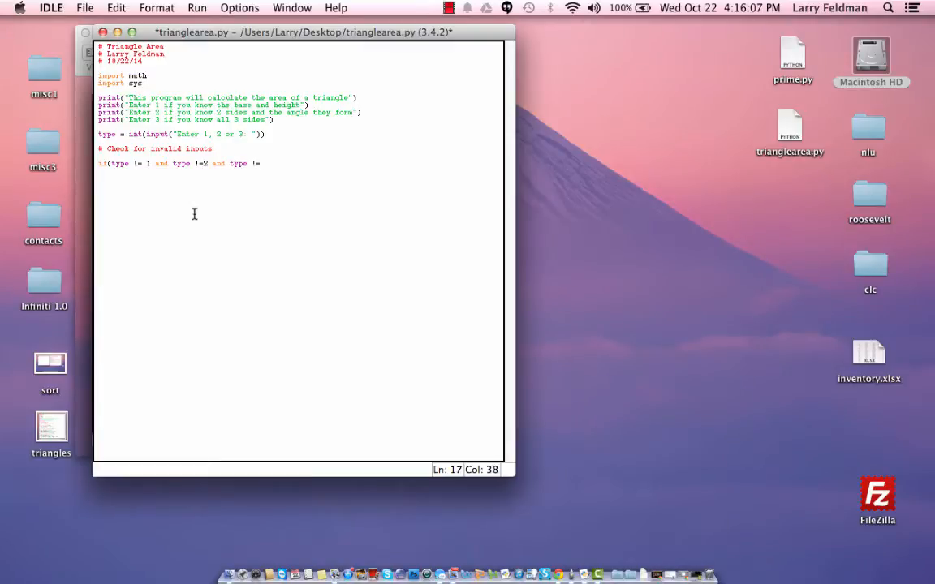
type("3)")
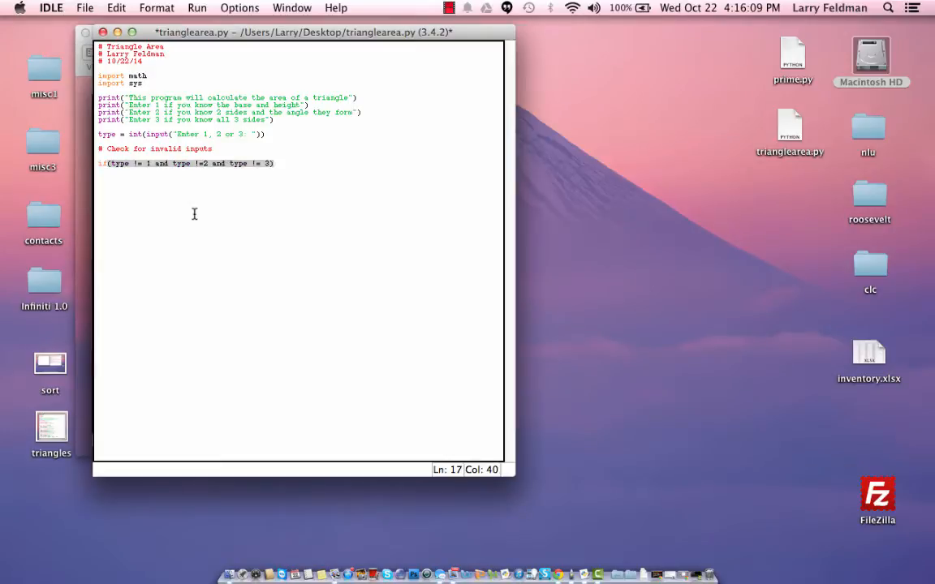
type("while")
key("enter")
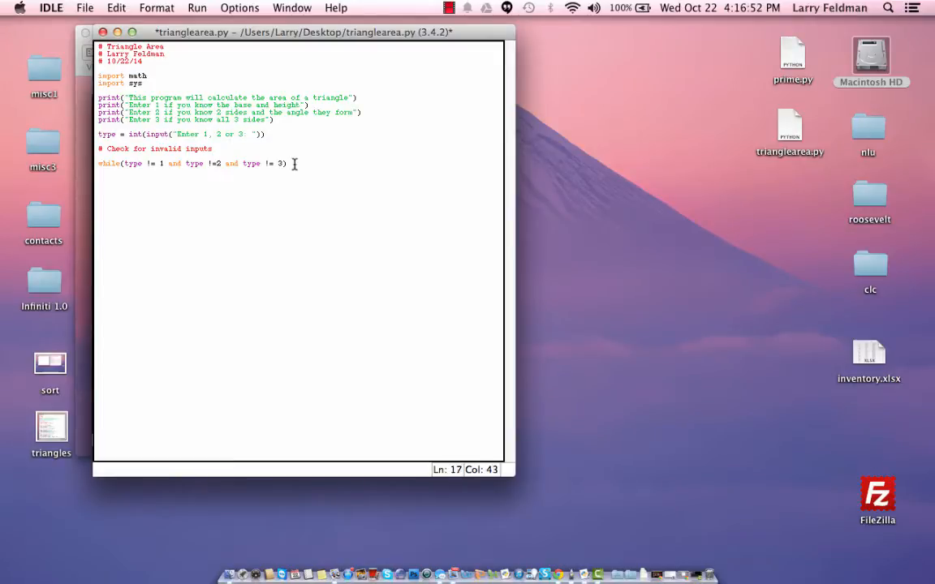
Finish the while loop with a colon and an indented re-prompt for type, then save
type(":")
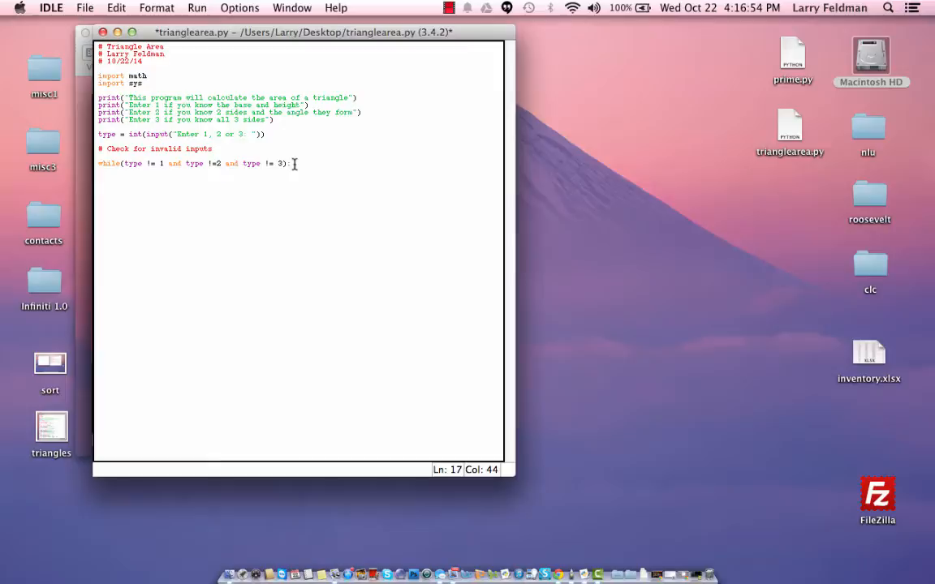
type("type = int(input(\"Enter 1, 2 or 3: \"))")
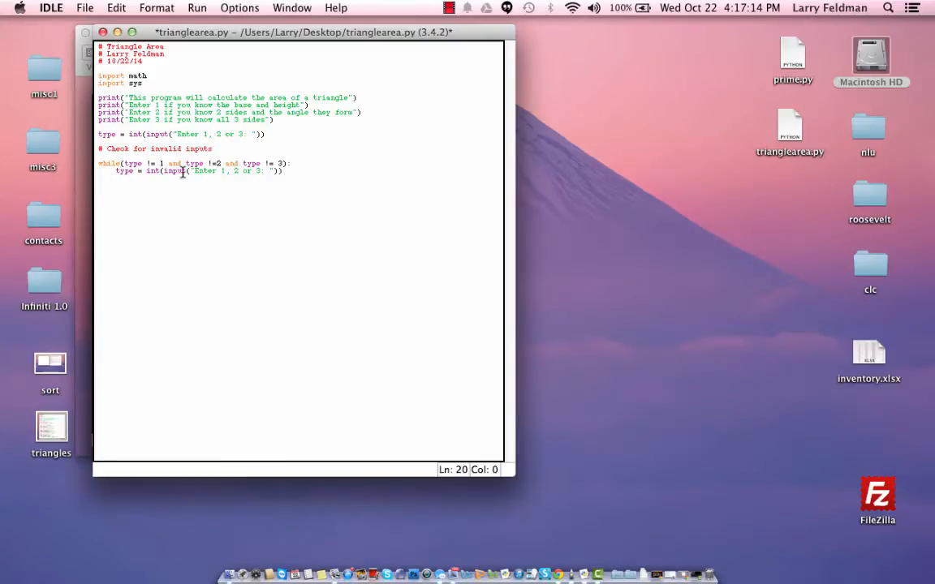
mouse_move(301, 244)
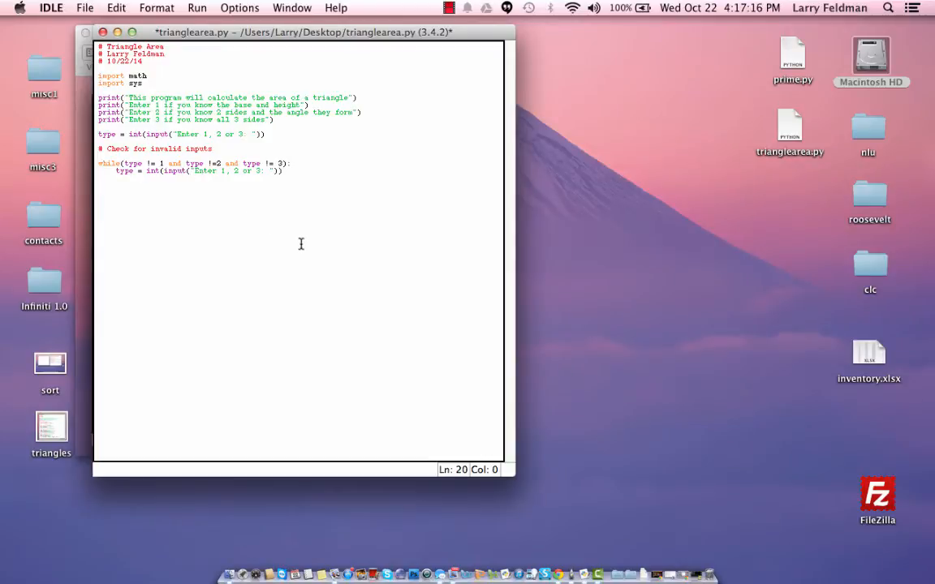
mouse_move(242, 199)
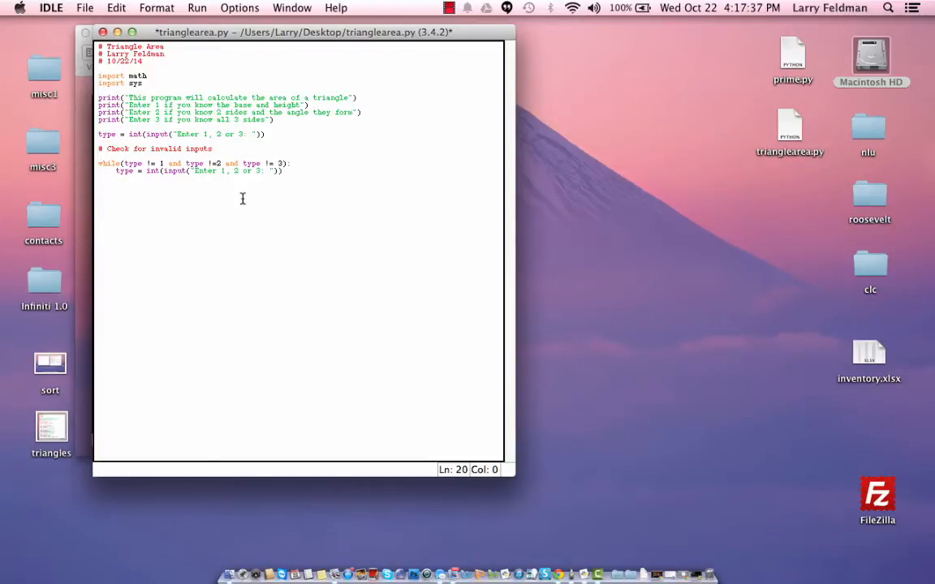
left_click(196, 7)
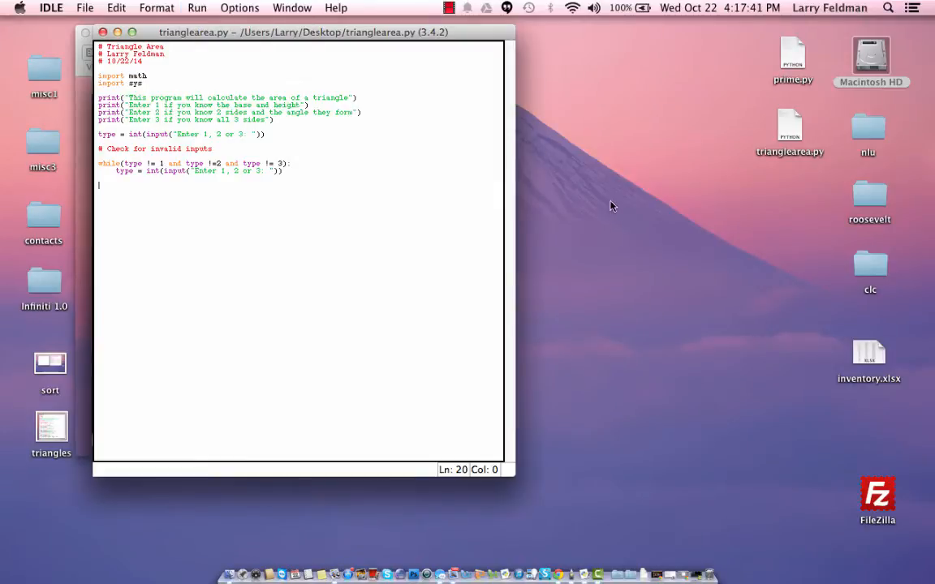
Run the module with F5 and test the menu prompt, finally entering 1
key("F5")
type("4")
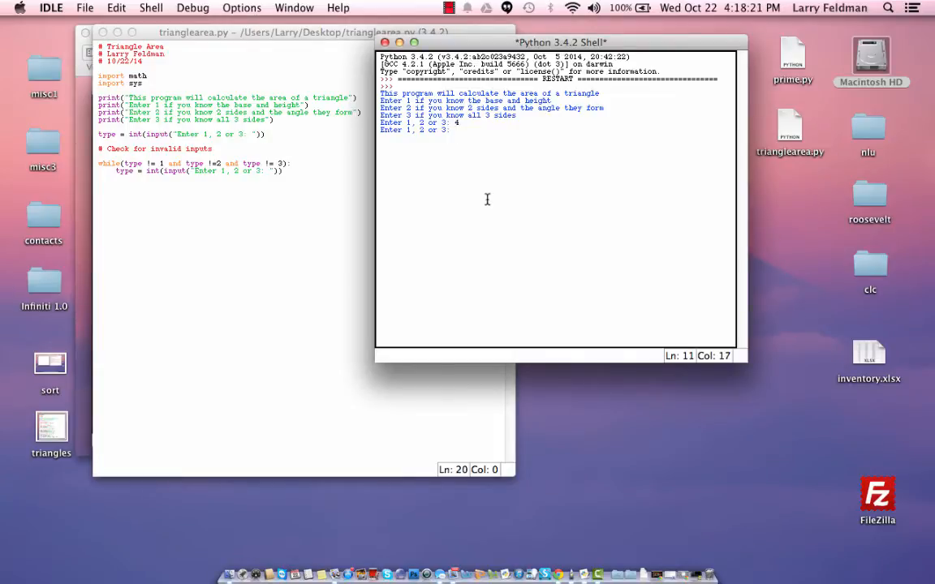
type("1")
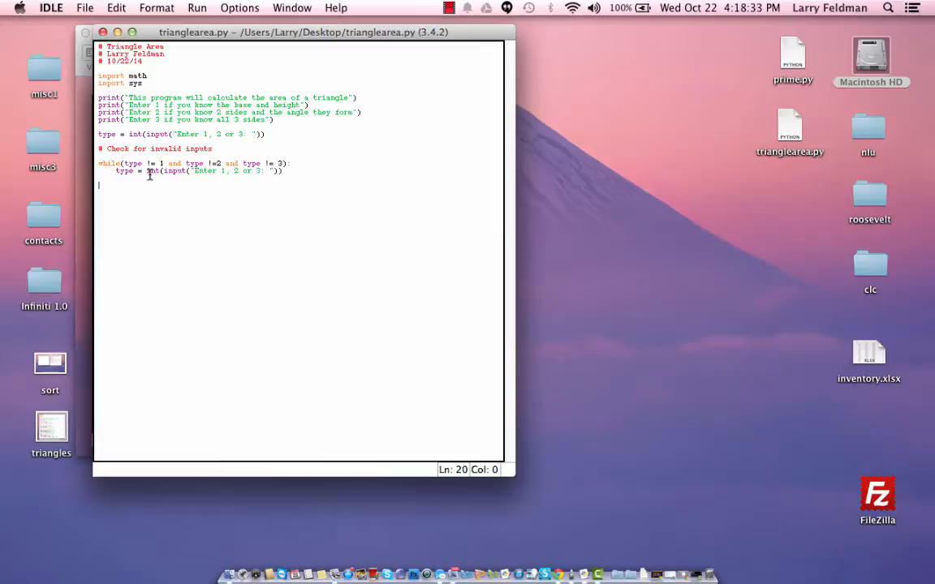
mouse_move(240, 214)
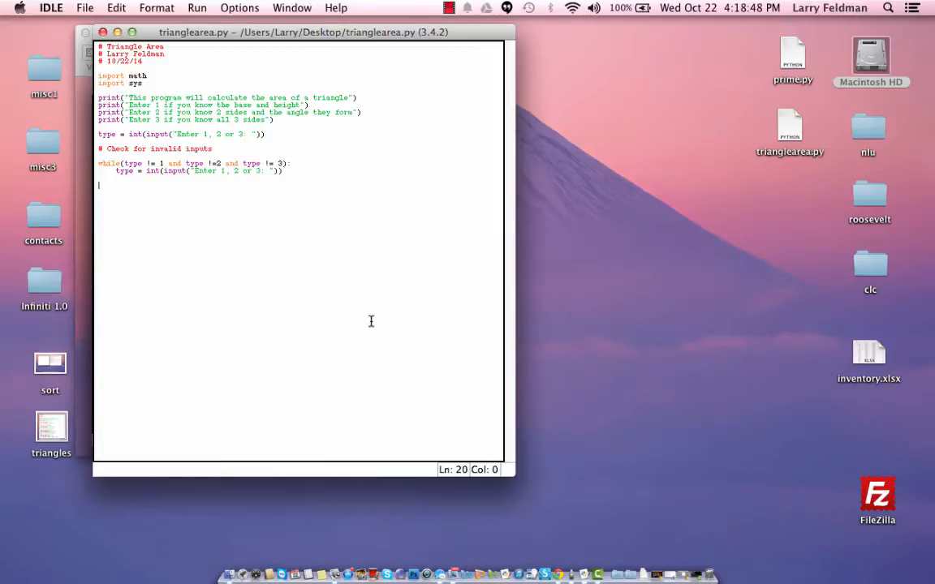
Start a new 'if' line below the while loop in the editor
type("if")
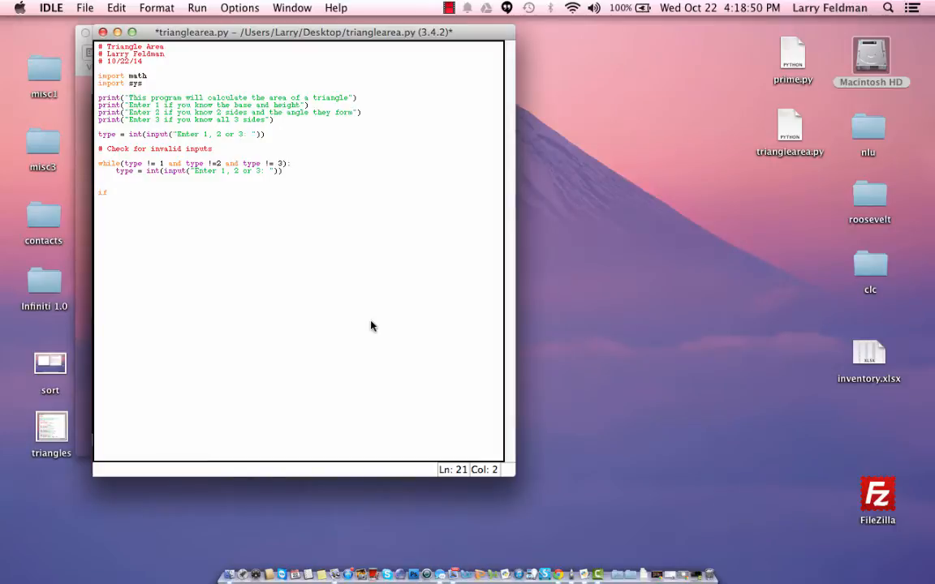
Add an if (type == 1) branch reading base and height as floats
type("(")
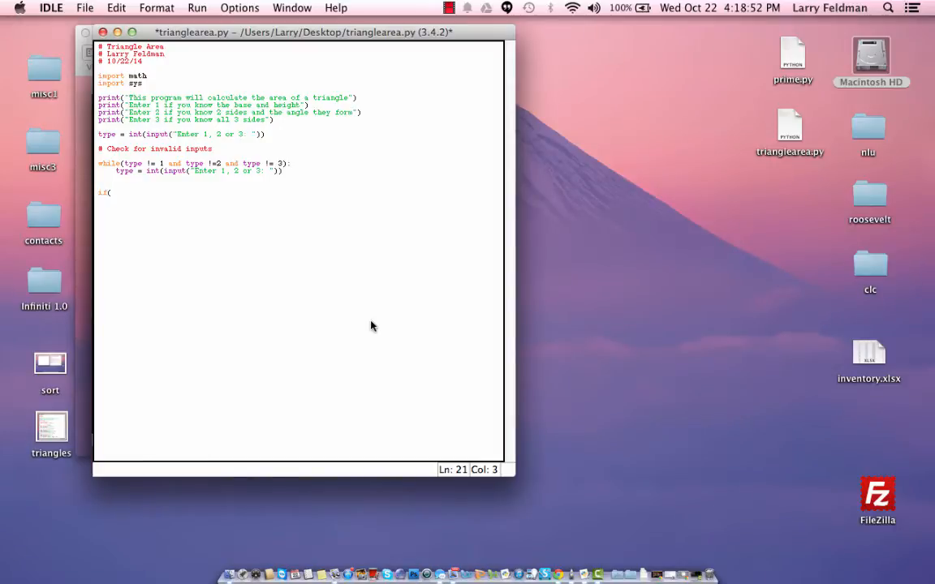
type("type == 1")
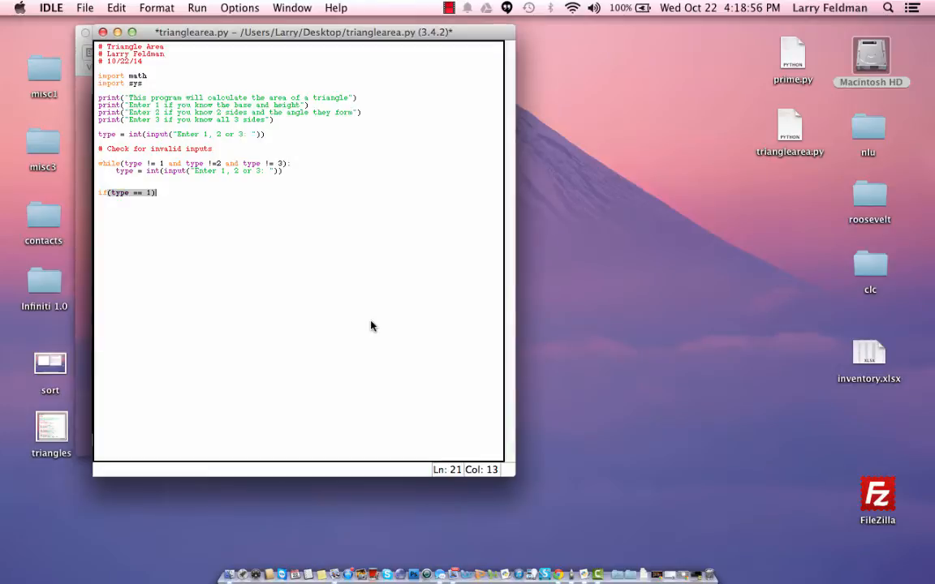
type(":")
key("Return")
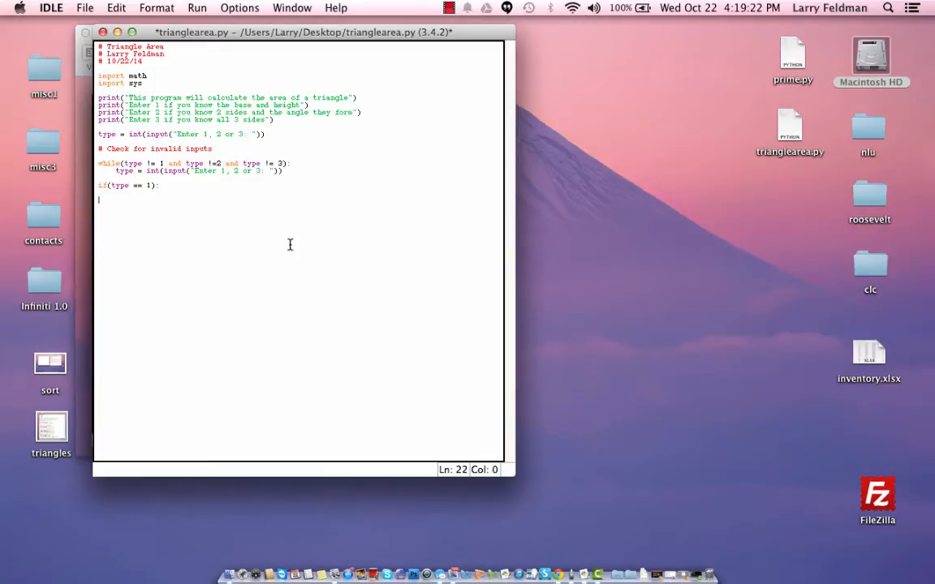
type("base =")
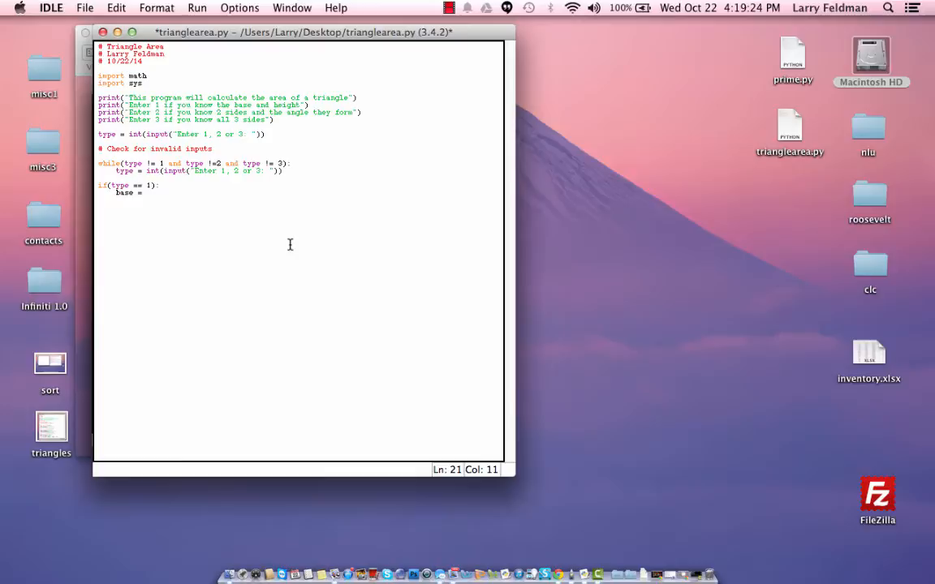
type("float(input")
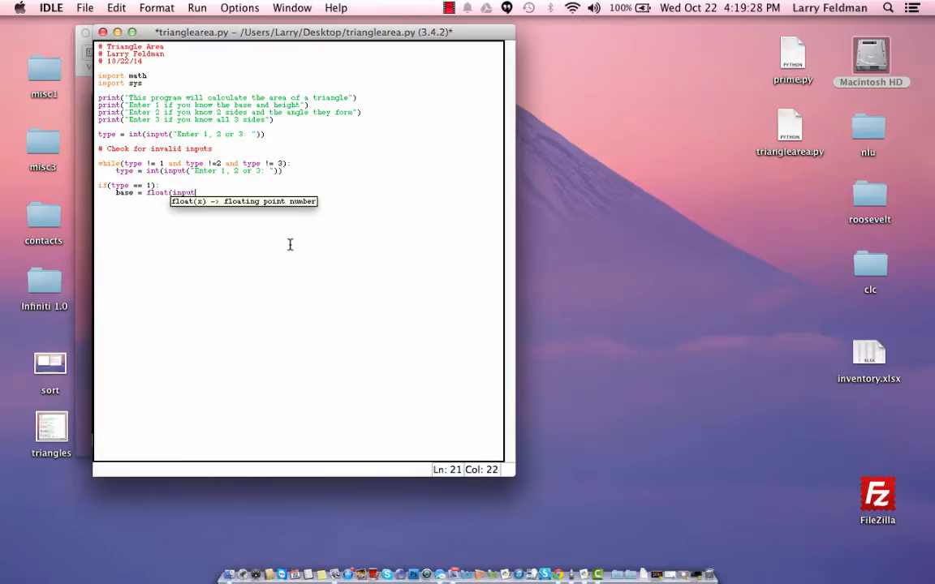
type("(\"")
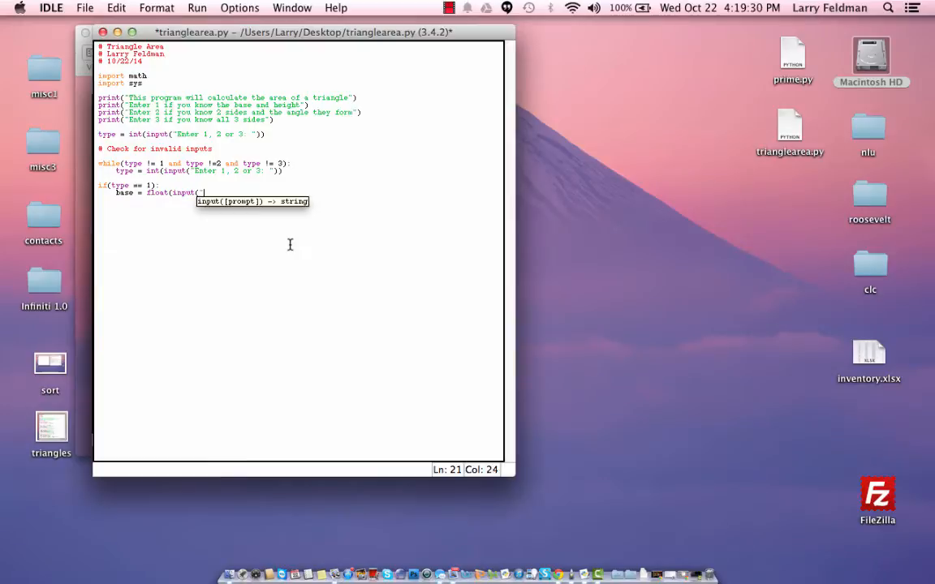
type("Enter the base: \"")
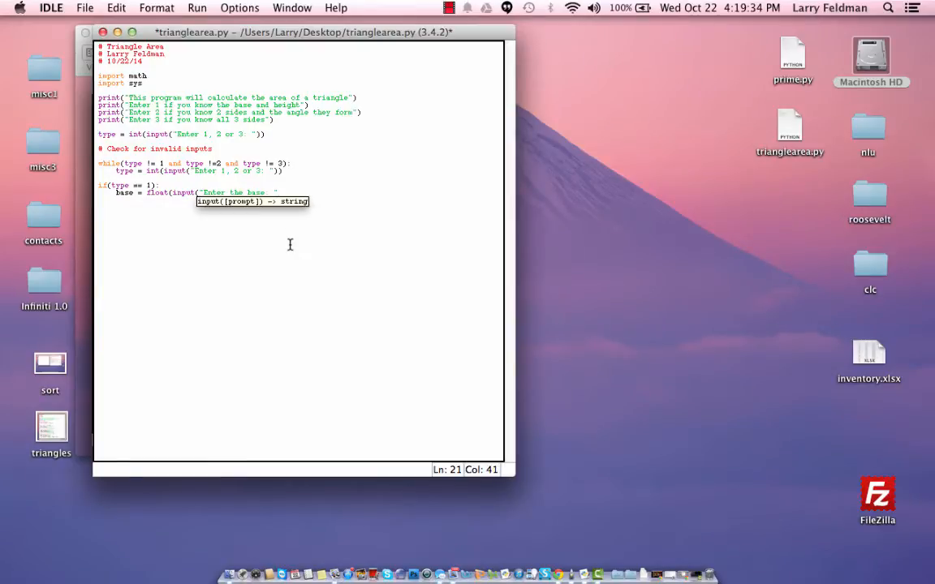
type("height = float(input(\"")
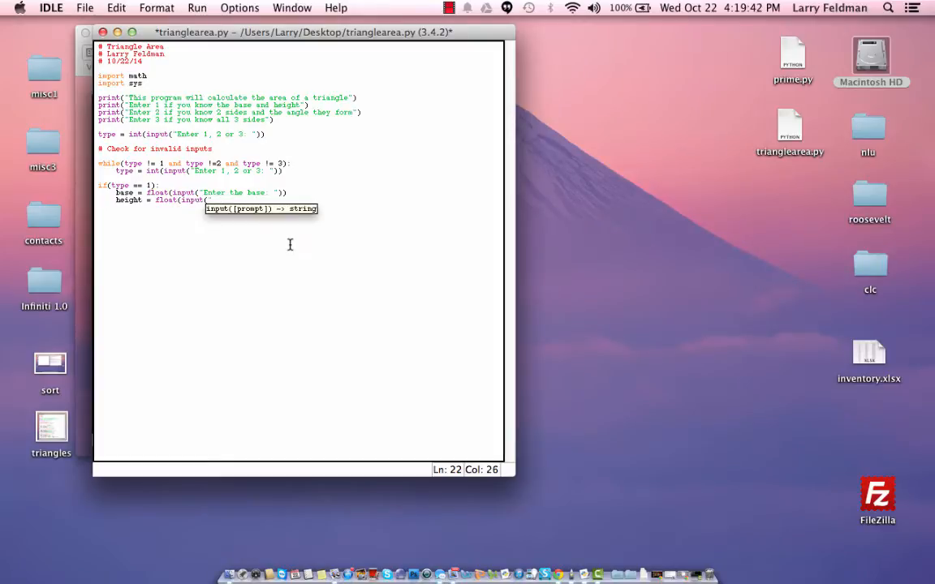
type("Enter the height: \"))")
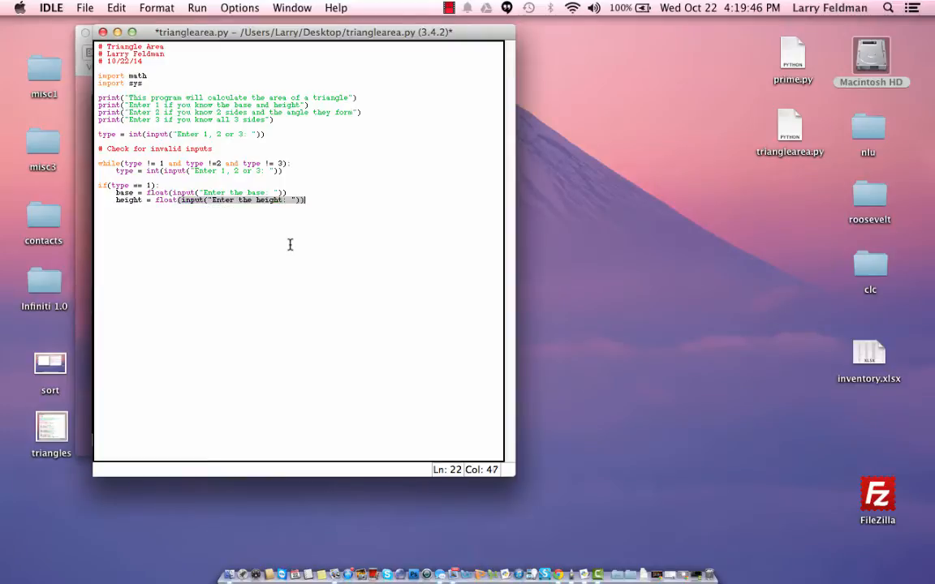
key("enter")
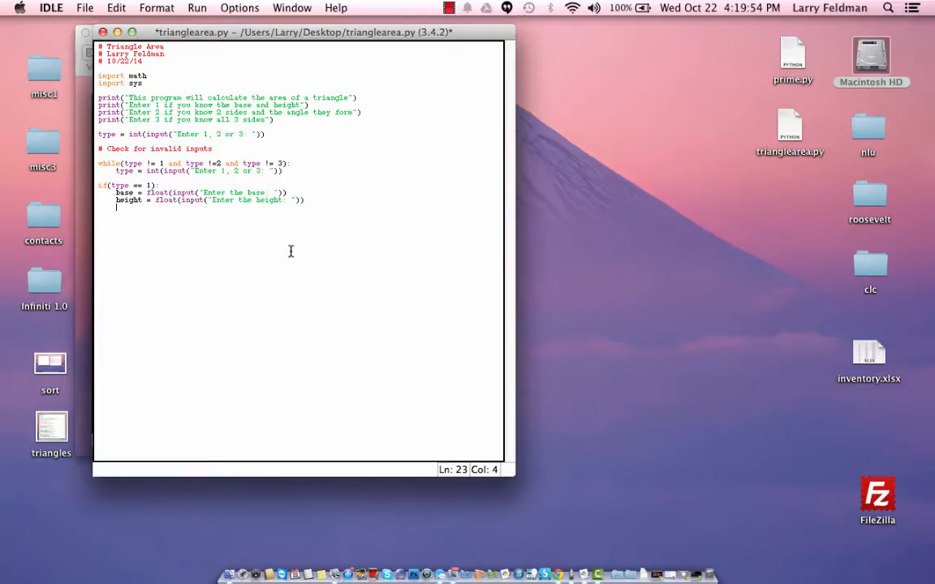
Compute area = (1/2)*base*height and print "The area of the triangle is", area
type("area =")
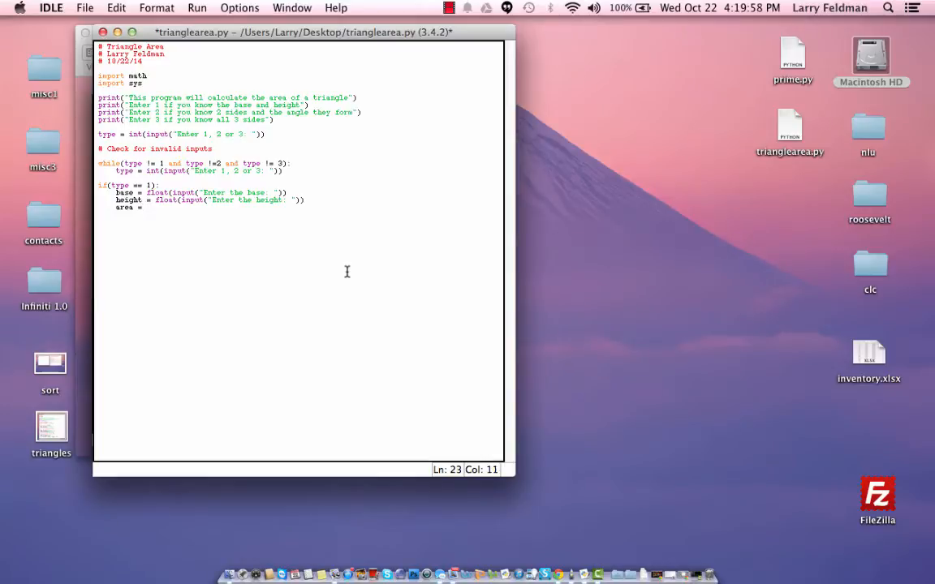
type("(1/2)")
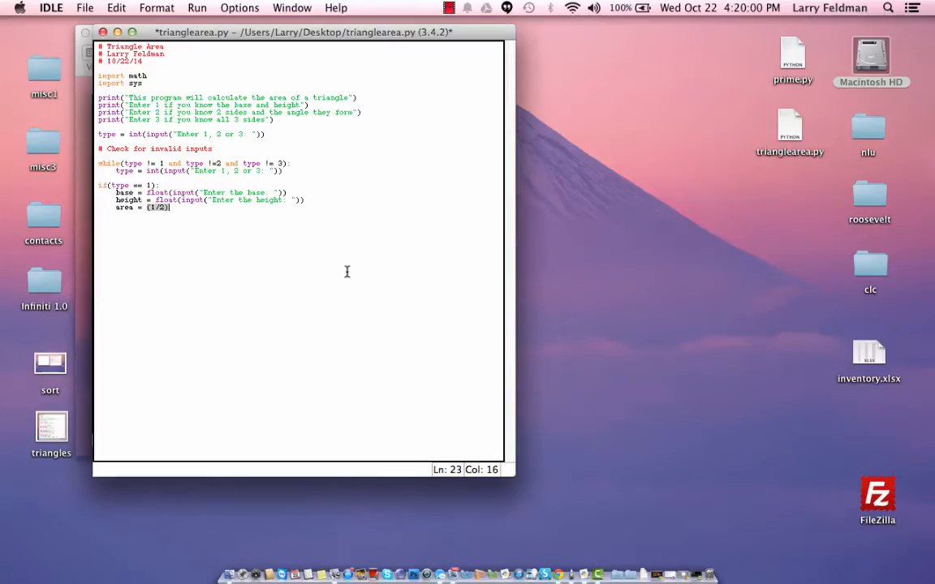
type("*base")
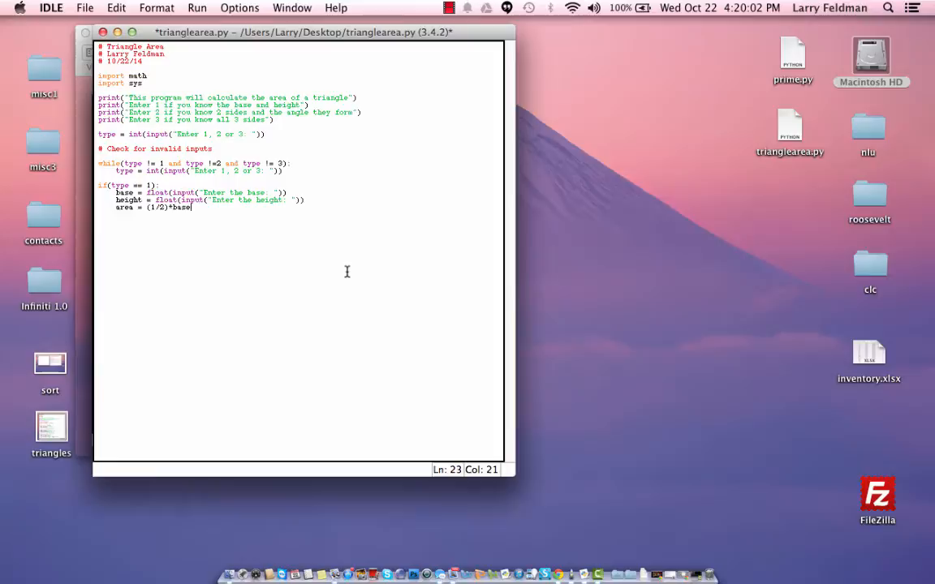
type("*height")
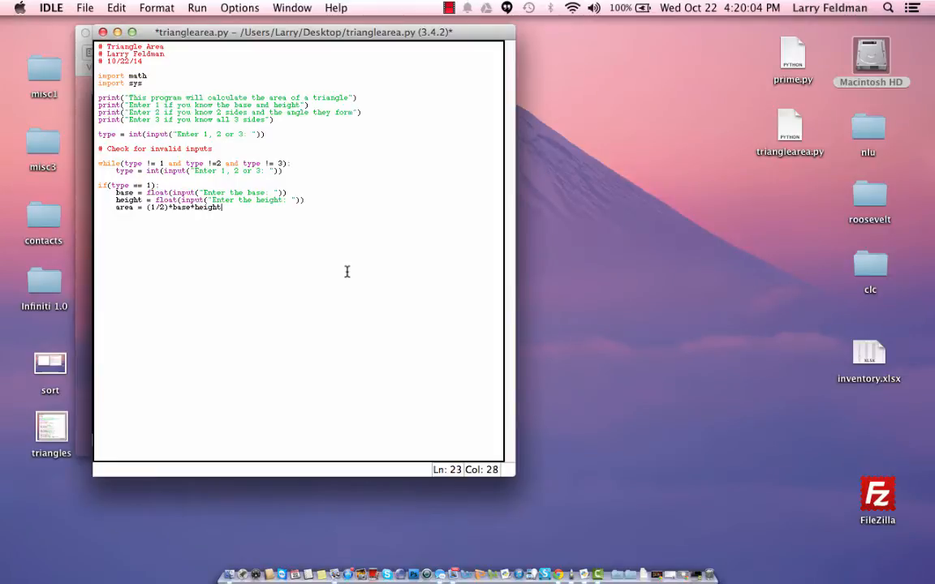
type("print(\"The area of the triangle")
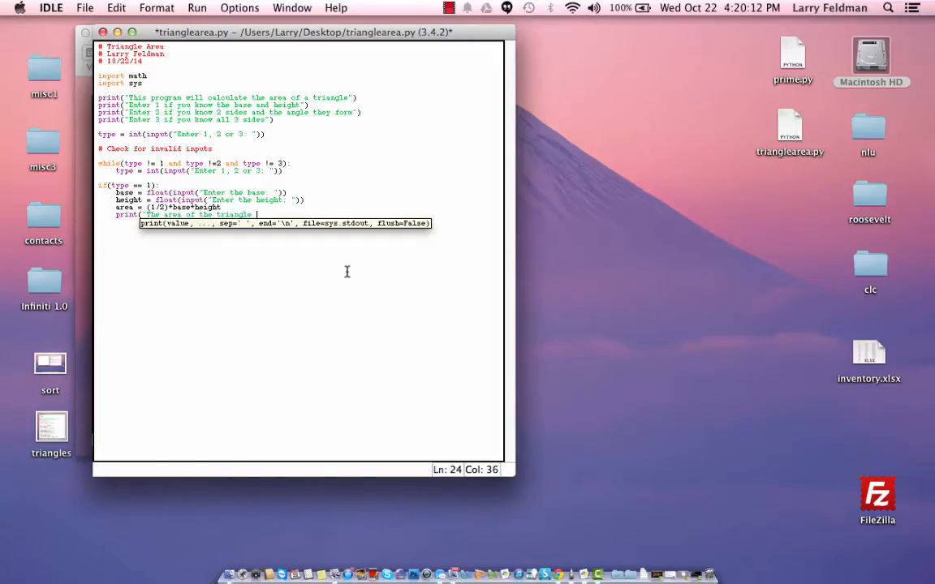
type("is")
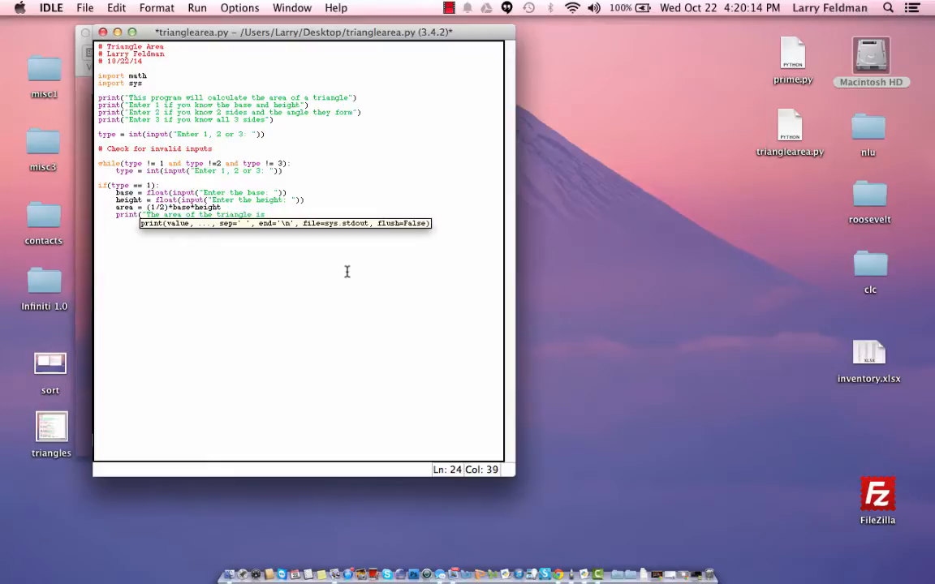
type("\", area")
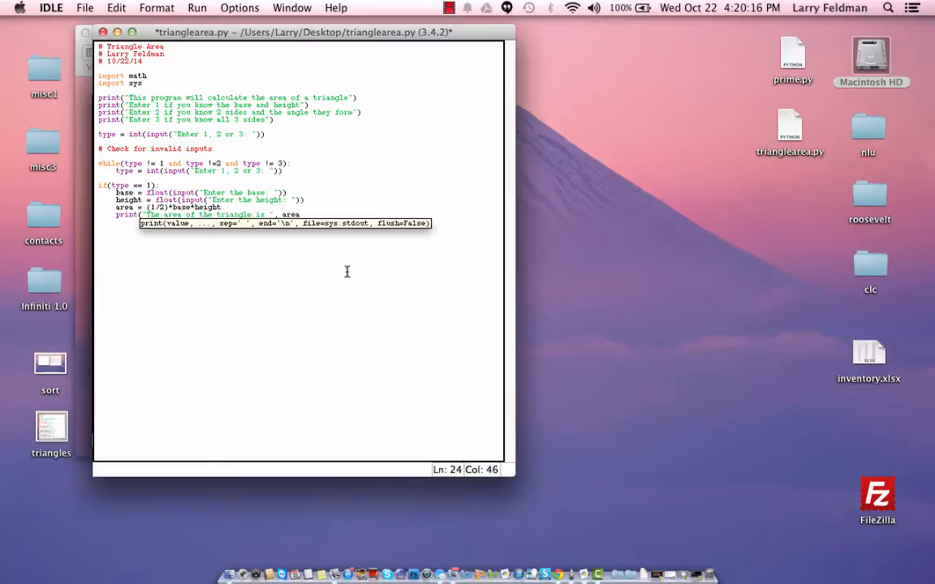
key("Return")
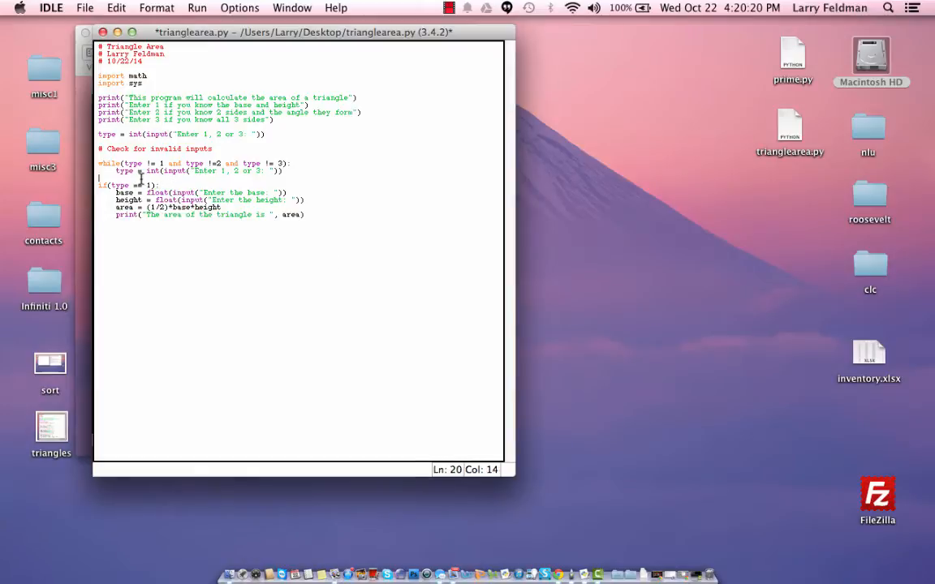
Add the comment # A = (1/2)*base*height above the first branch
type("#")
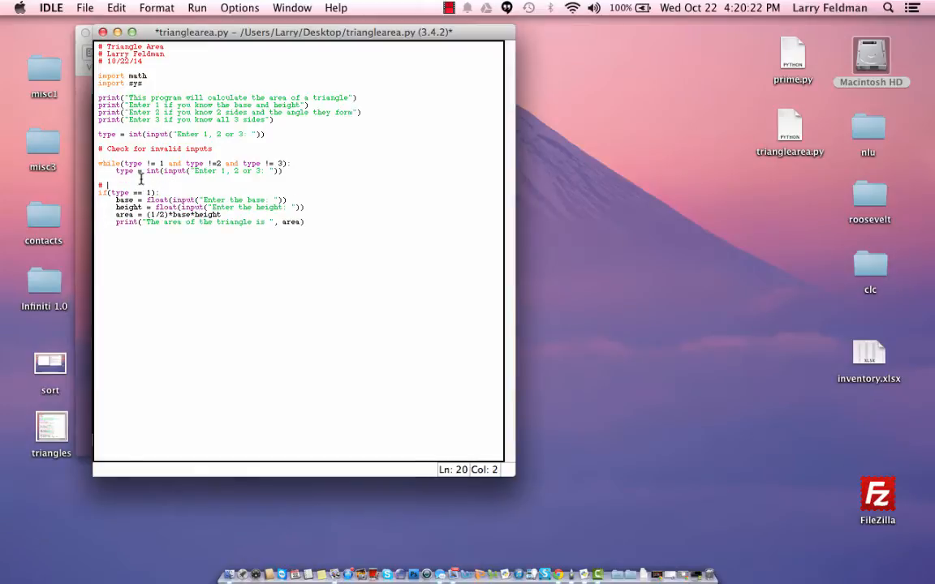
type("A =")
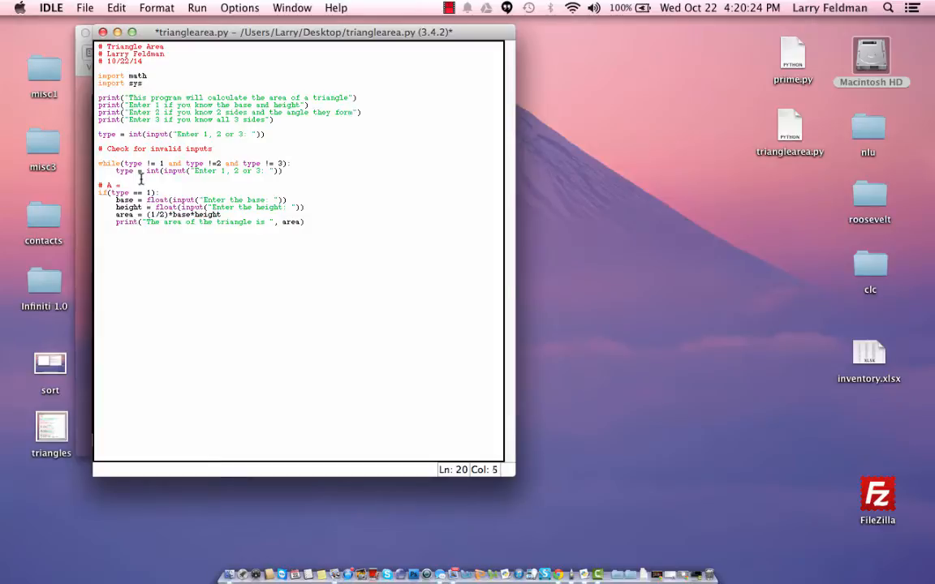
type("(1/2)")
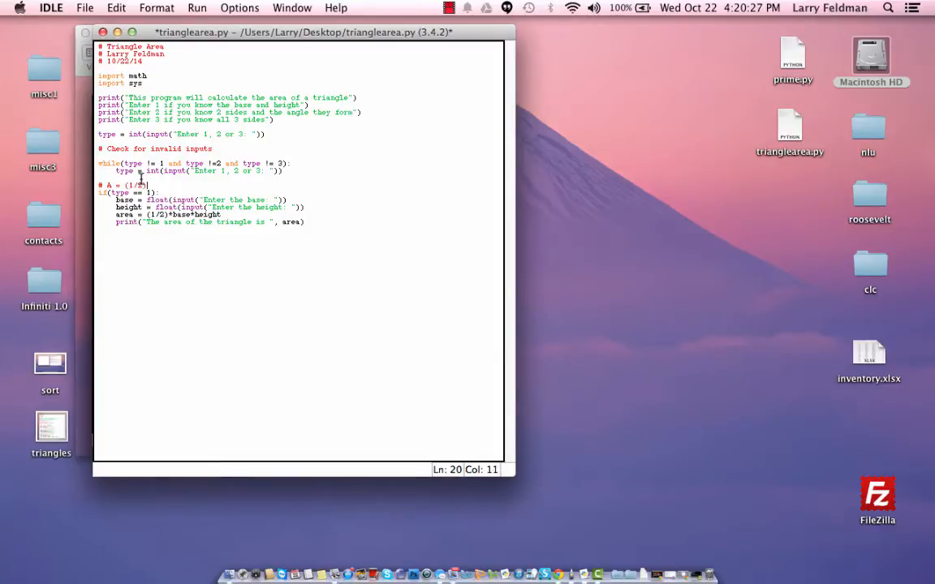
type("*base*height")
type("#")
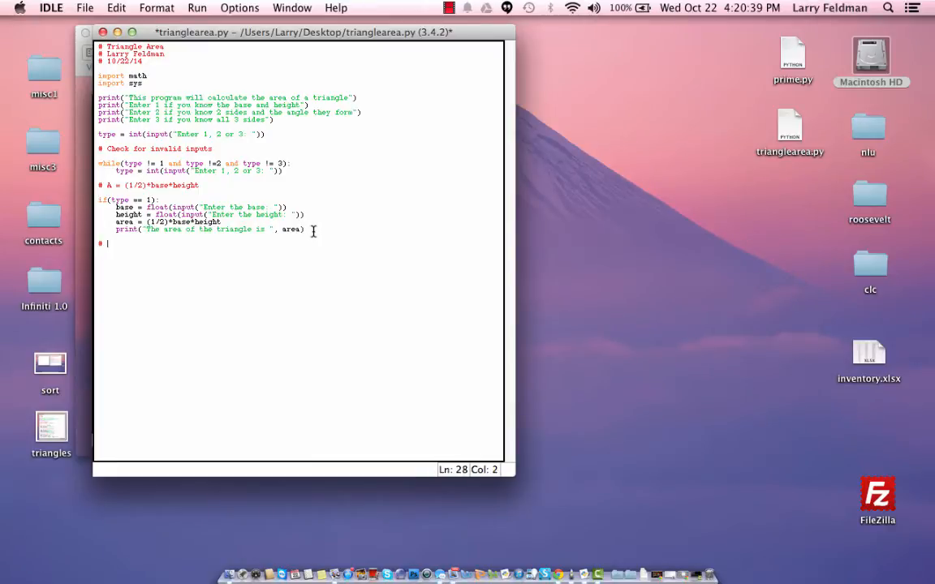
Add the comment # A = (1/2)*side1*side2*sin(angle) below the first branch
type("A =")
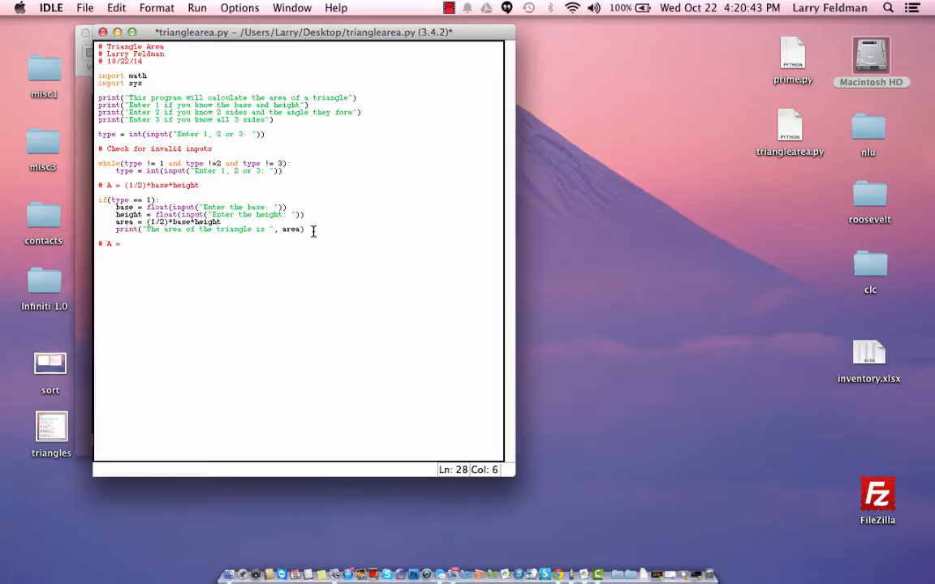
type("(1/2)")
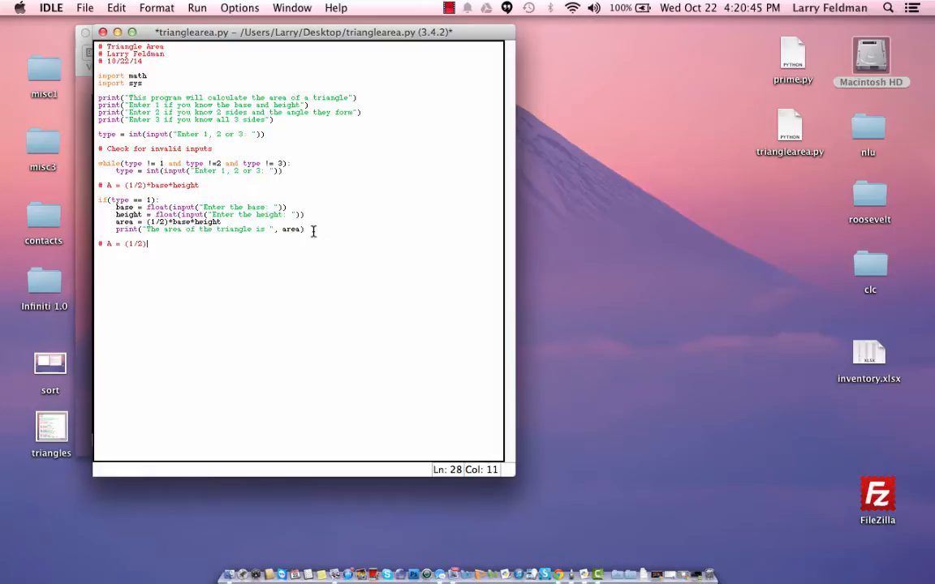
type("*side1*side2")
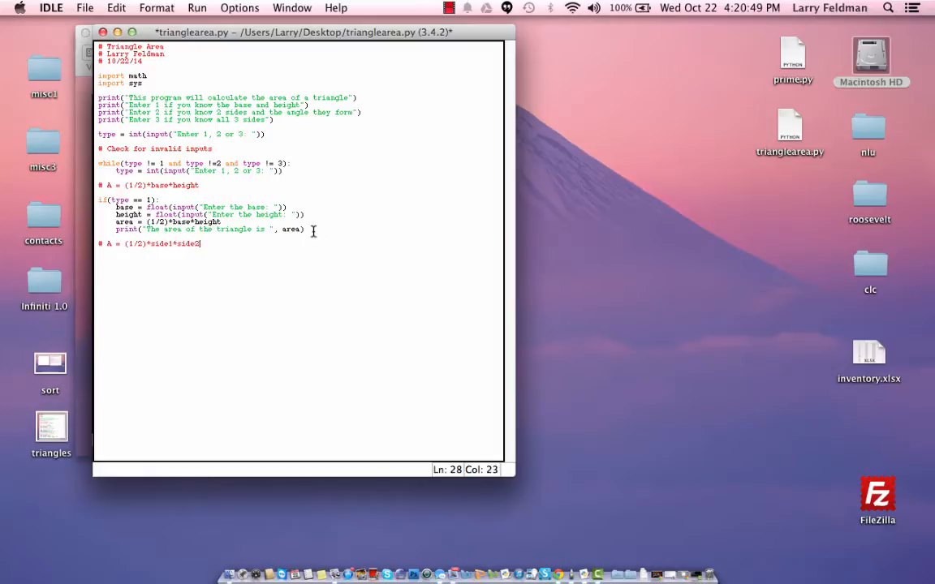
type("*sin")
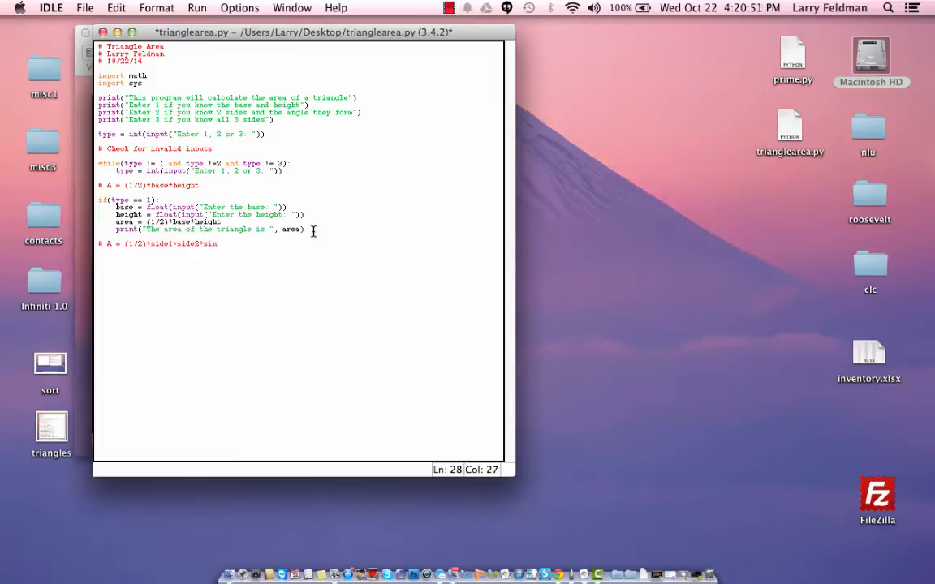
type("(angle")
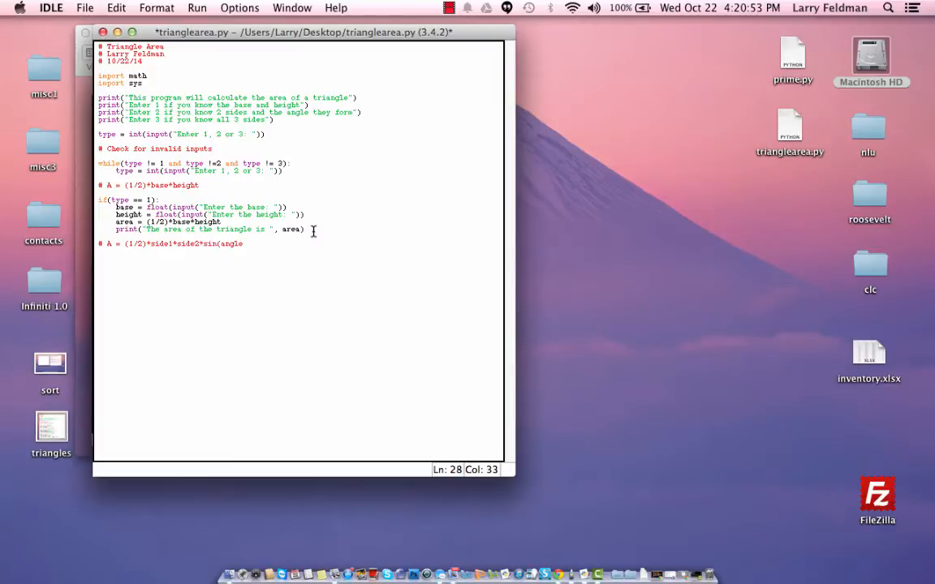
type(")")
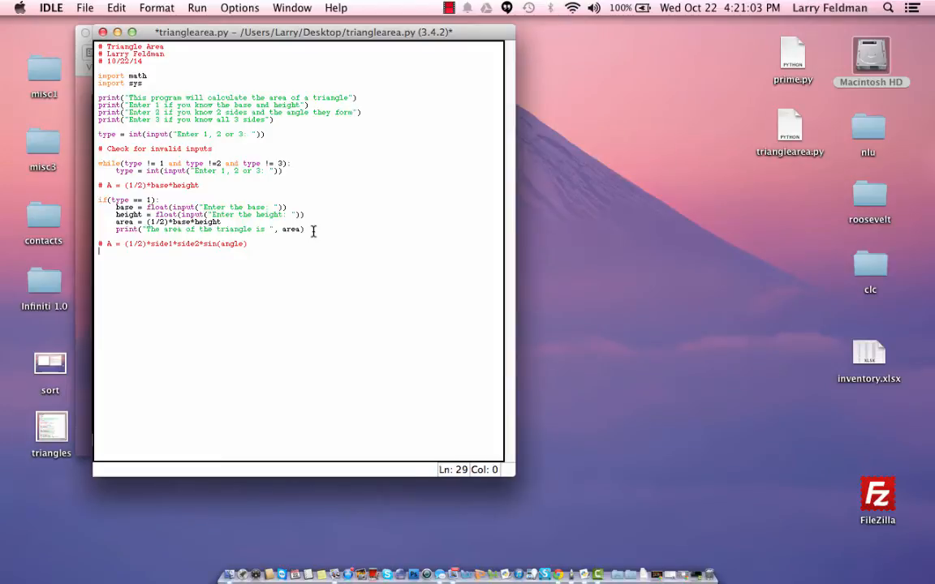
Add an if (type == 2) branch reading side1 and side2 as floats
type("if(")
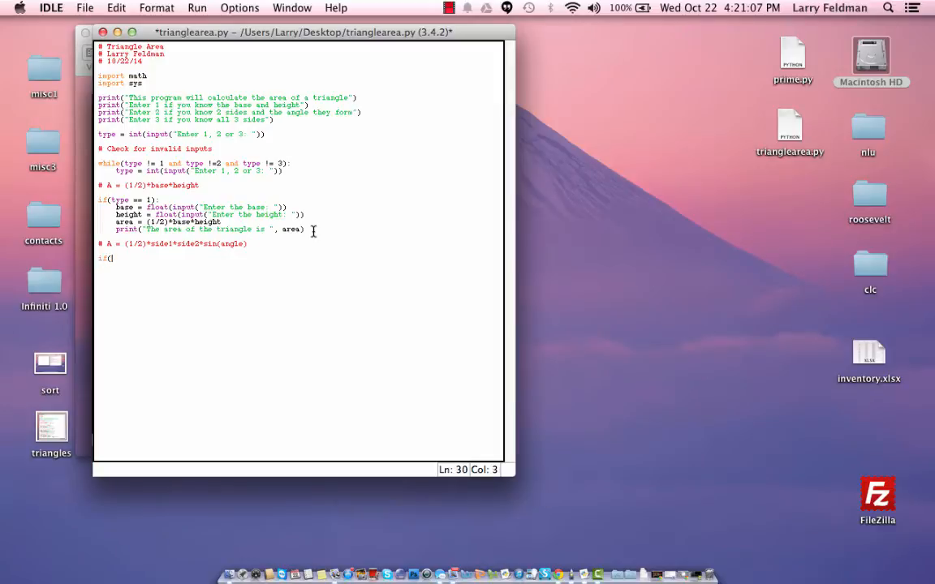
type("type == 2):")
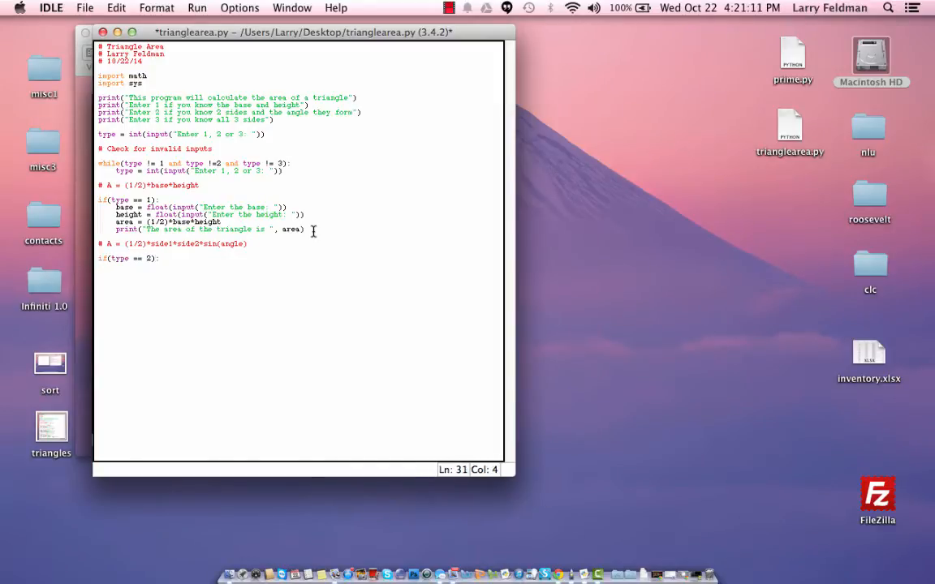
type("side1 =")
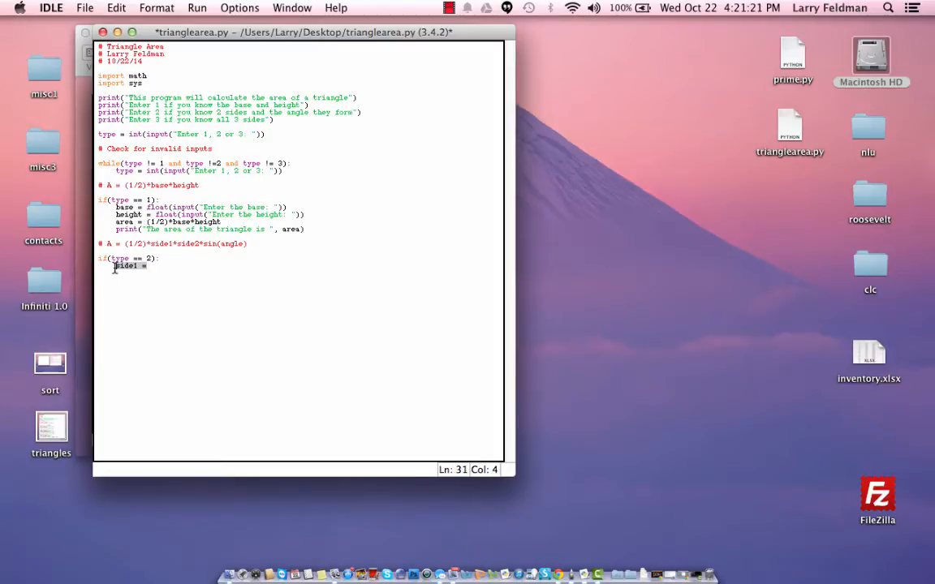
type("base = float(input(\"Enter the base: \"))")
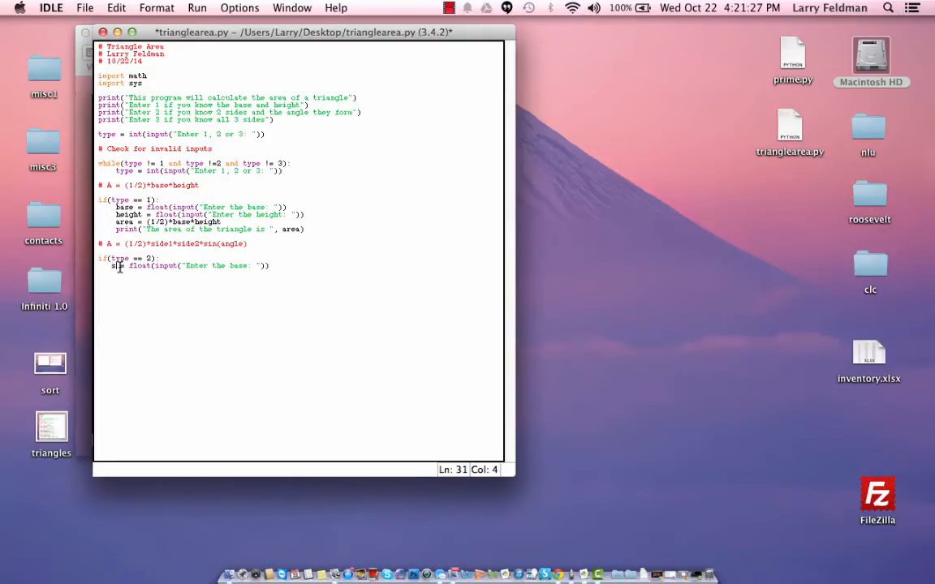
type("ide1")
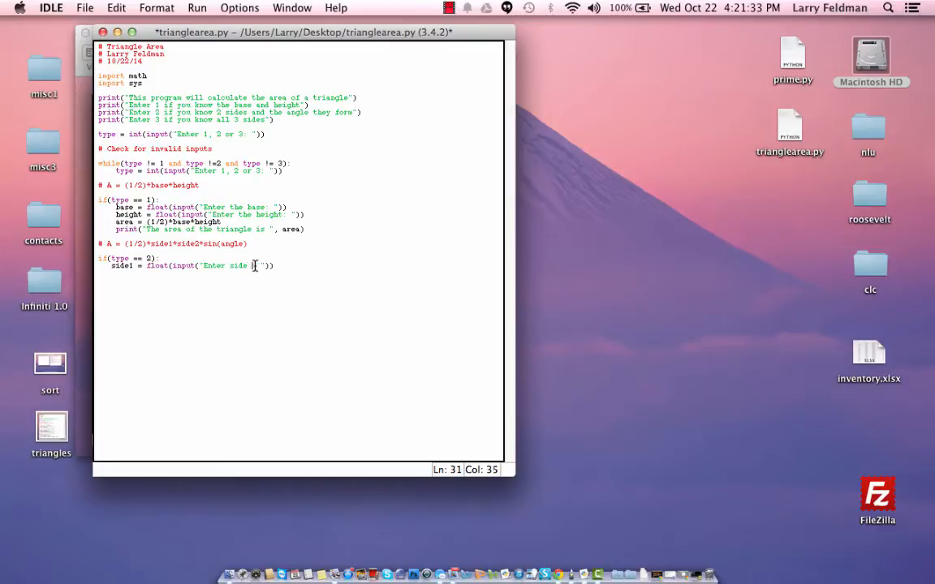
type("1:")
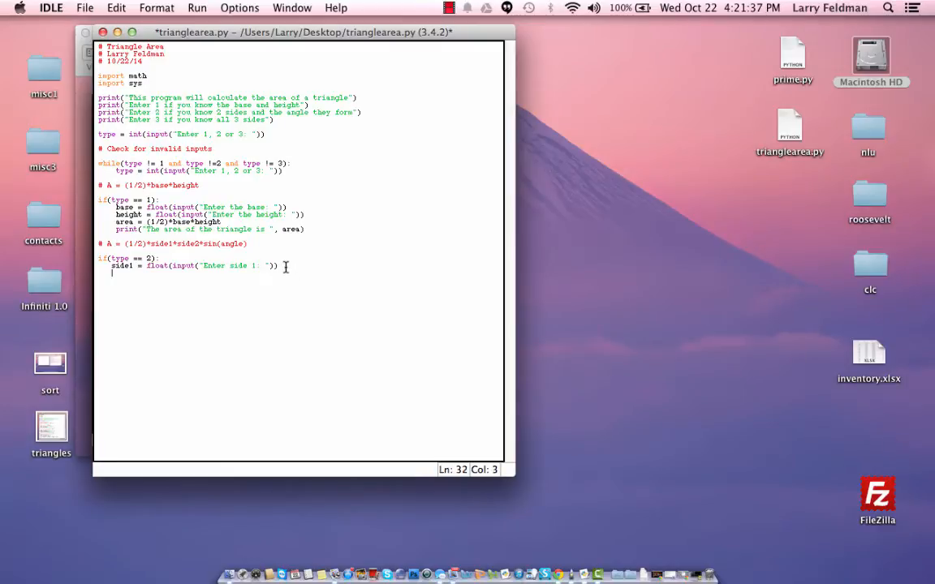
type("base = float(input(\"Enter the base: \"))")
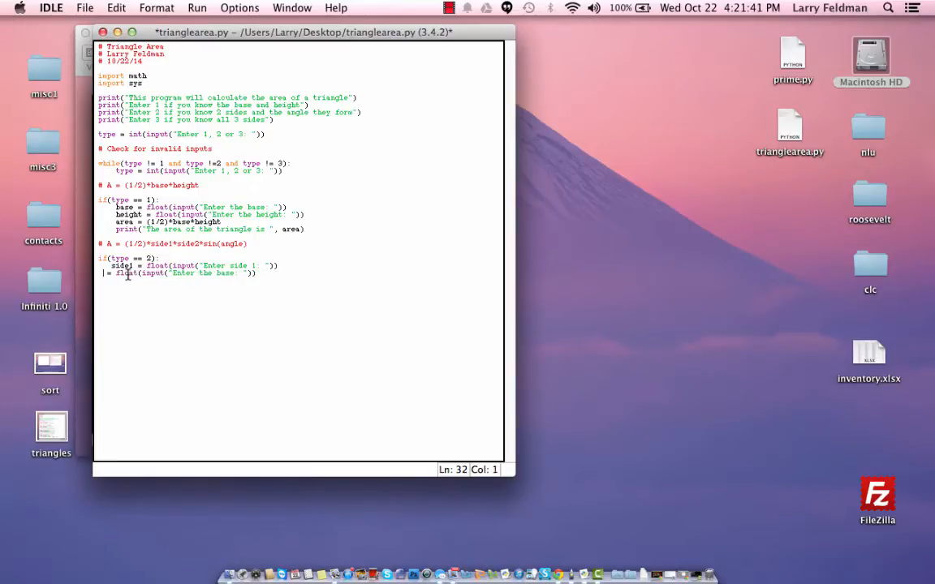
type("side2")
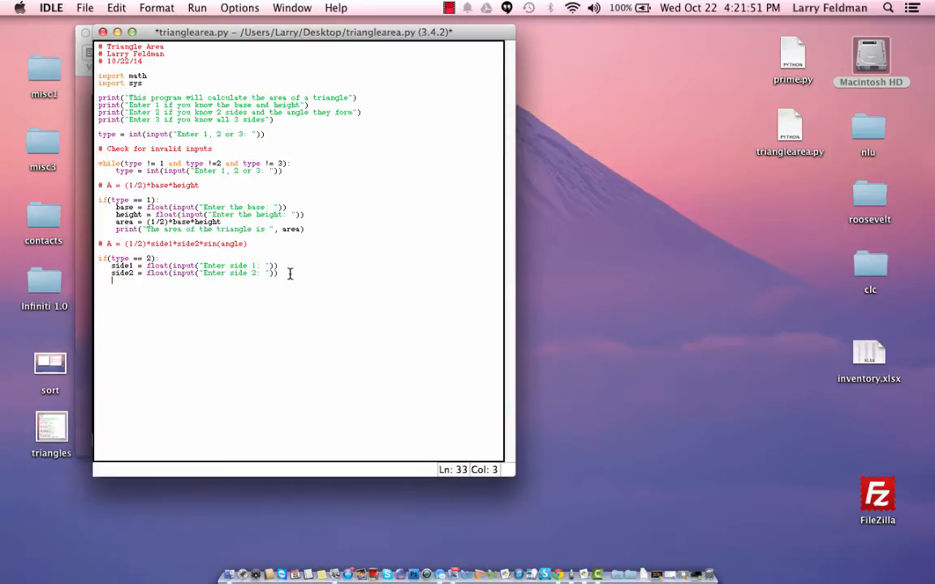
Add angle = float(input("Enter the angle between them: ")) and save the script
type("angle = float(")
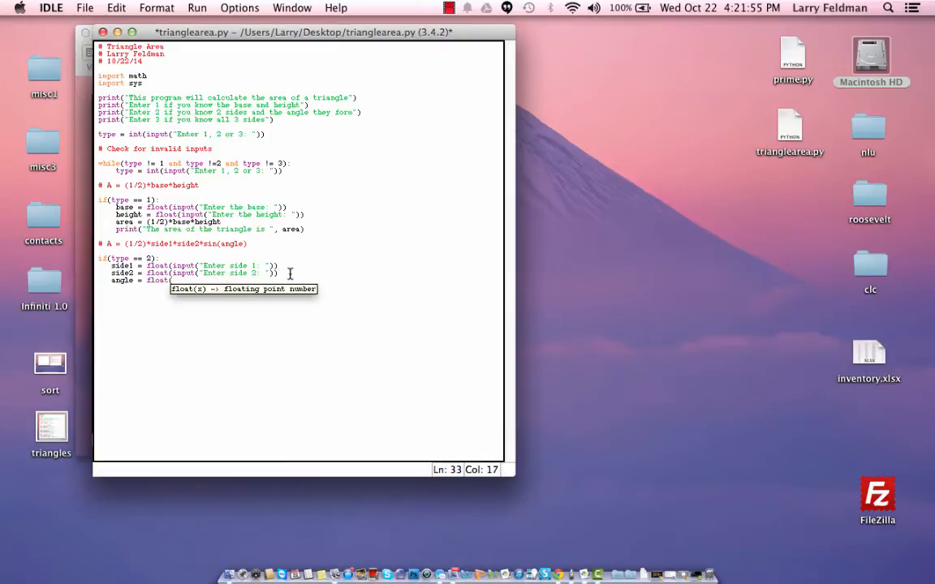
type("input(")
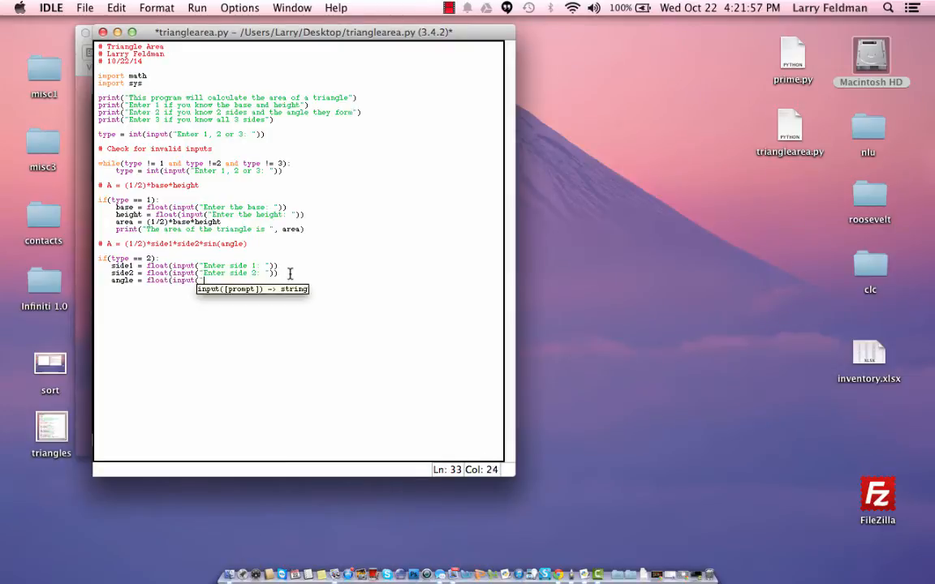
type("Enter the angle between them")
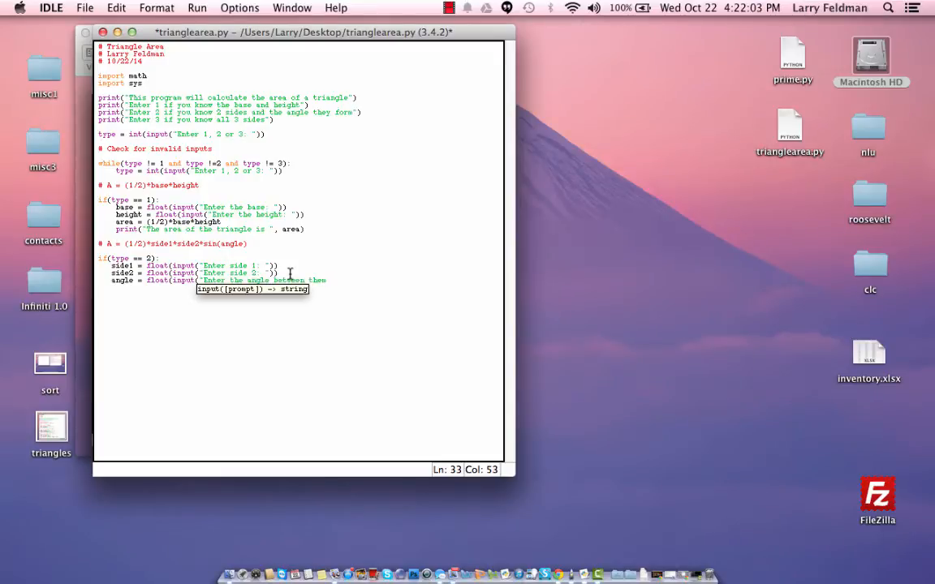
type(": \"")
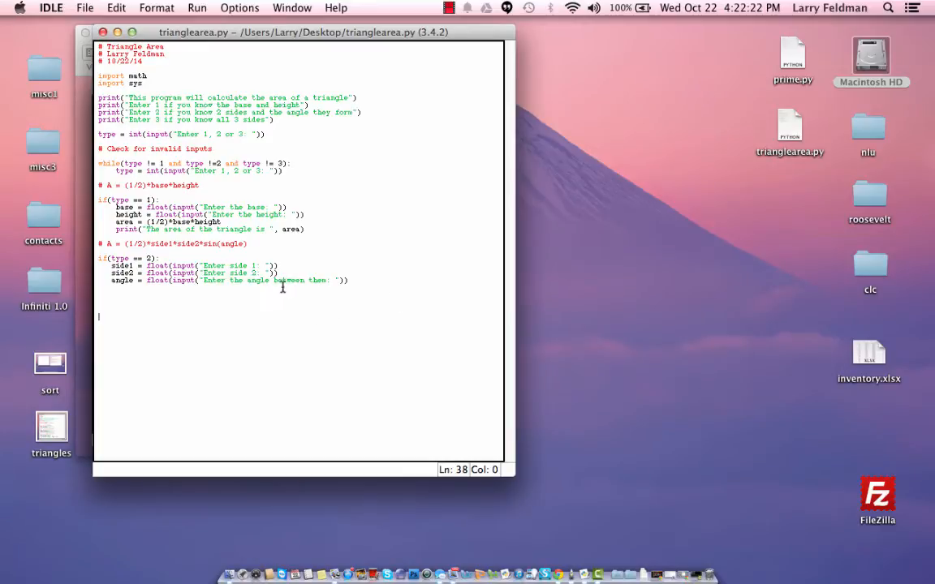
Ask for the angle in degrees and add anglerad = angle*math.pi/180
double_click(292, 280)
type("in degrees")
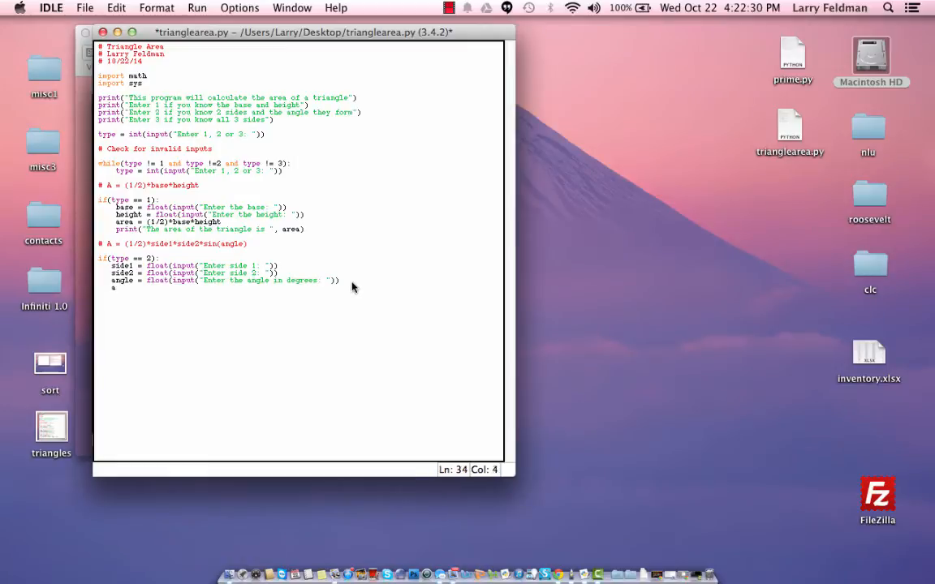
type("ngler")
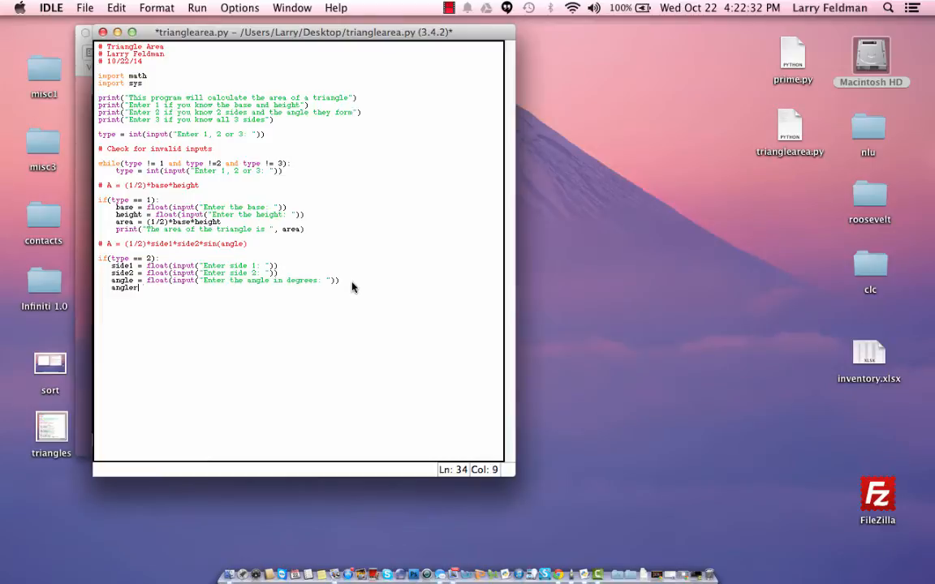
type("rad =")
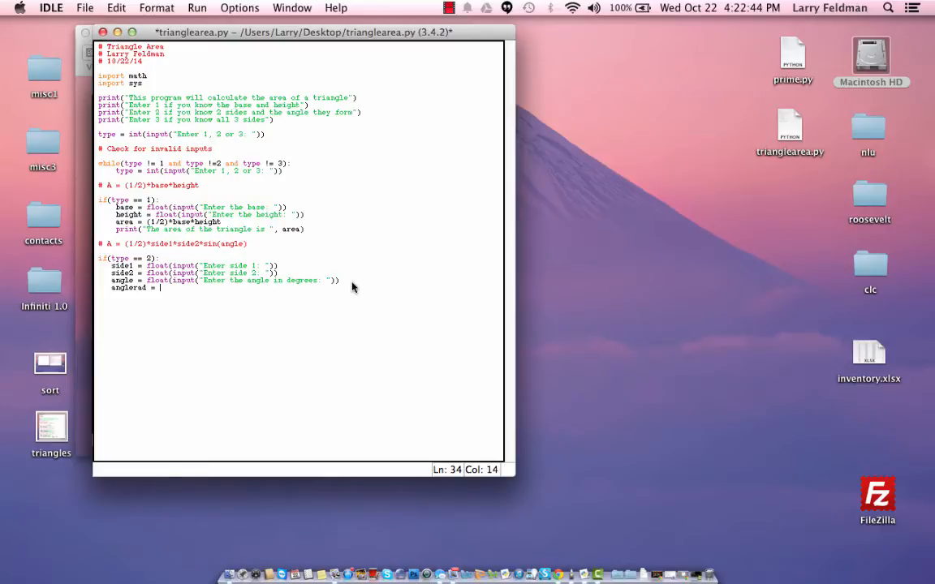
type("angle*math")
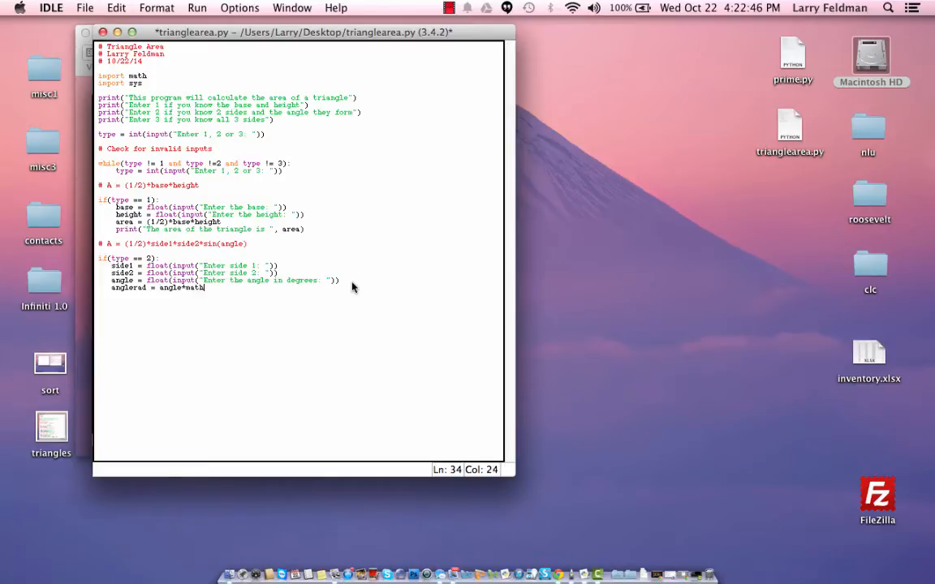
type(".pi/180")
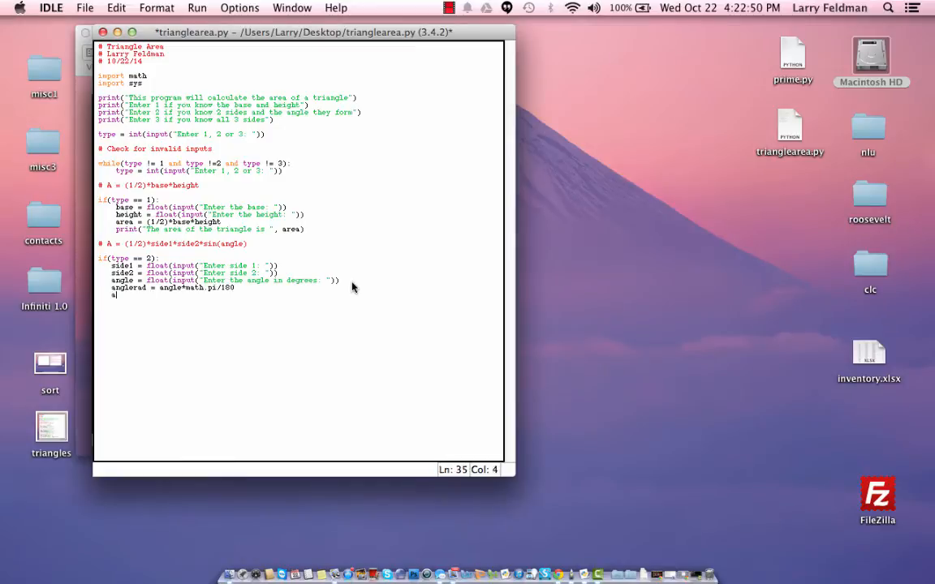
Compute area = .5*side1*side2*math.sin(anglerad) and print 'The area of the triangle is'
type("area =")
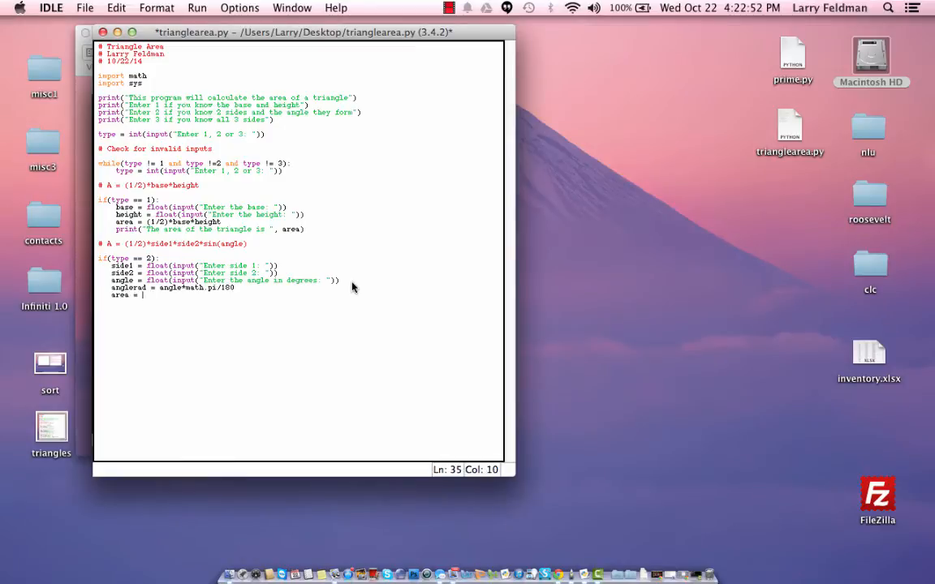
type(".5")
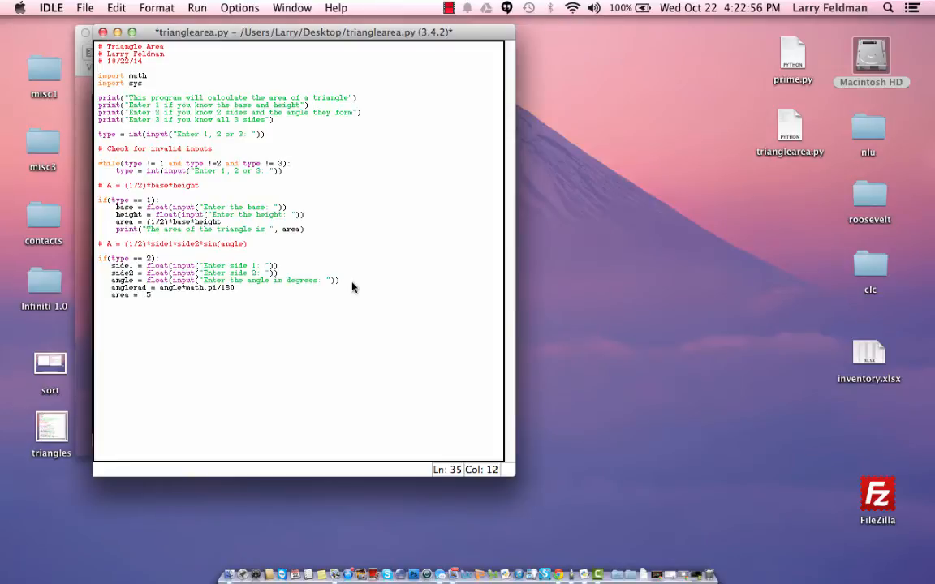
type("*side1")
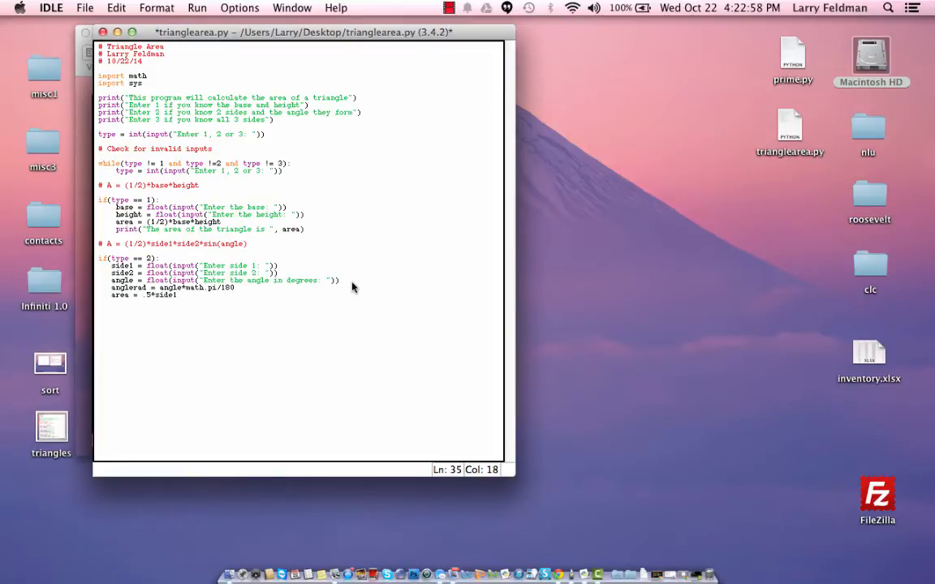
type("*side2")
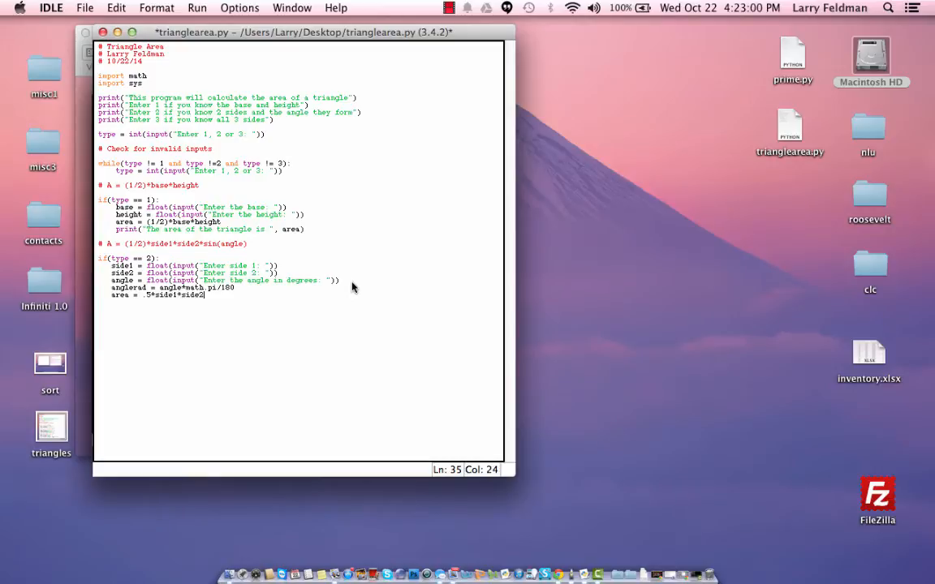
type("math")
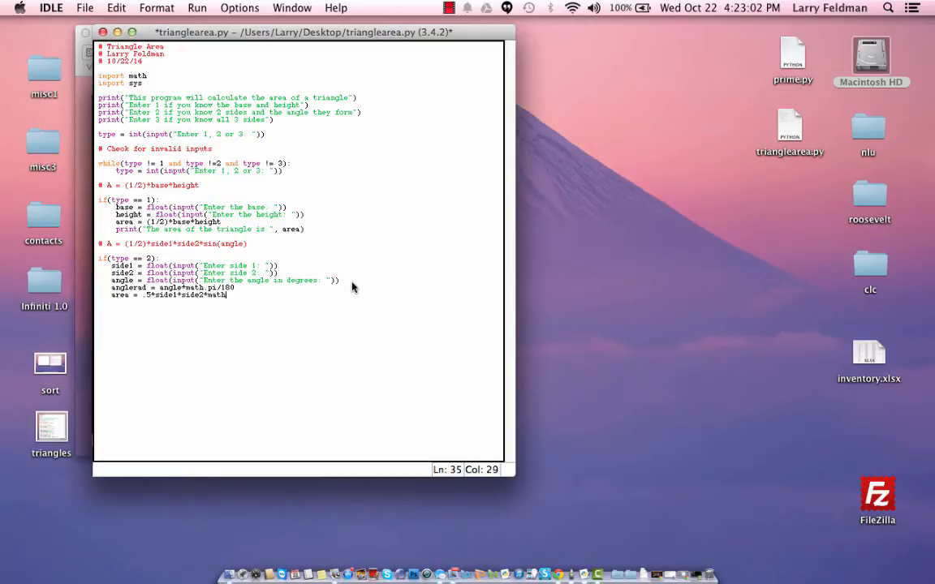
type(".sin(anglerad")
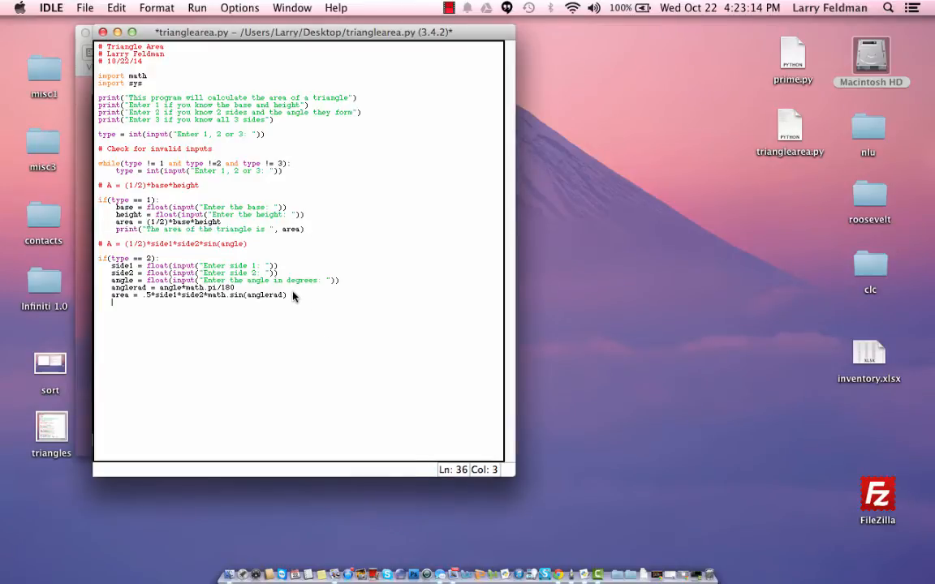
type("print(\"The area of the triangle is \", area)")
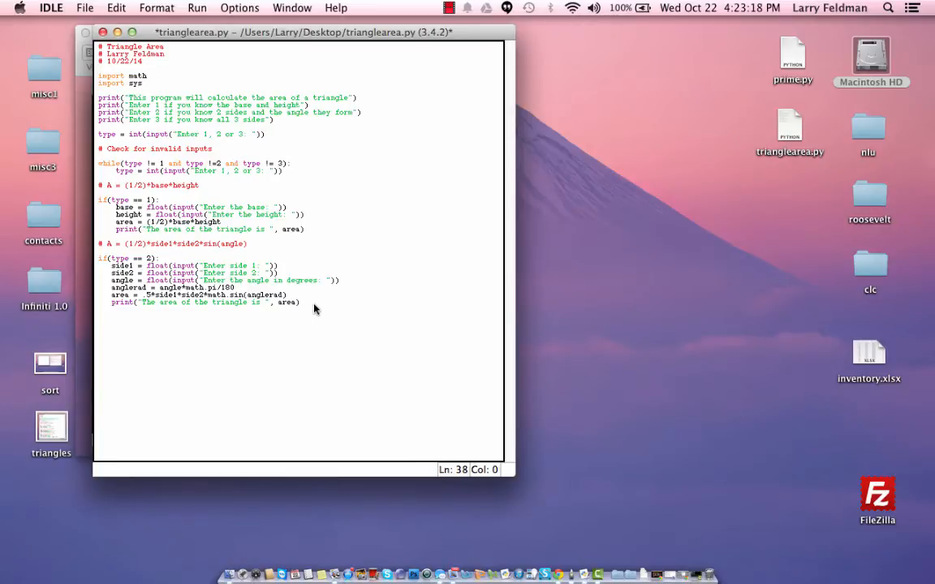
Type the comment # A = sqrt(s*(s - a)*(s - b)*(s - c)) below the type 2 block
type("# A =")
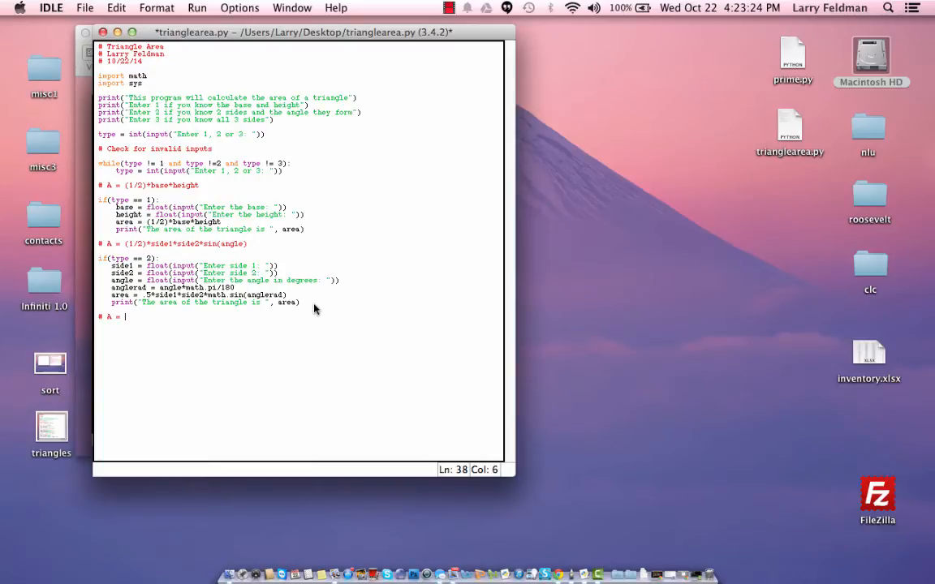
type("sqrt")
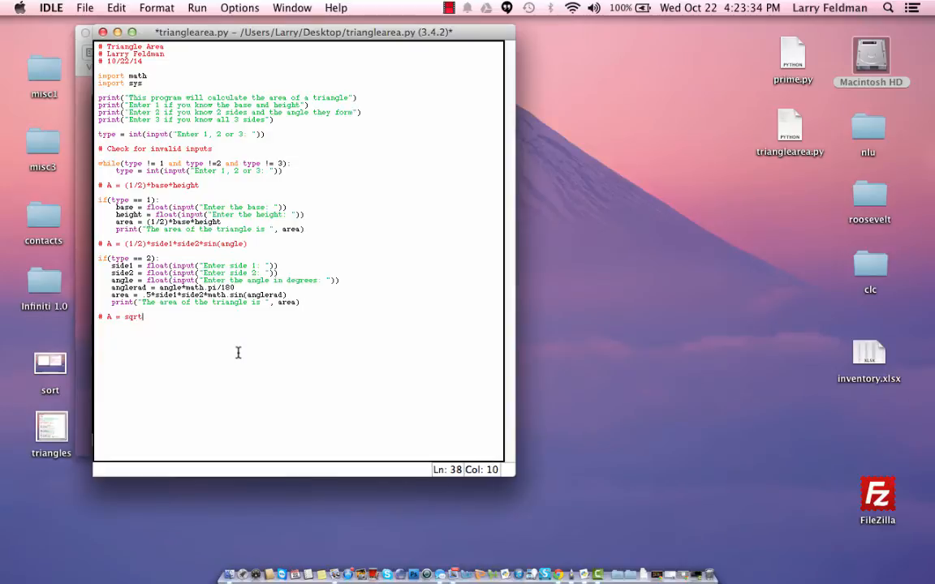
type("(s")
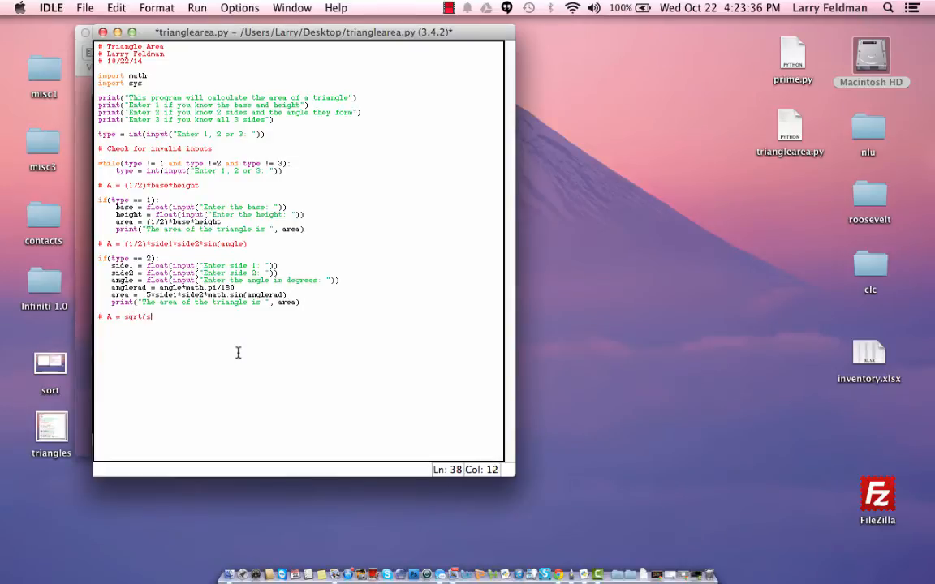
type("*(s - a")
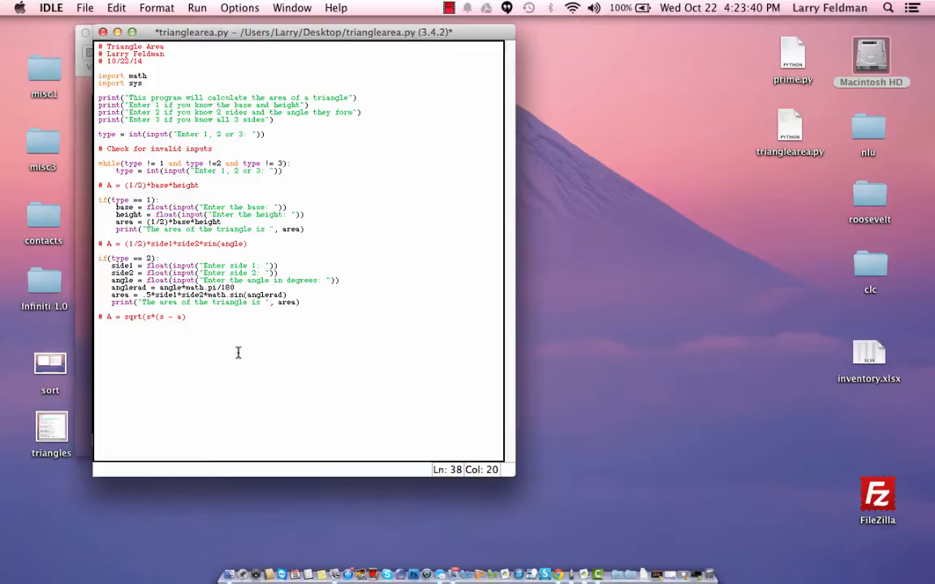
type("*(s - b")
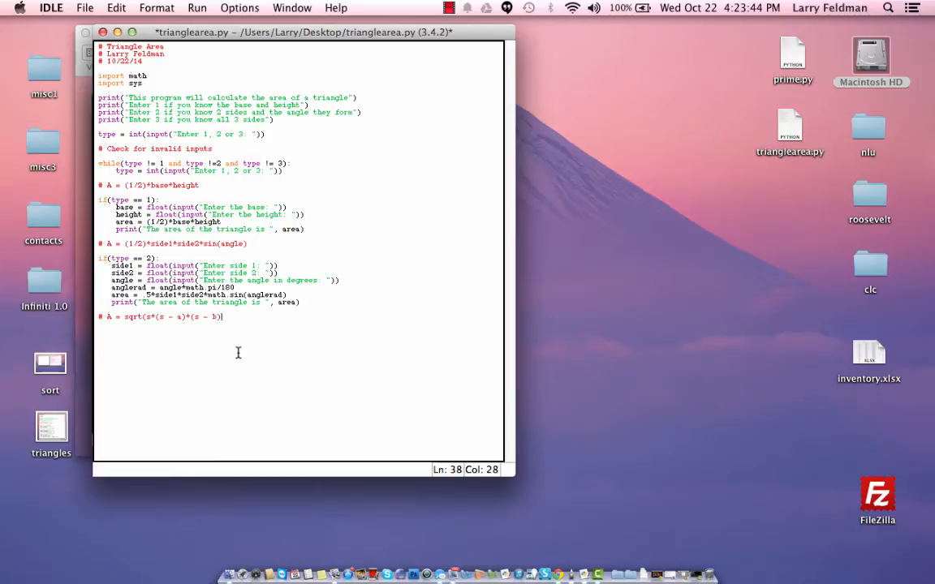
type("*(s")
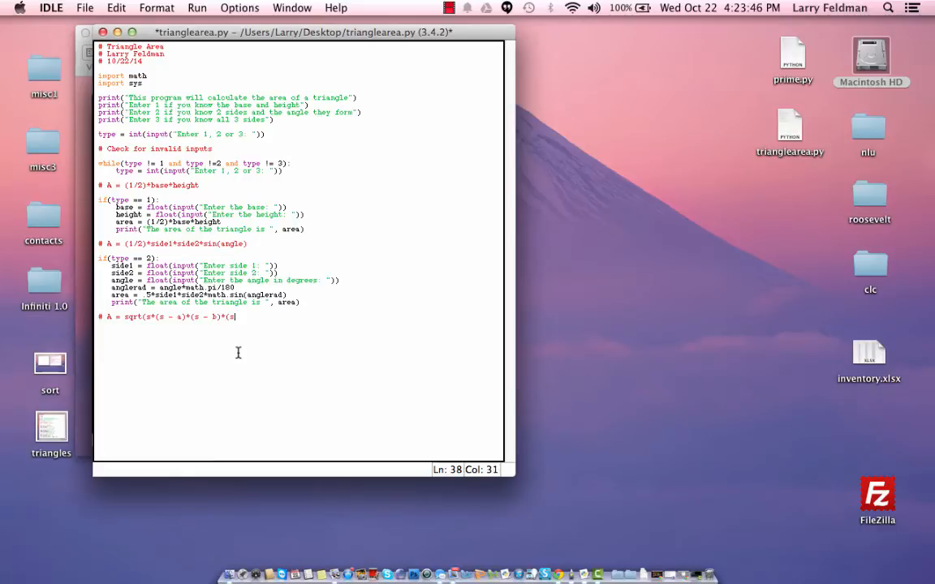
type("- c")
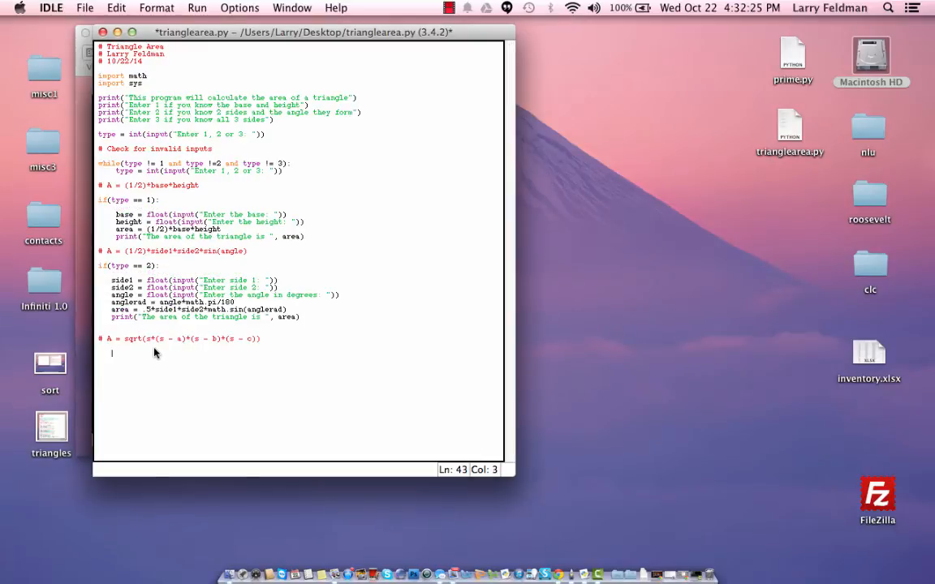
Add if(type == 3): reading side1-side3 via float(input("Enter side n: ")), then begin the area line
type("if(t")
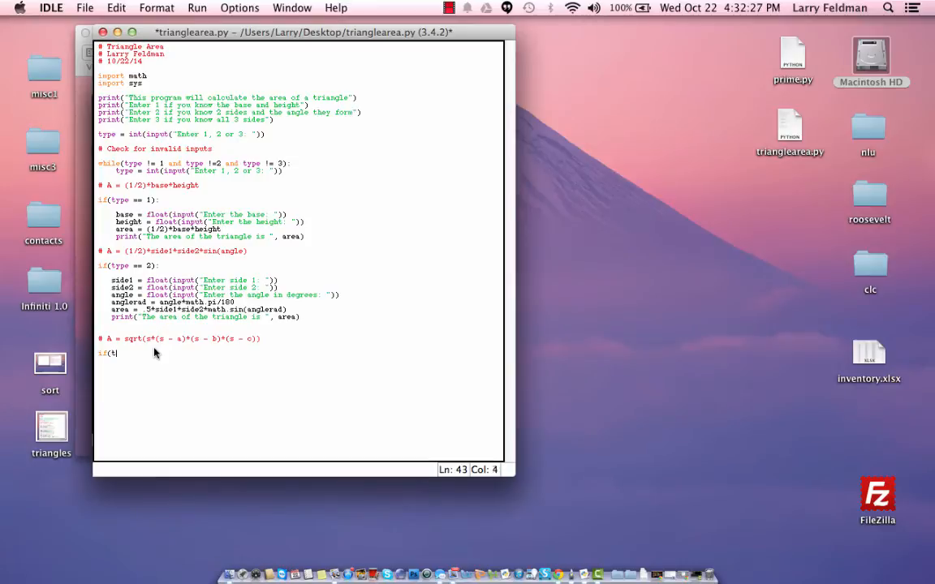
type("ype == 3:")
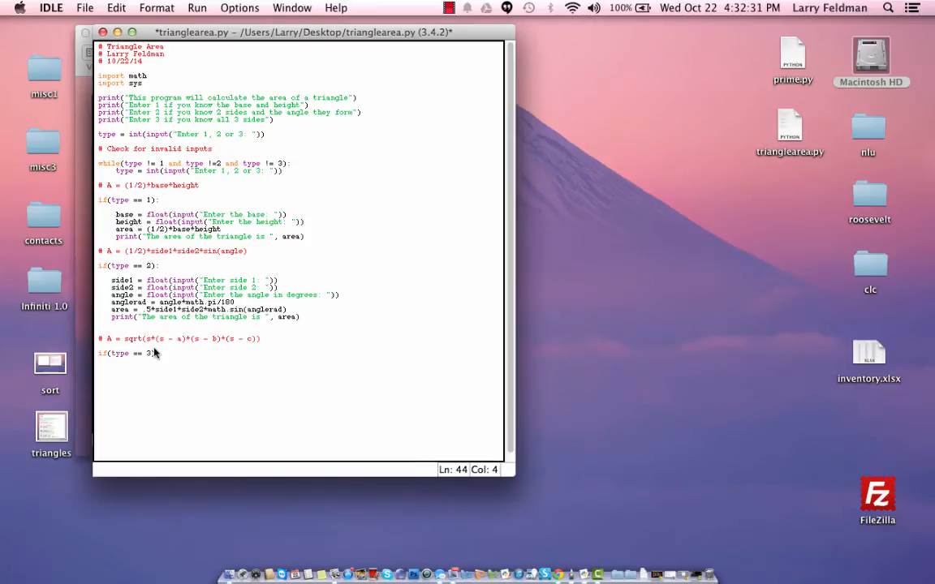
type("side1")
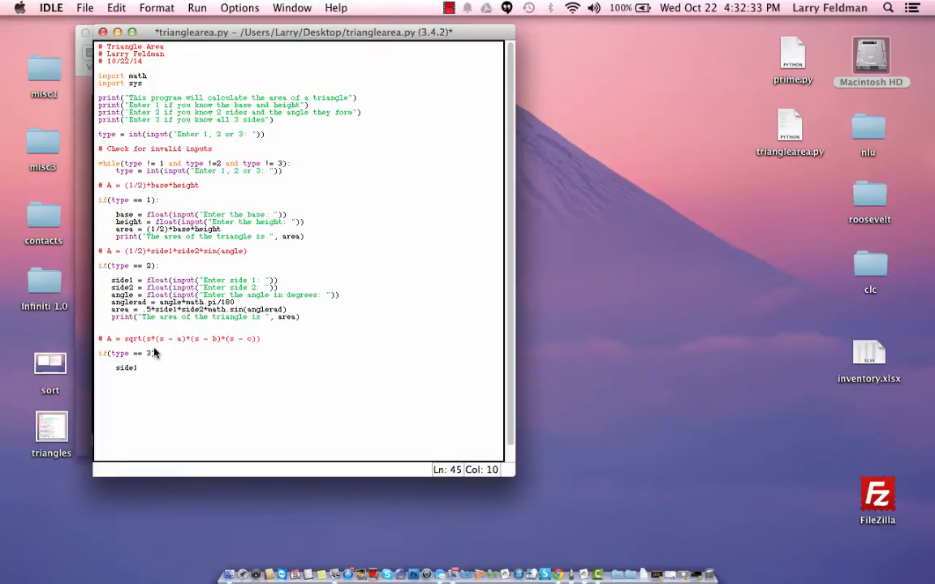
type("= floa")
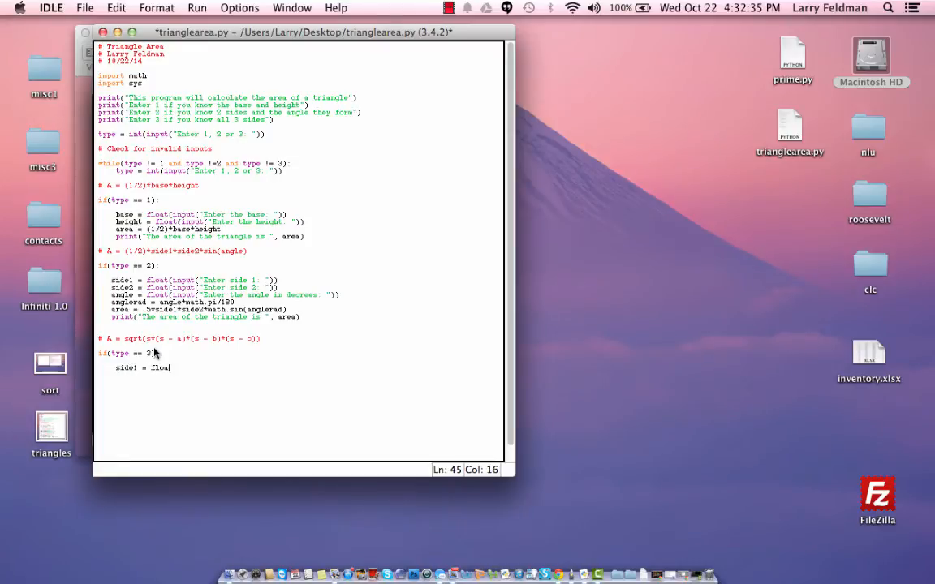
type("(i")
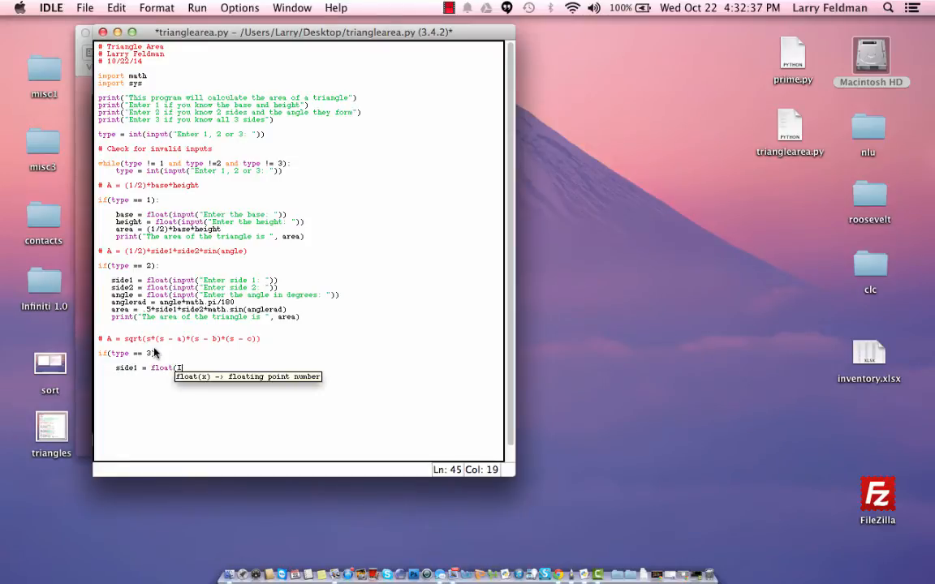
type("input(\"")
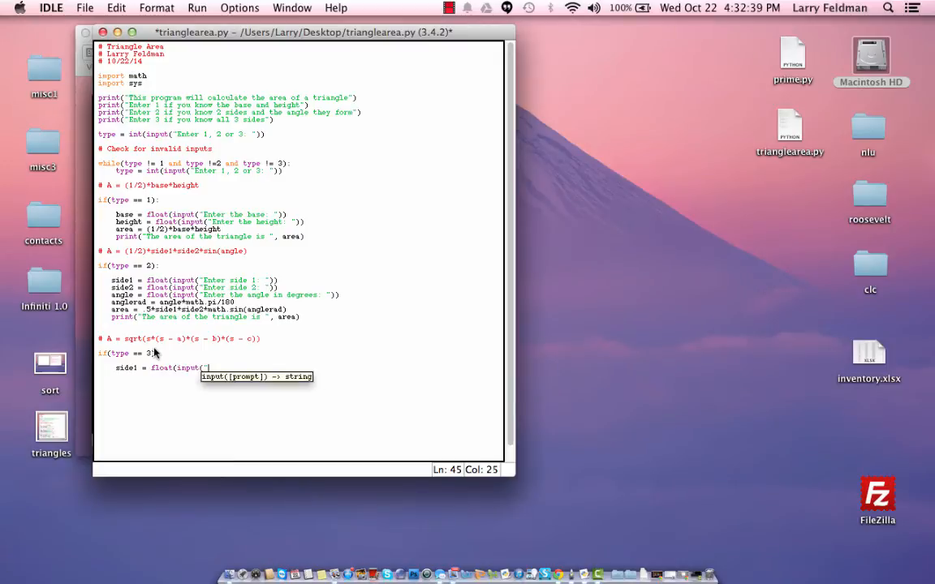
type("Enter side 1")
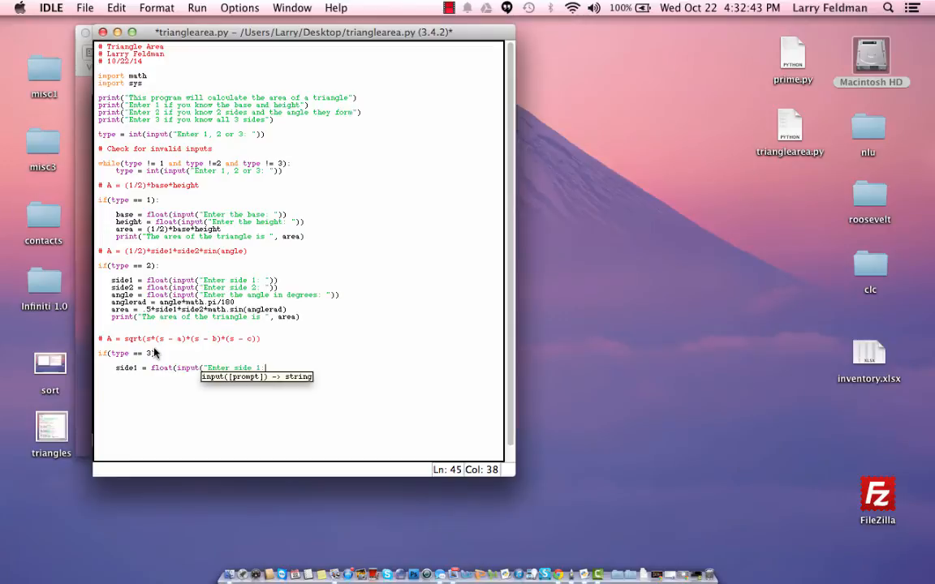
key("Return")
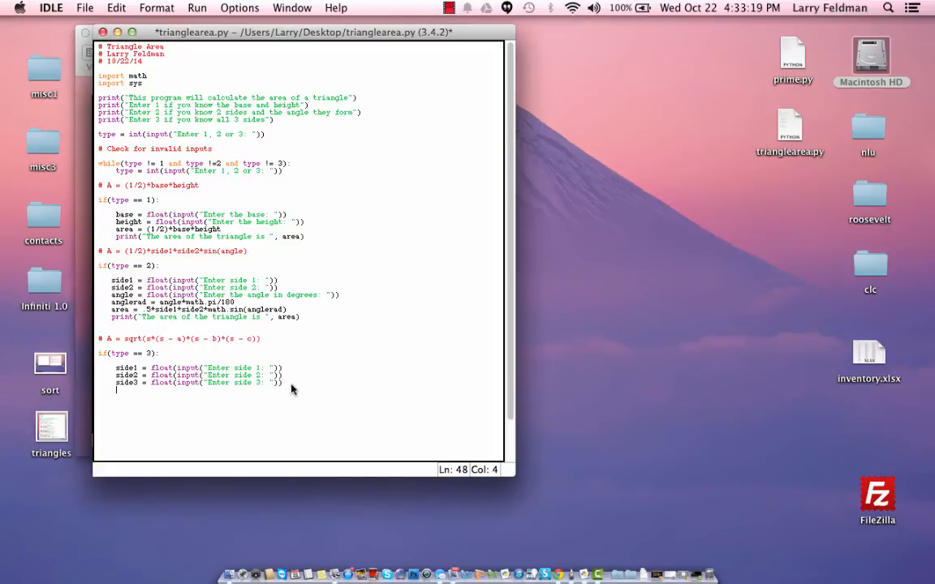
type("area = math.sqrt(")
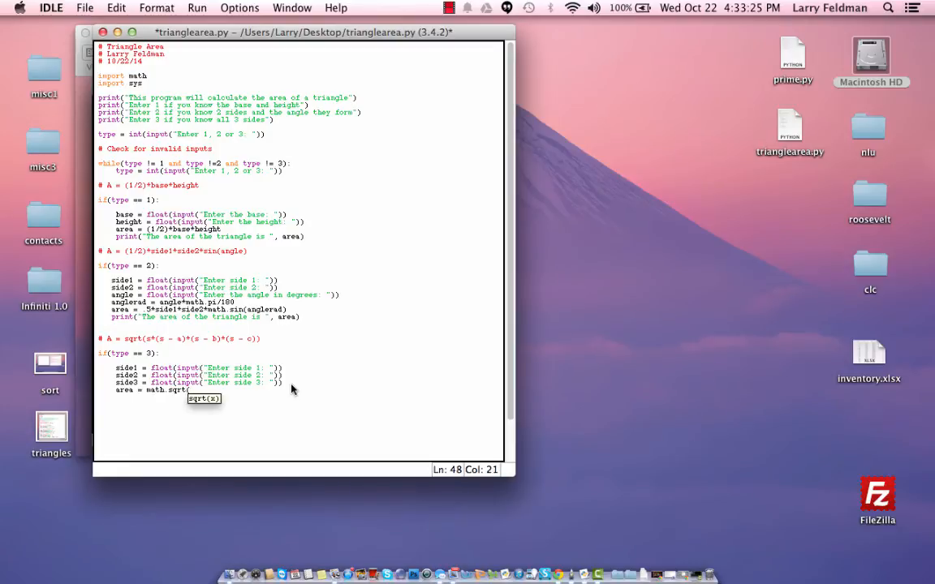
Replace the unfinished area line with sp = (side1 + side2 + side3)/2
key("Backspace")
type("sp =")
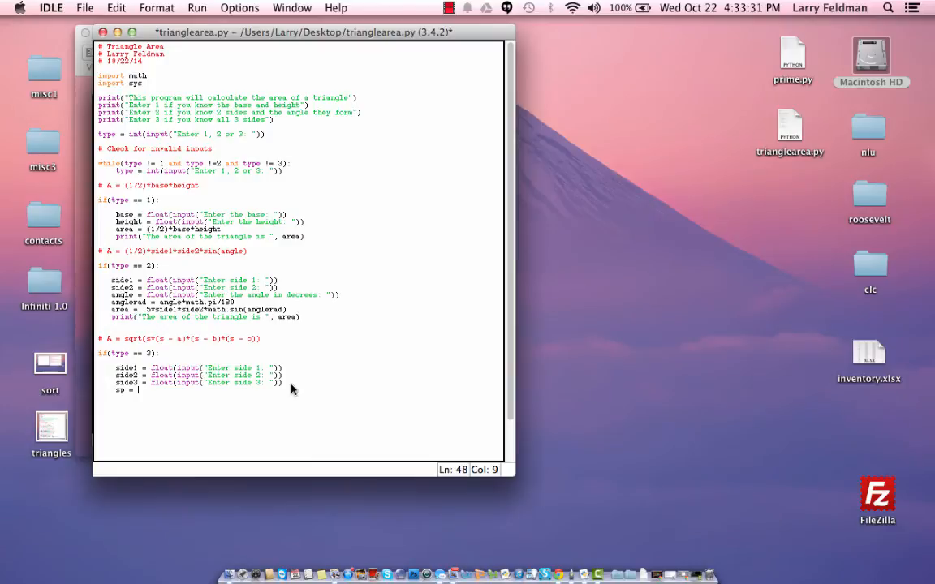
type("(")
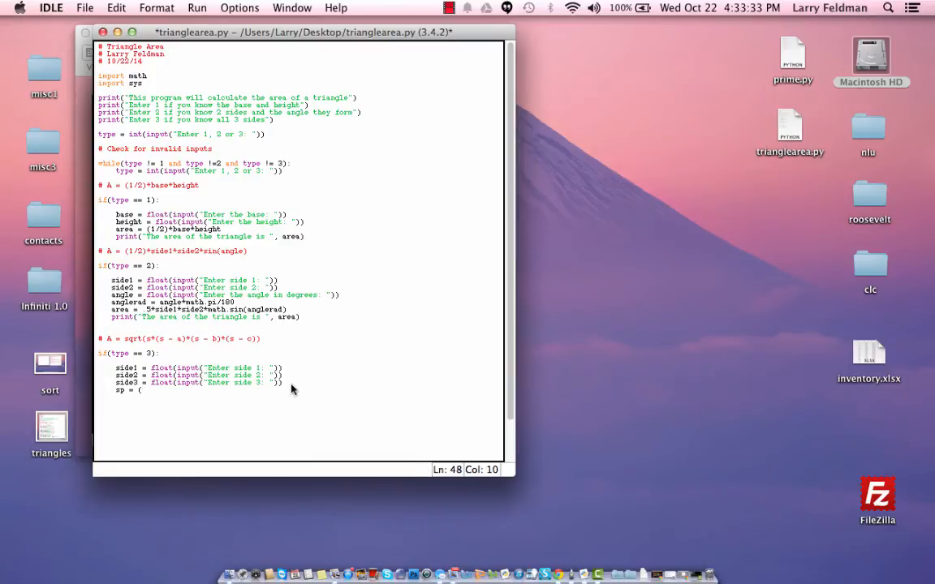
type("side1 + side2 + side3")
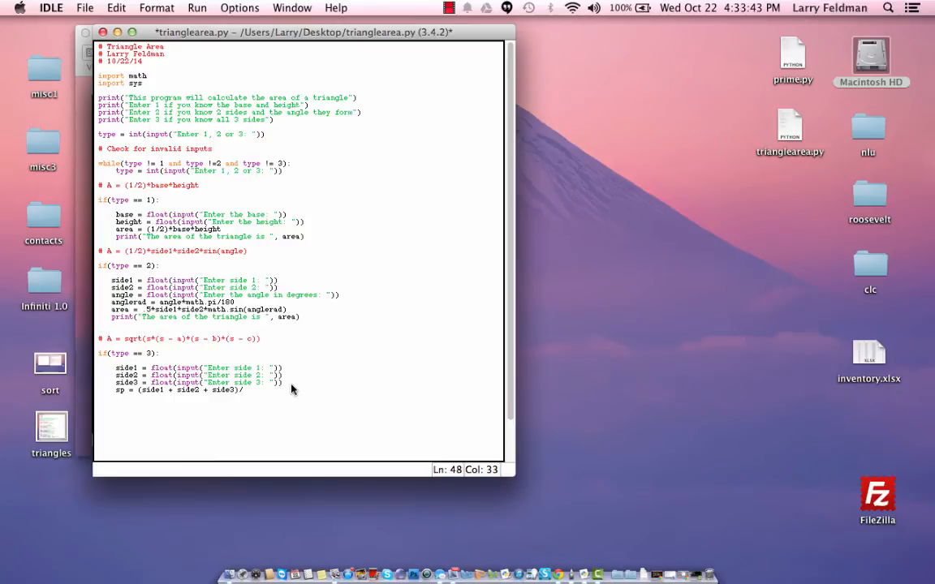
type("/2")
left_click(309, 397)
type("area = math.")
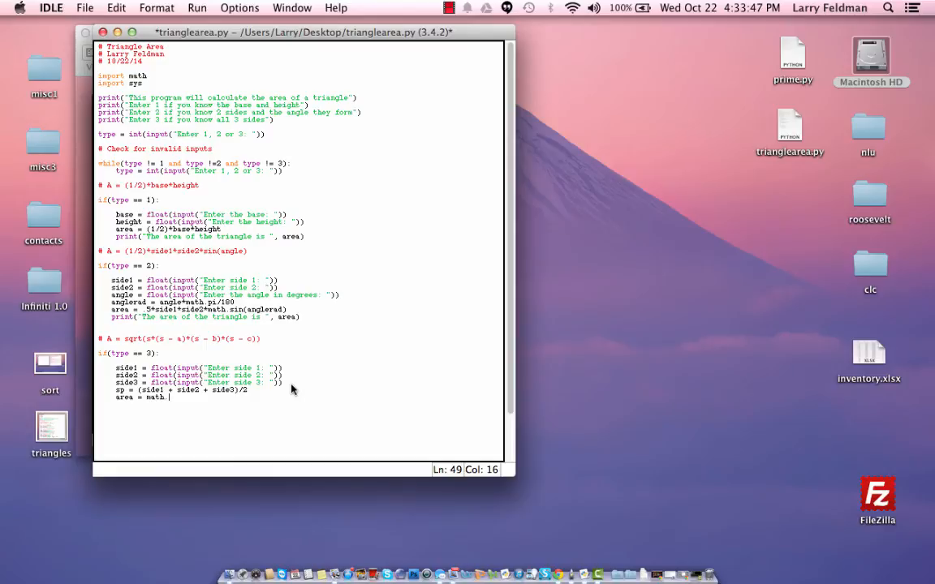
Compute area = math.sqrt(sp*(sp - side1)*(sp - side2)*(sp - side3)) and add the print line
type("sqrt(")
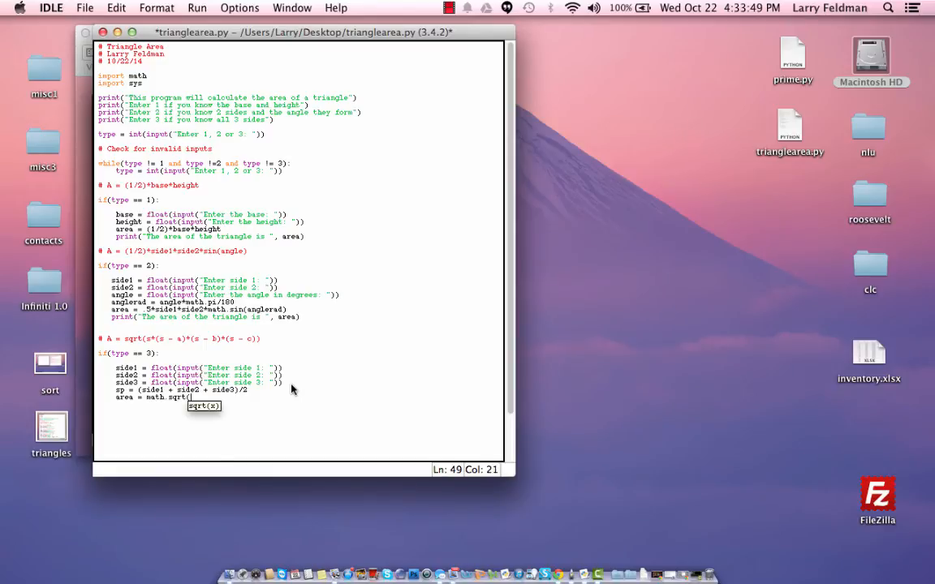
type("sp*(sp - side1)*(")
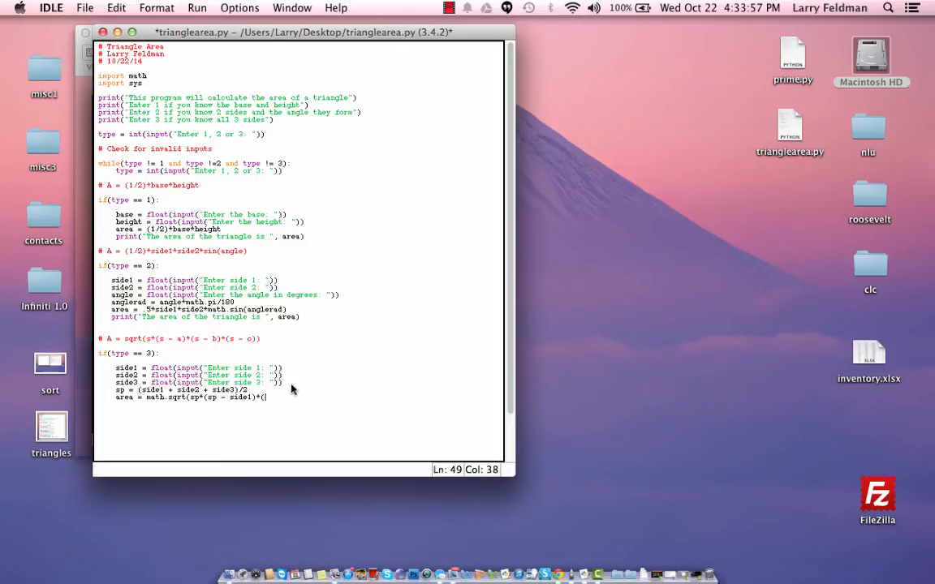
type("sp - side2")
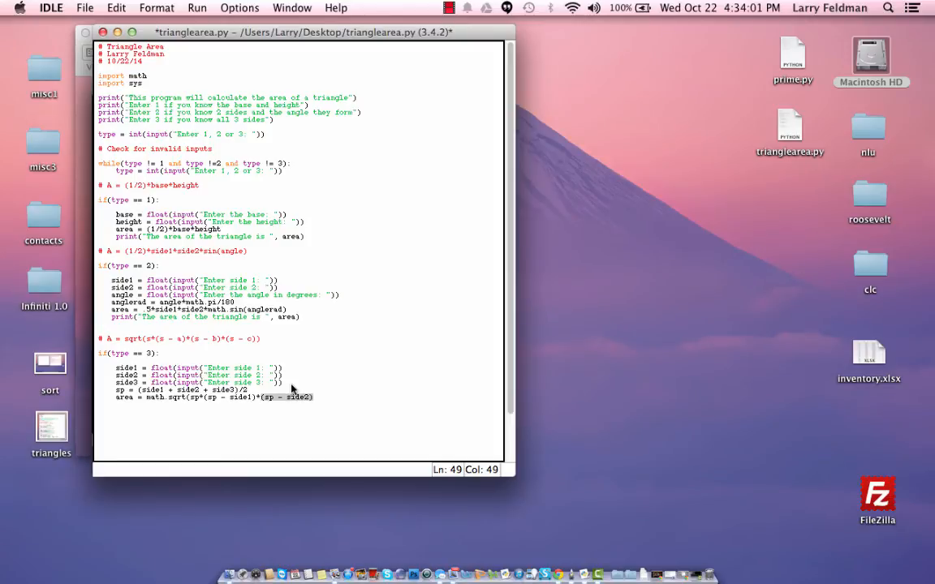
type("*(sp - sid")
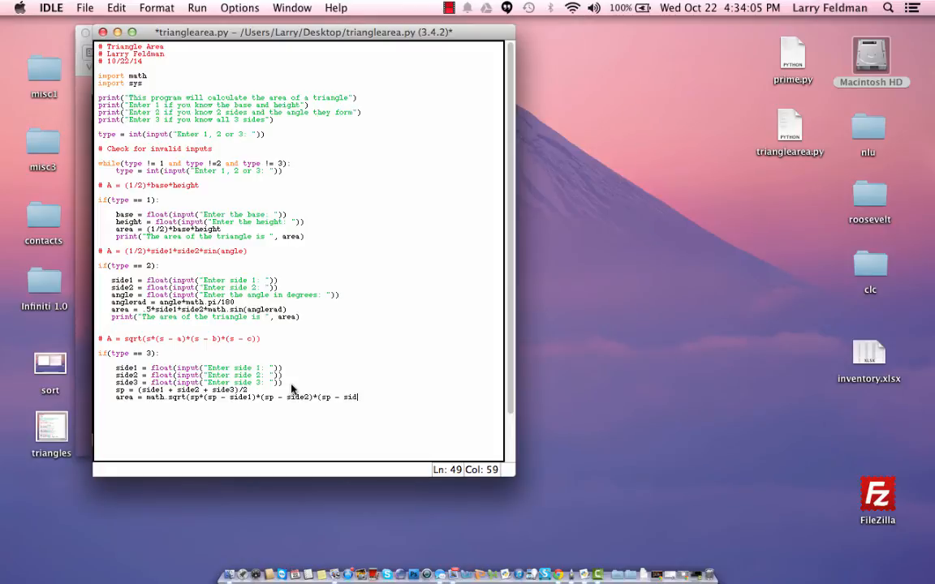
type("e3))")
type("print")
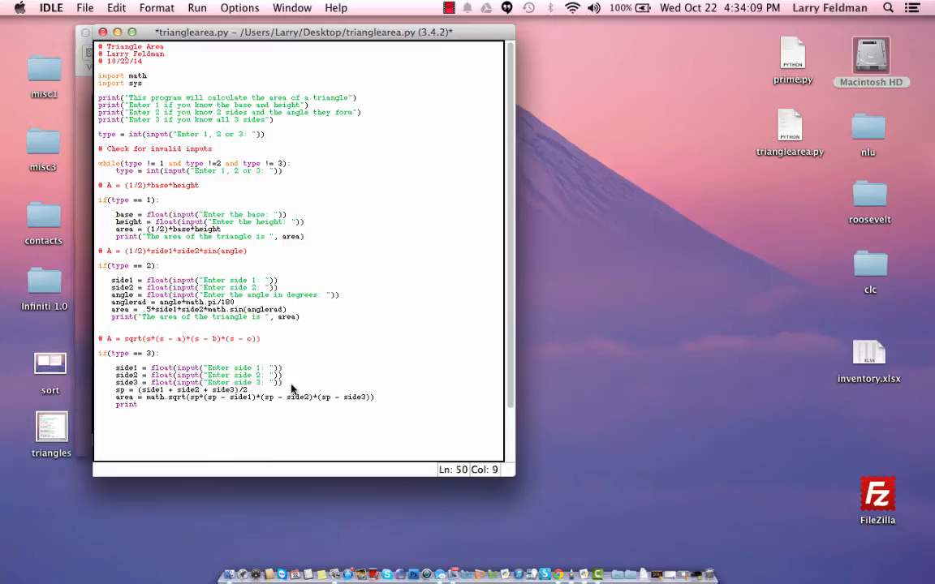
type("(")
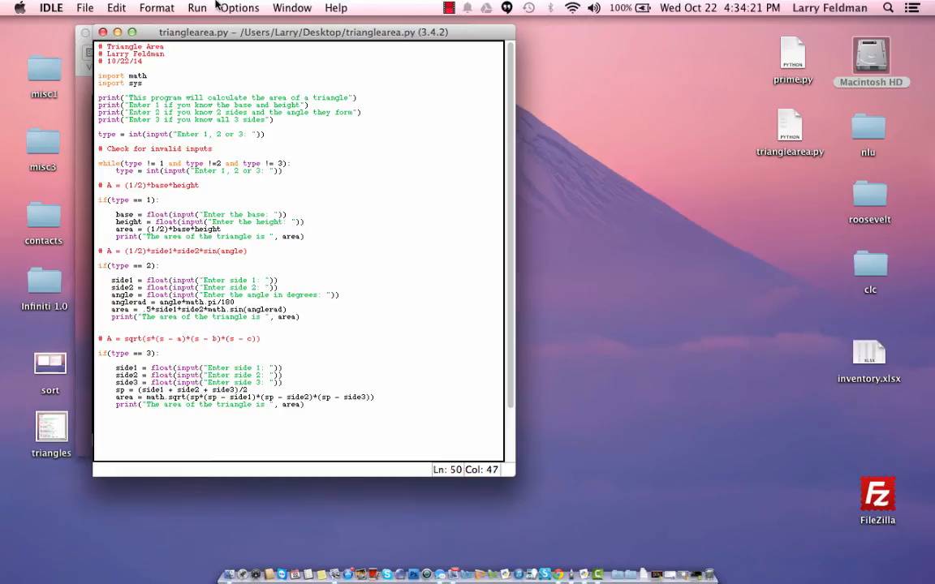
mouse_move(567, 146)
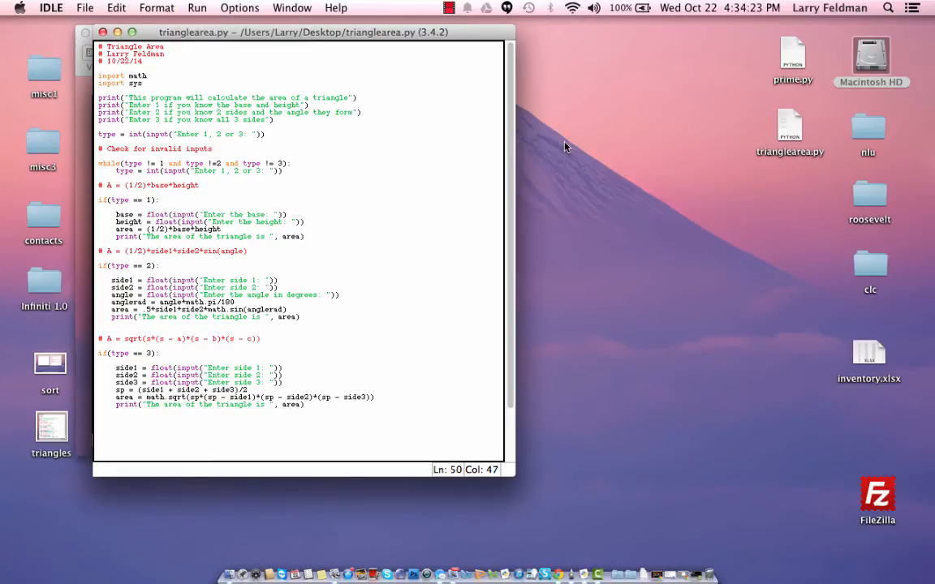
Run the script and test option 1 with base 3 and height 4, getting area 6.0
key("F5")
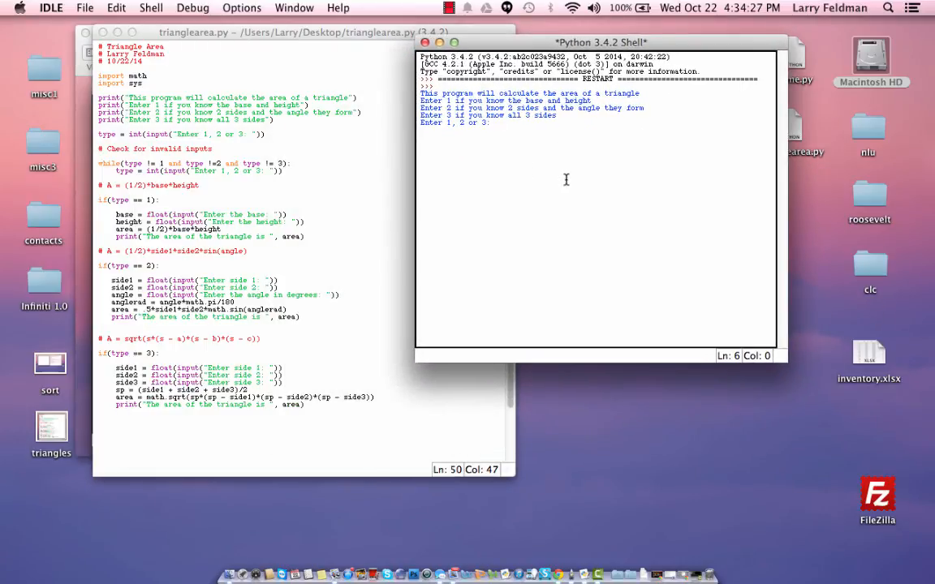
type("5")
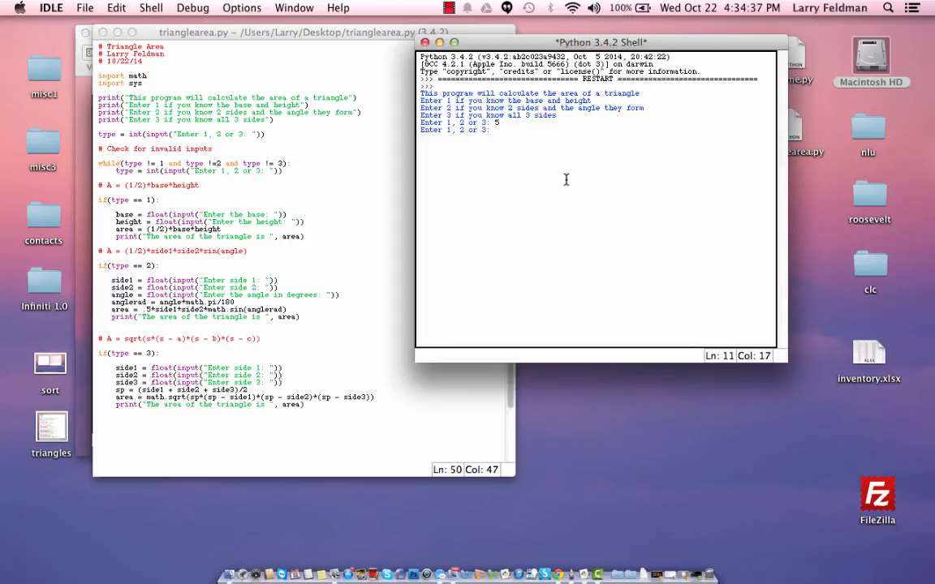
type("1")
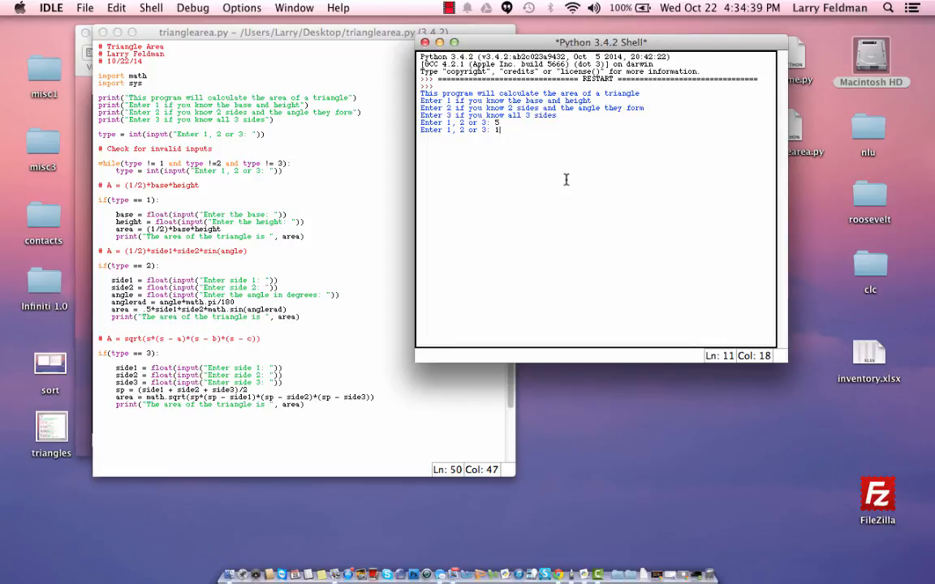
key("enter")
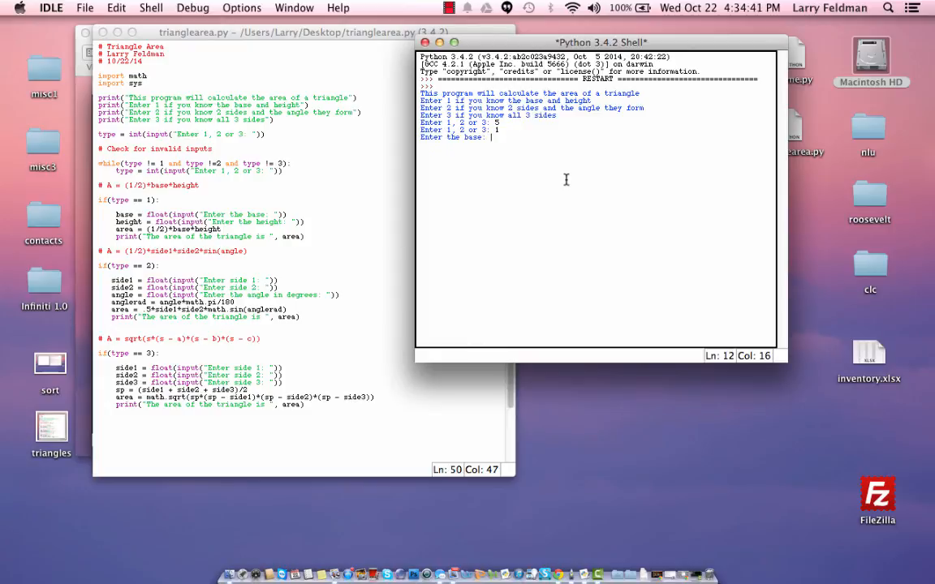
type("4")
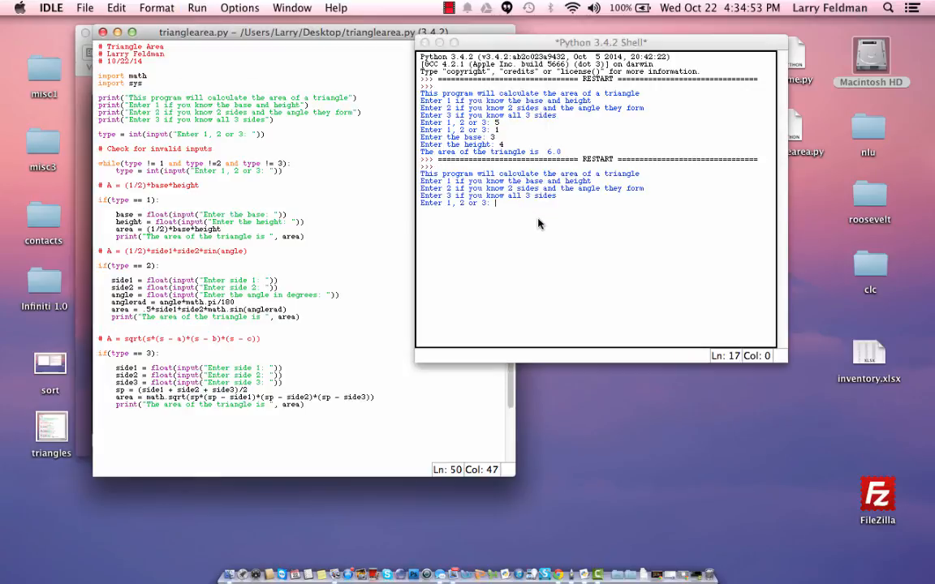
Rerun and test option 2 with sides 3 and 4 and a 90-degree angle
type("2")
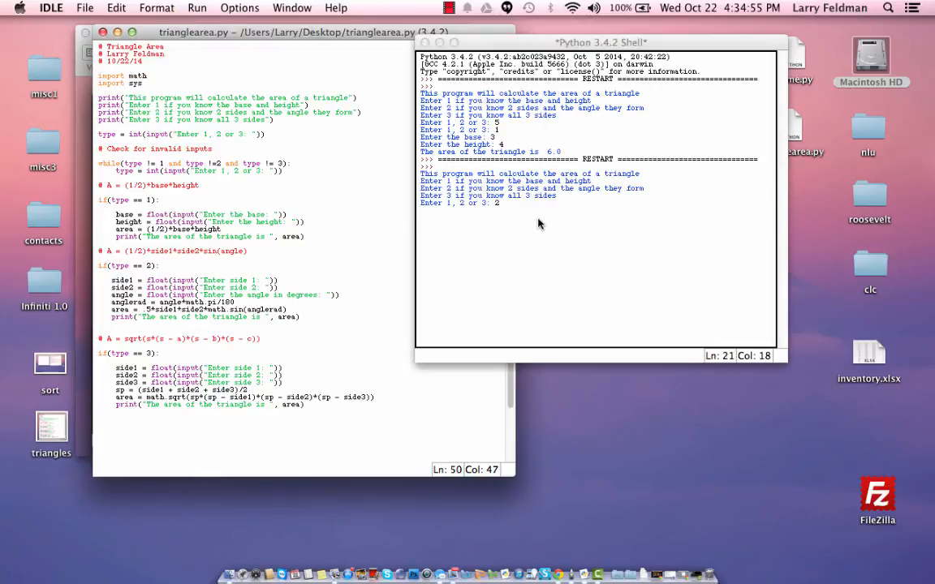
type("2")
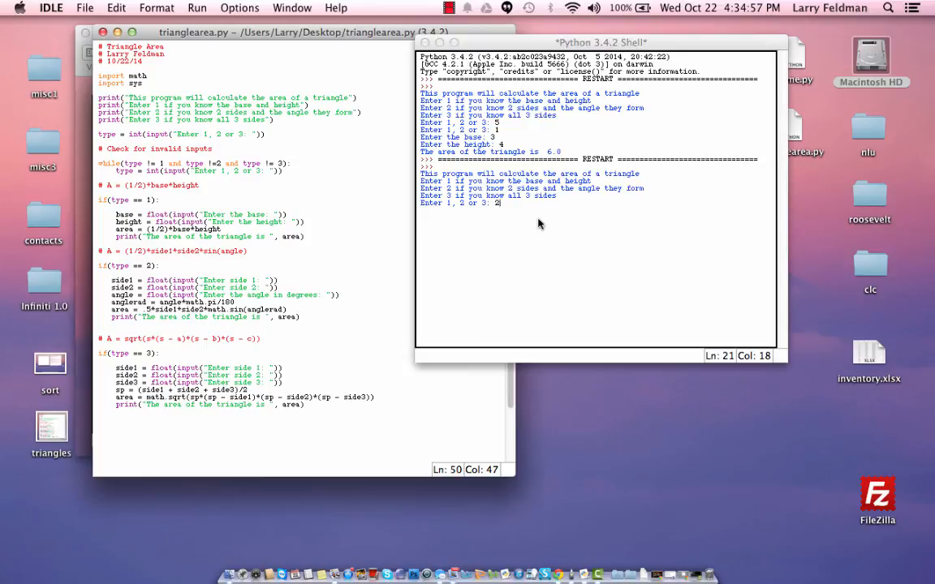
key("enter")
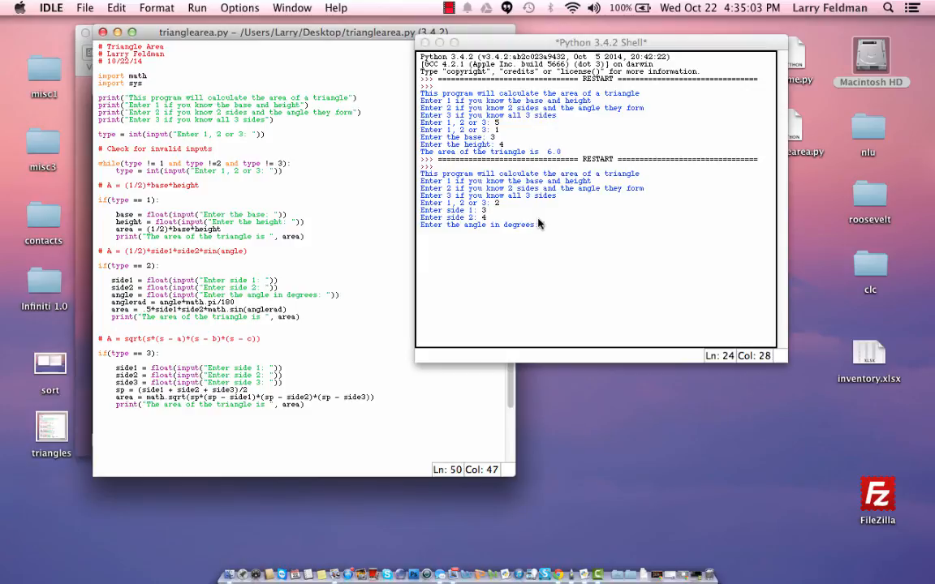
type("90")
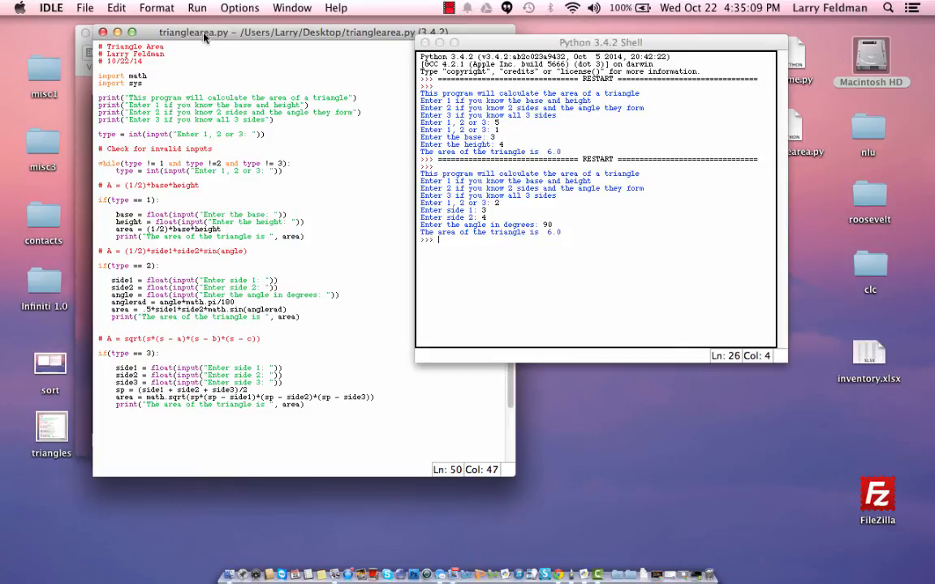
left_click(196, 7)
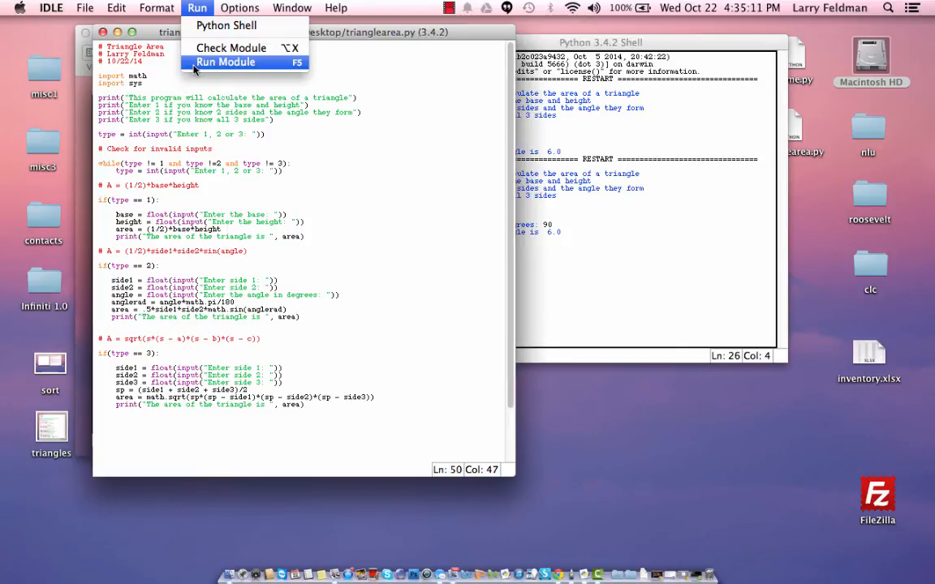
Run Module again and test option 3 with sides 3, 4 and 5
left_click(226, 61)
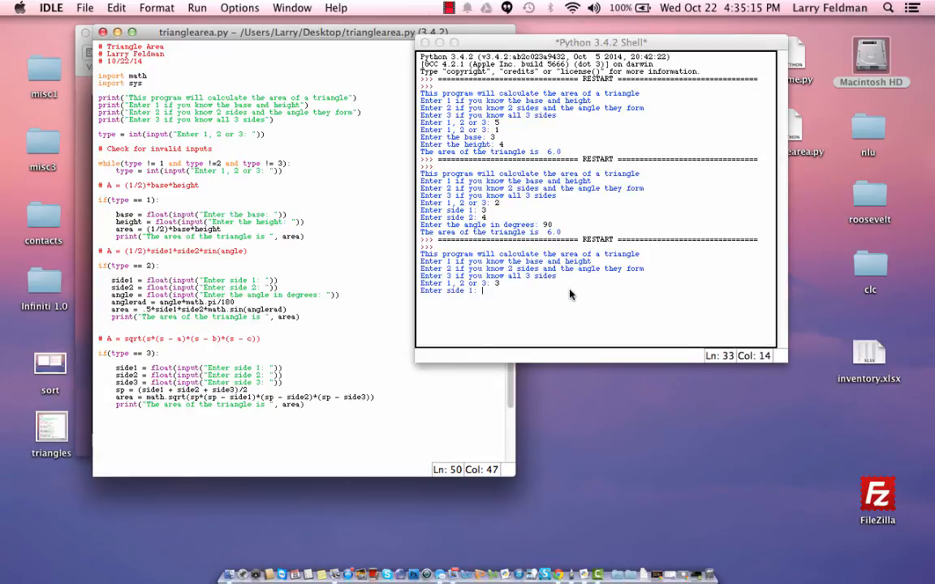
type("3")
type("4")
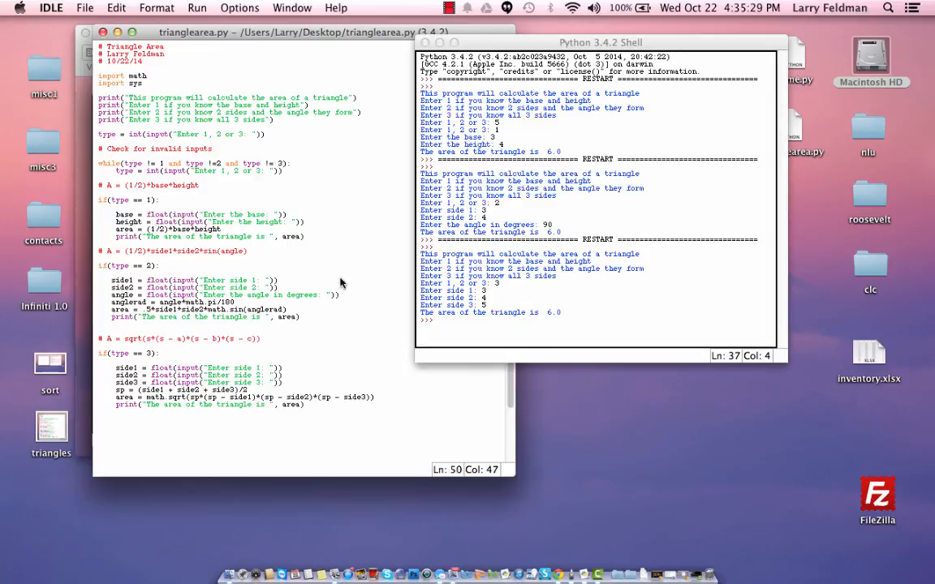
mouse_move(339, 290)
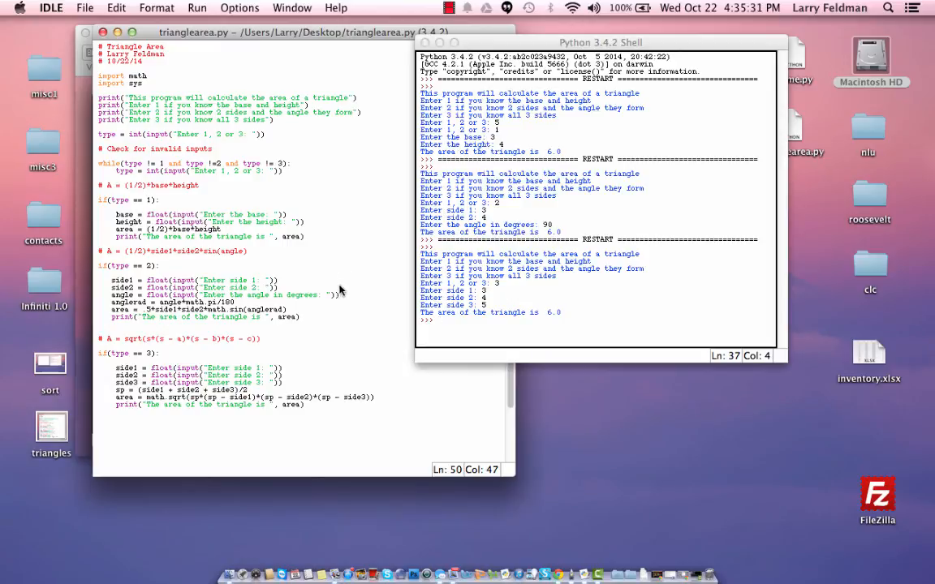